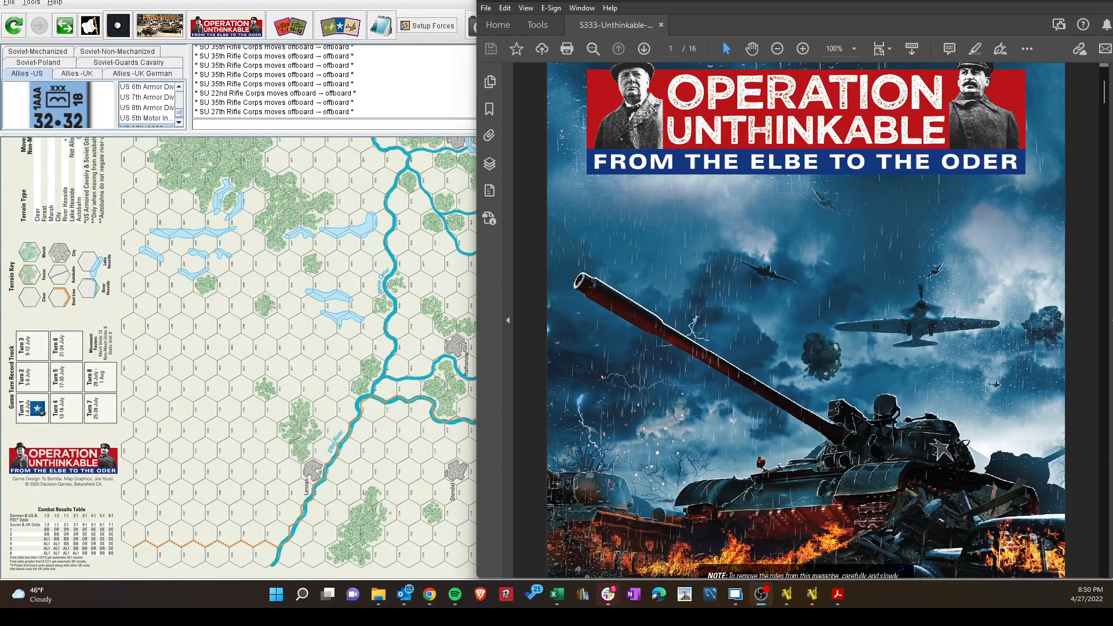
{"action": "mouse_move", "coordinate": [866, 350]}
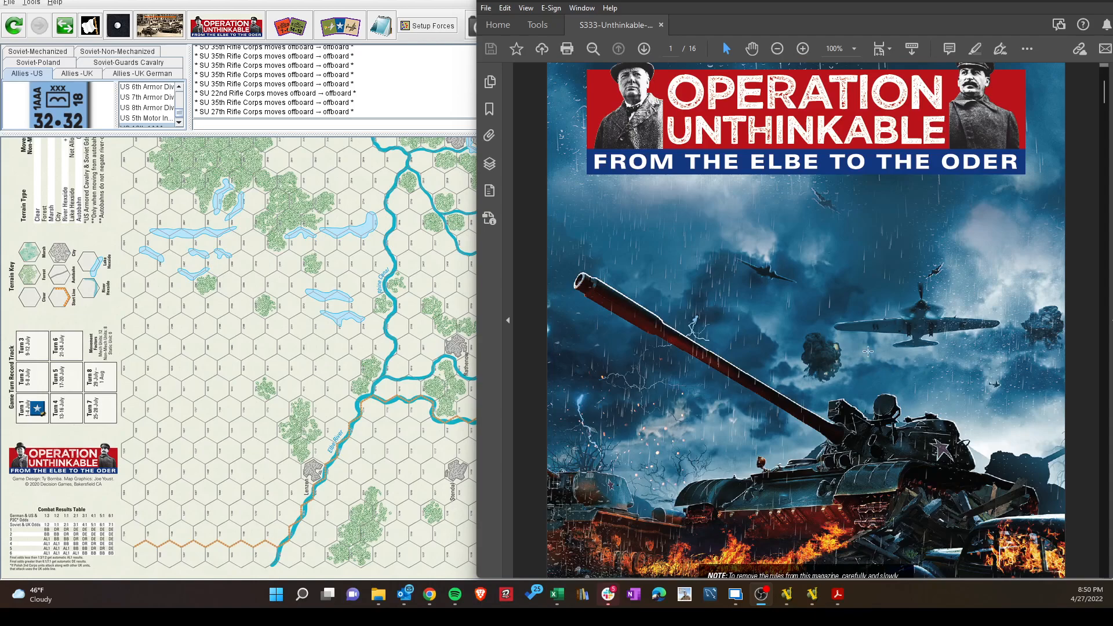
{"action": "mouse_move", "coordinate": [807, 295]}
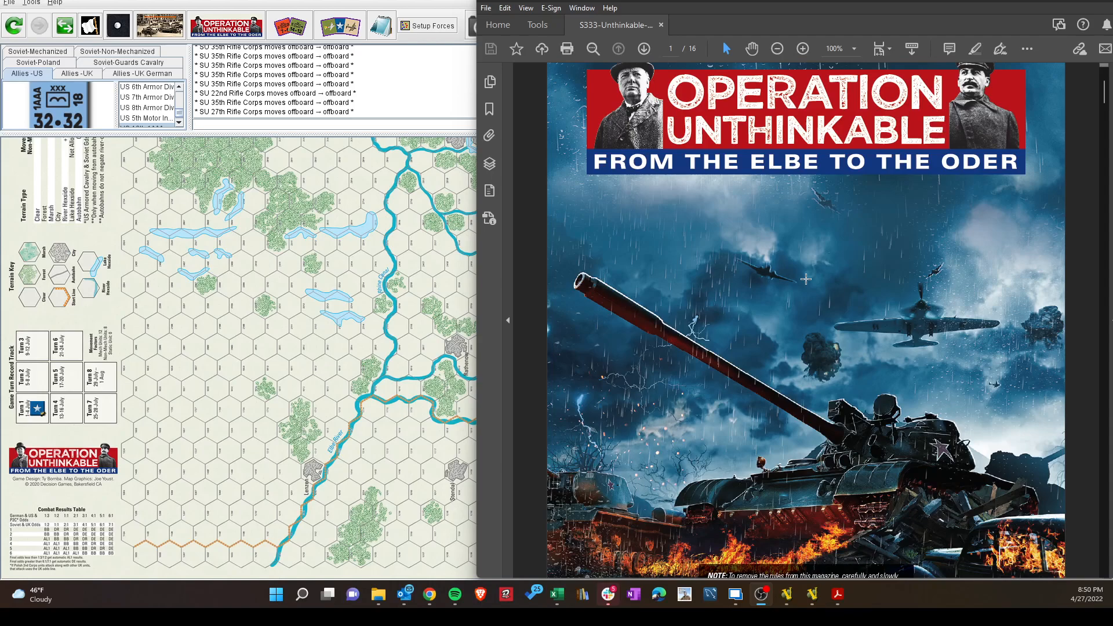
{"action": "mouse_move", "coordinate": [765, 270]}
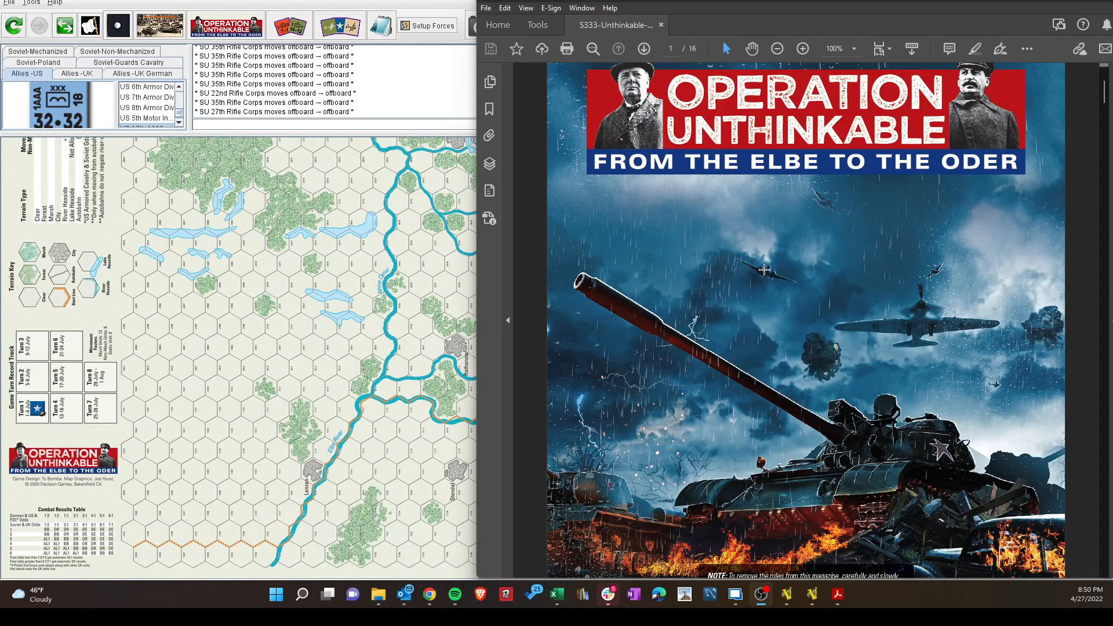
- Scroll the rules PDF down to page 4 with the unit counters, types and markers sections
{"action": "scroll", "scroll_direction": "down", "scroll_amount": 3}
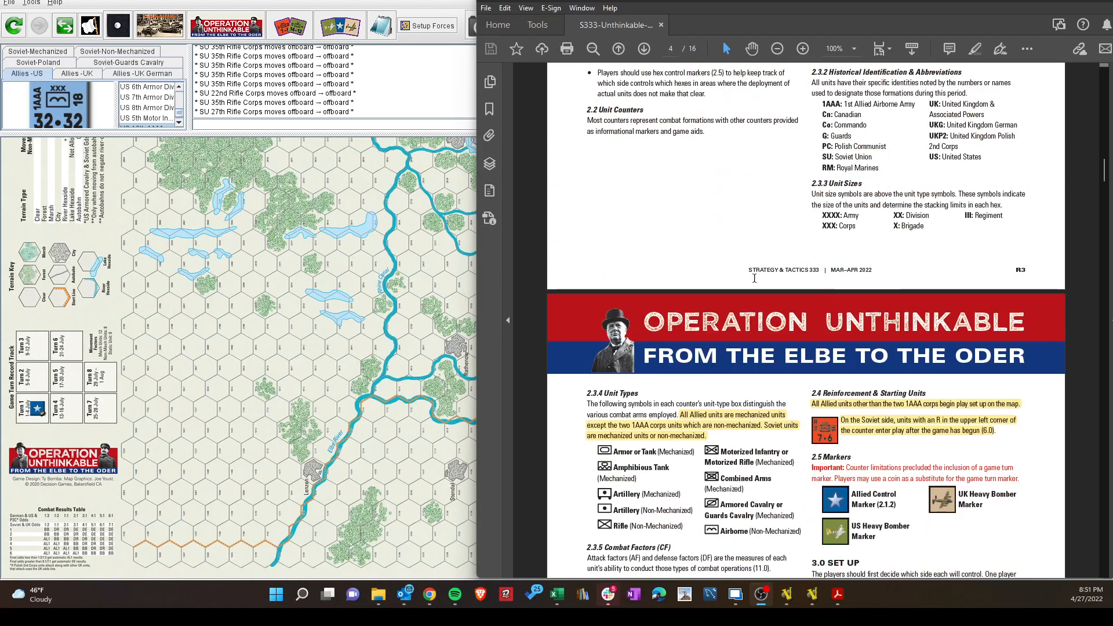
- Scroll page 4 down to section 3.0 Set Up and 3.3 Determine Frontline
{"action": "scroll", "scroll_direction": "down", "scroll_amount": 3}
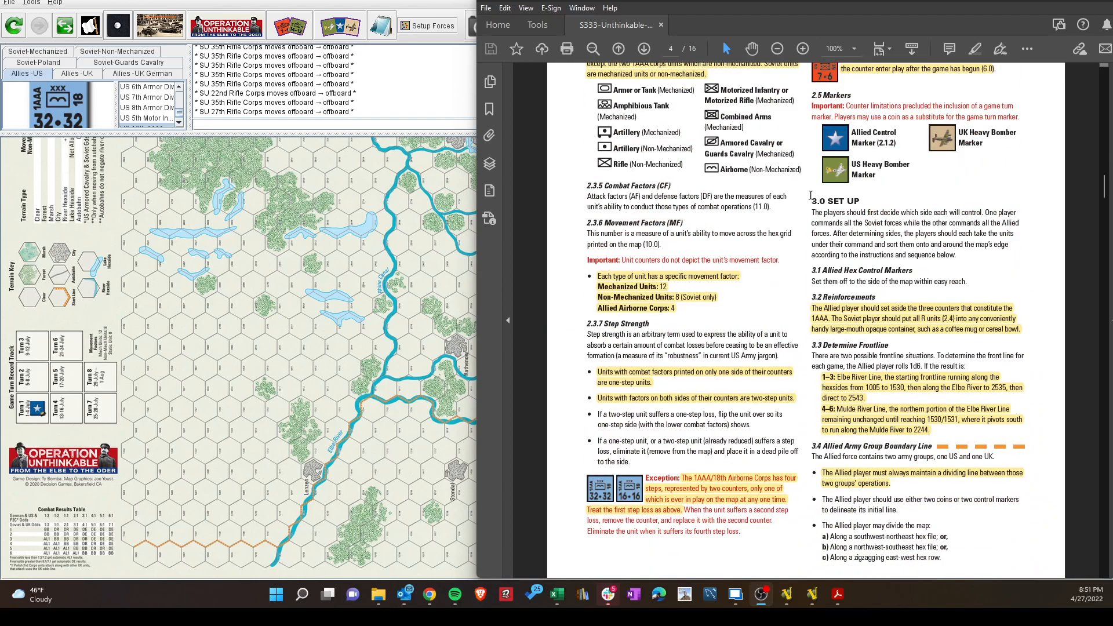
{"action": "mouse_move", "coordinate": [735, 243]}
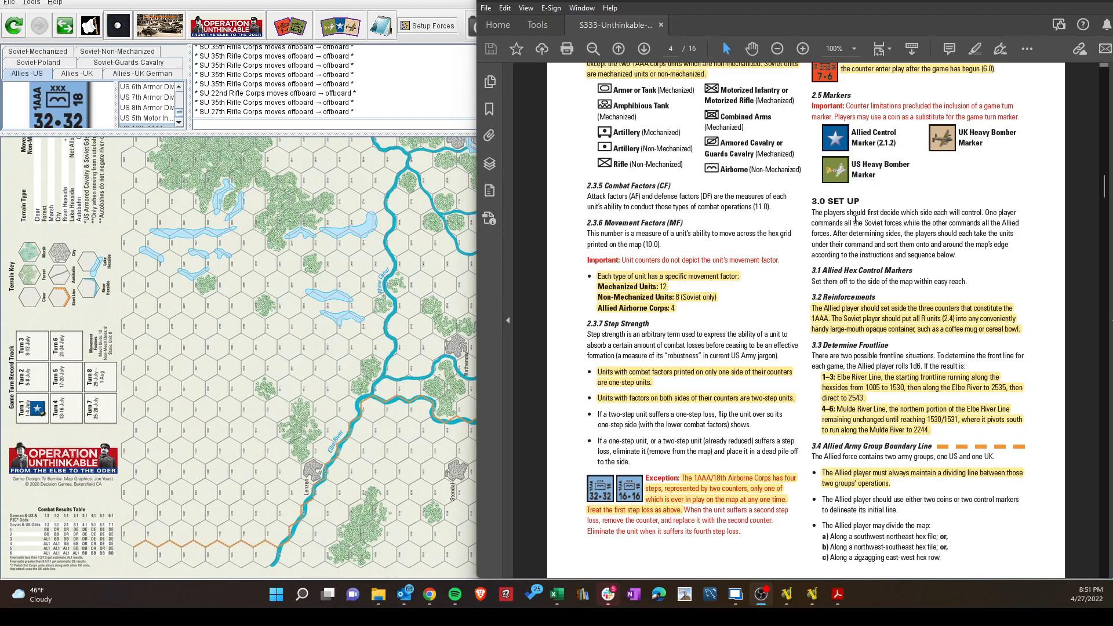
{"action": "mouse_move", "coordinate": [812, 308]}
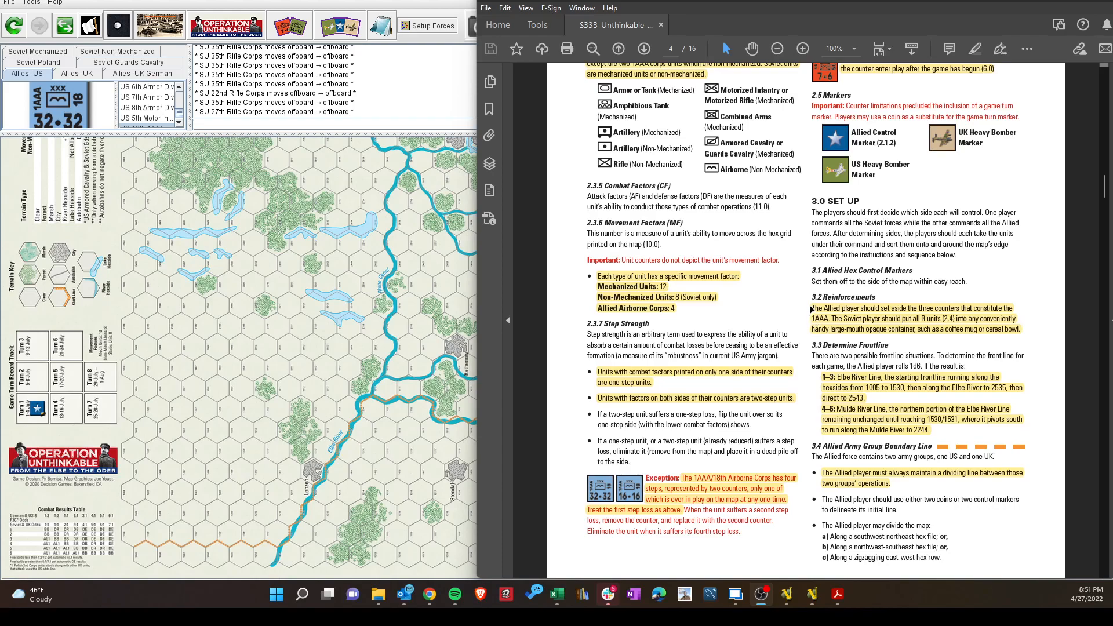
{"action": "mouse_move", "coordinate": [839, 327]}
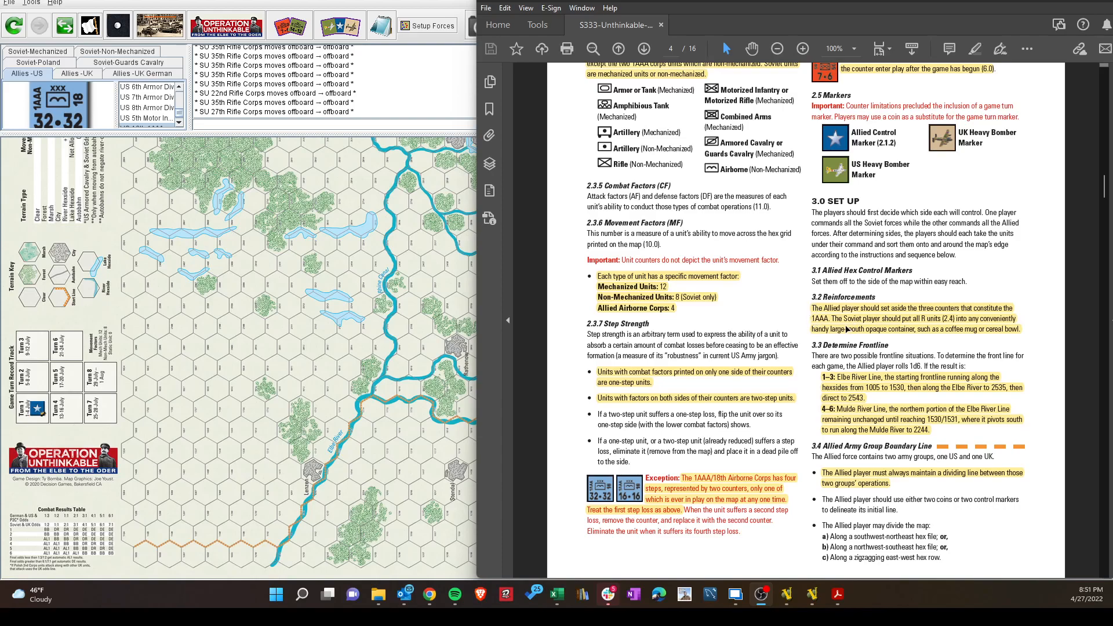
{"action": "mouse_move", "coordinate": [821, 324]}
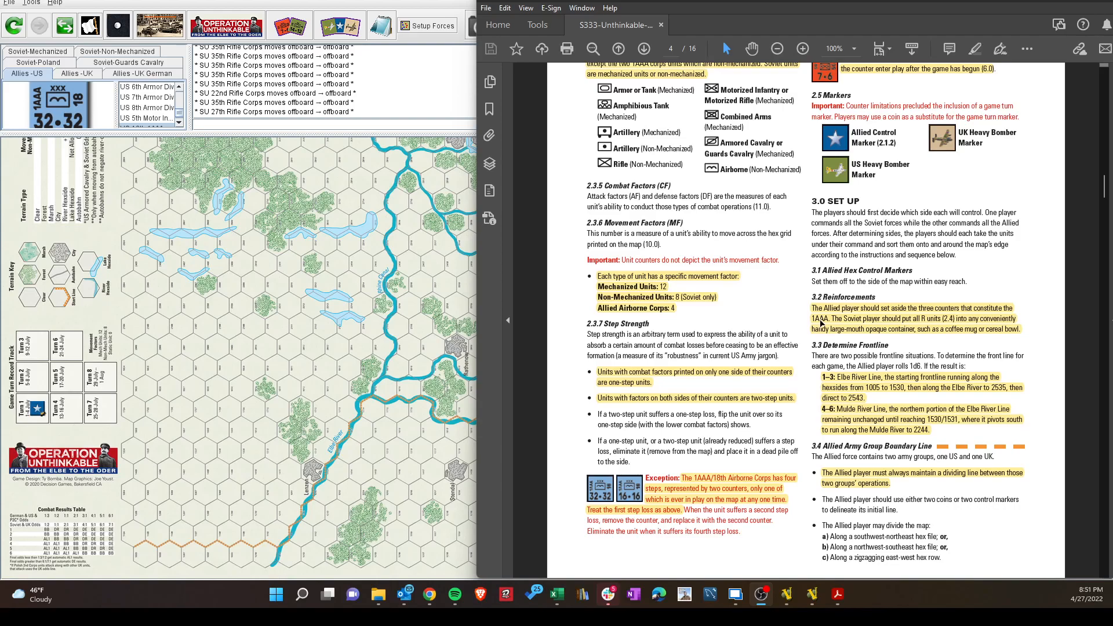
{"action": "mouse_move", "coordinate": [923, 327]}
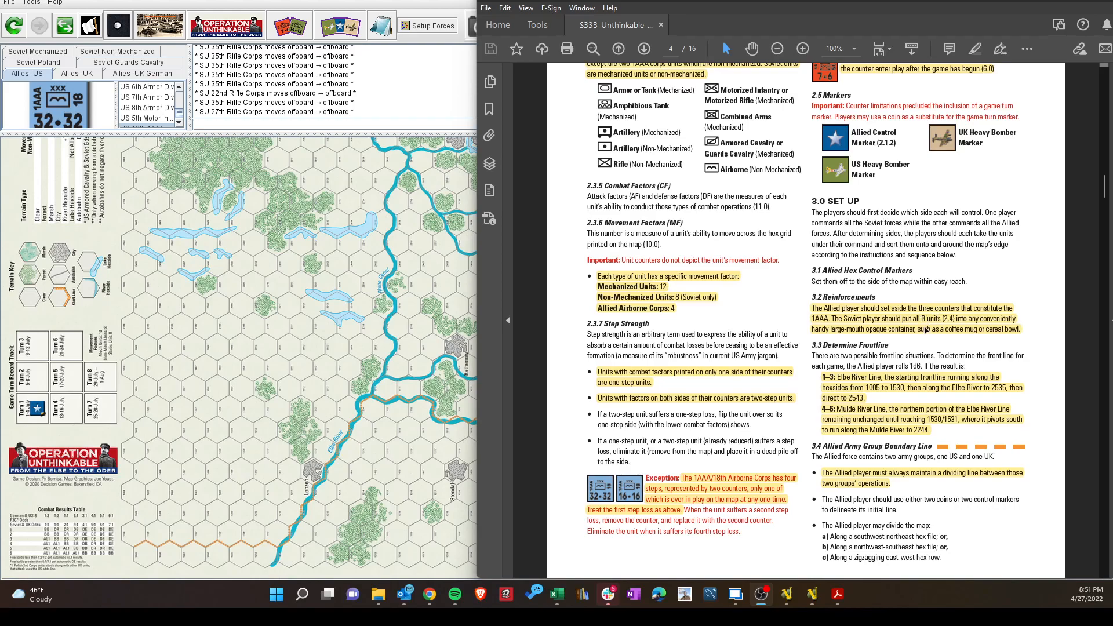
{"action": "mouse_move", "coordinate": [929, 319]}
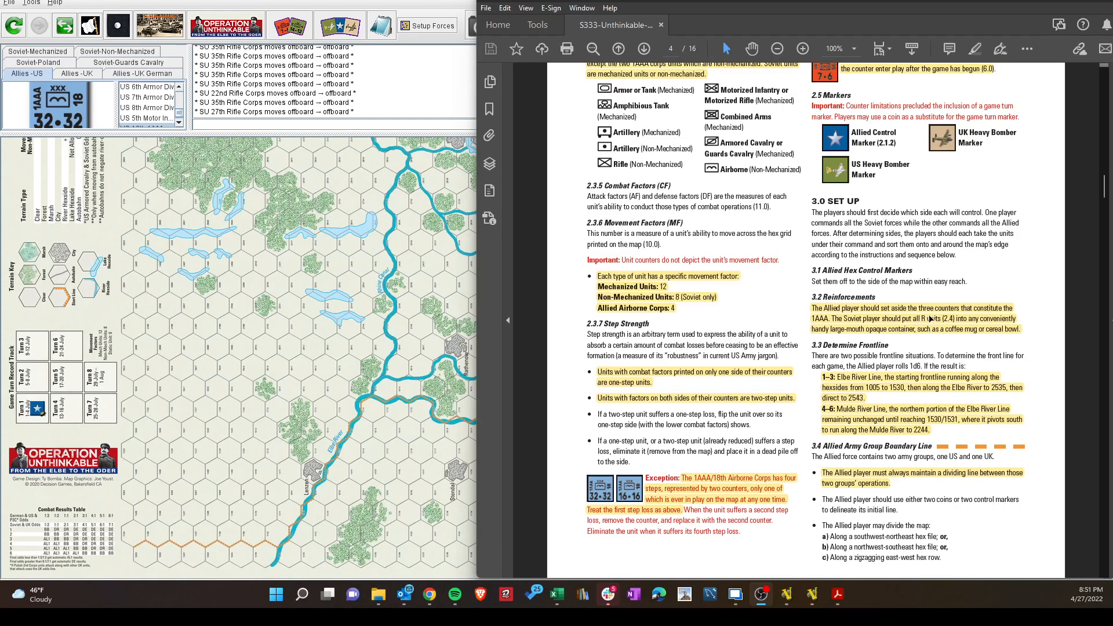
{"action": "mouse_move", "coordinate": [923, 326]}
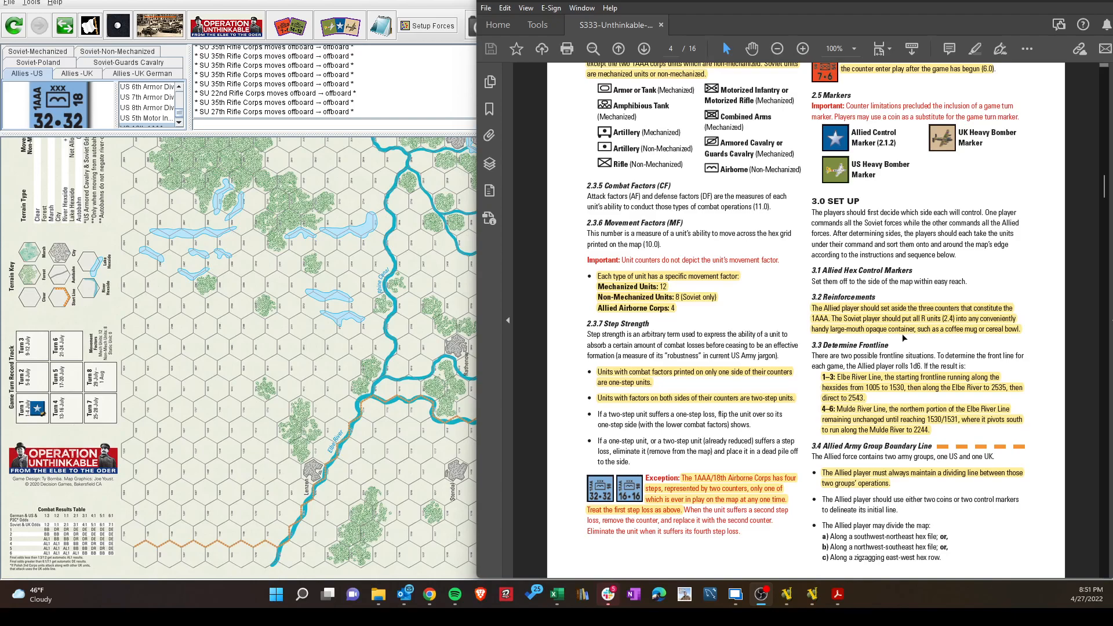
{"action": "mouse_move", "coordinate": [890, 322]}
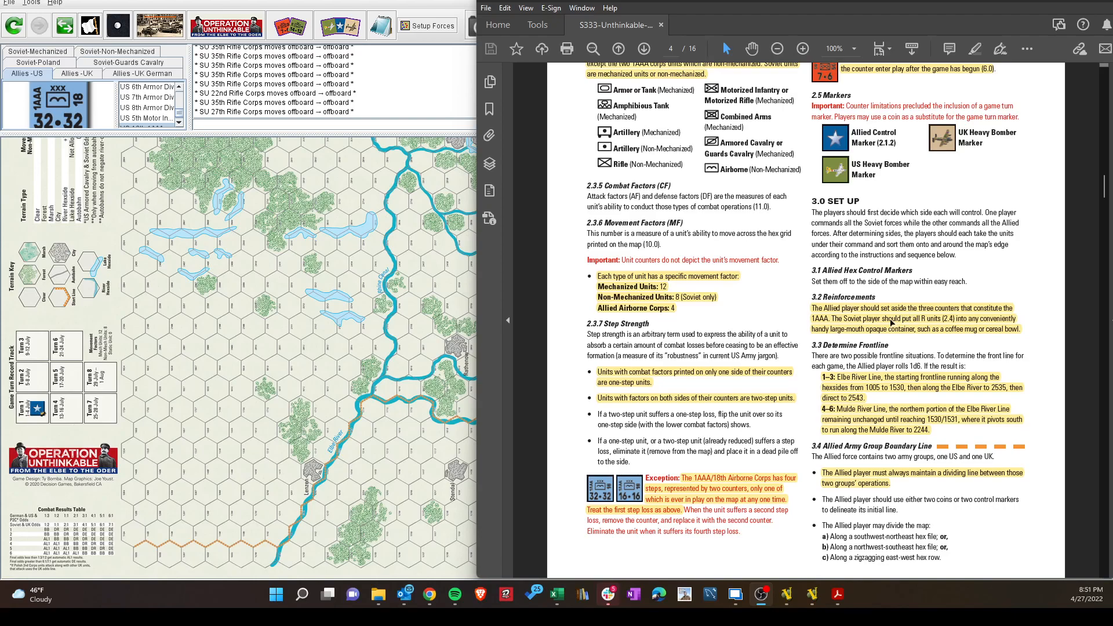
{"action": "mouse_move", "coordinate": [401, 80]}
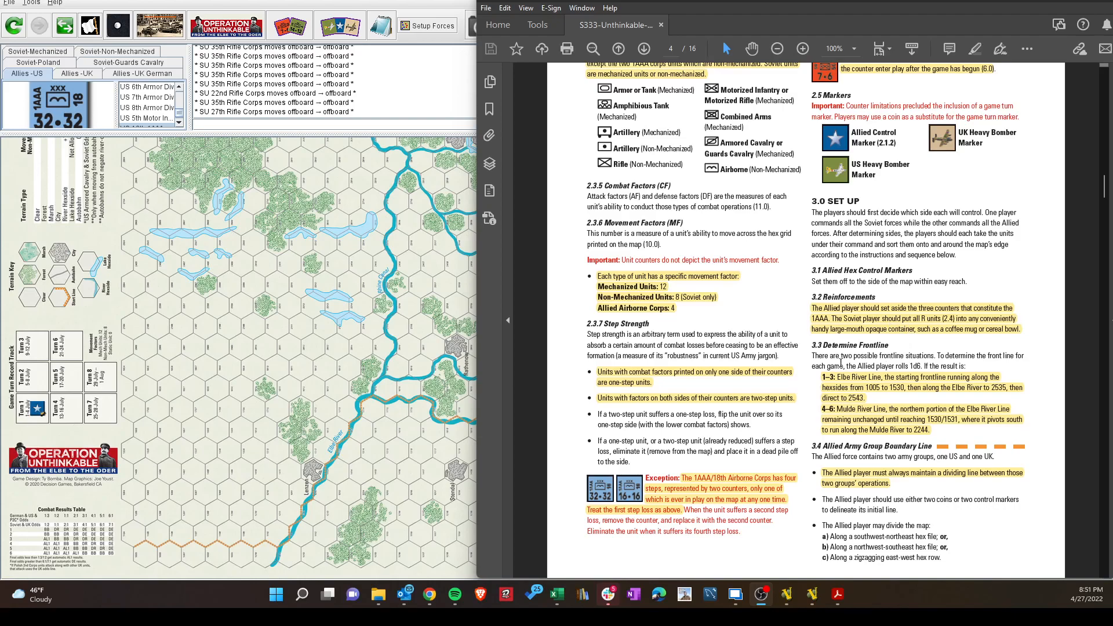
{"action": "mouse_move", "coordinate": [811, 336]}
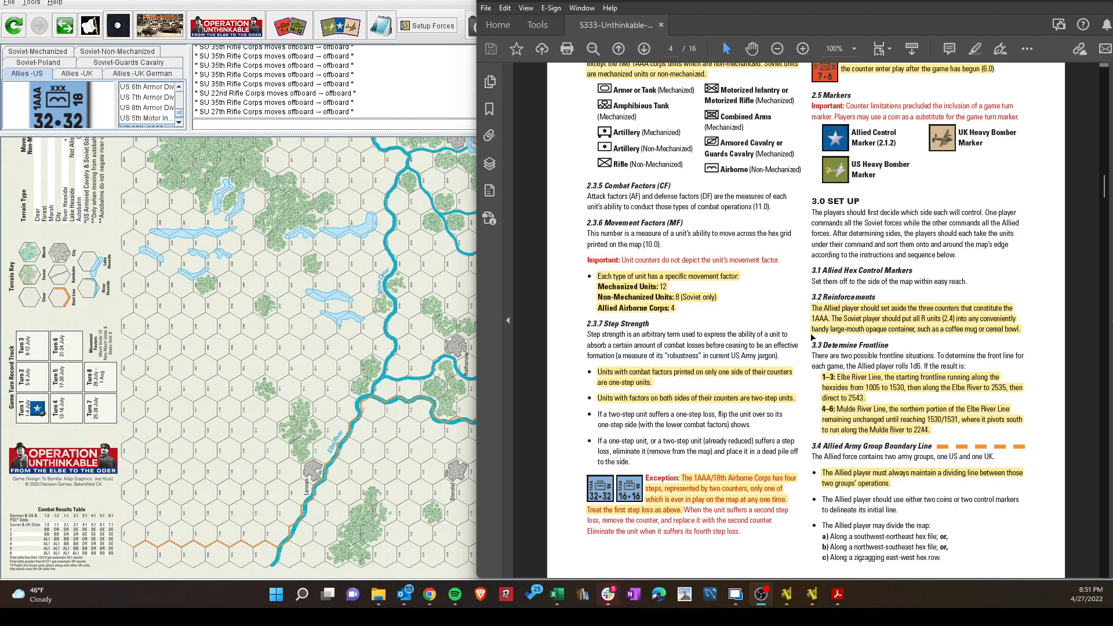
{"action": "mouse_move", "coordinate": [821, 394]}
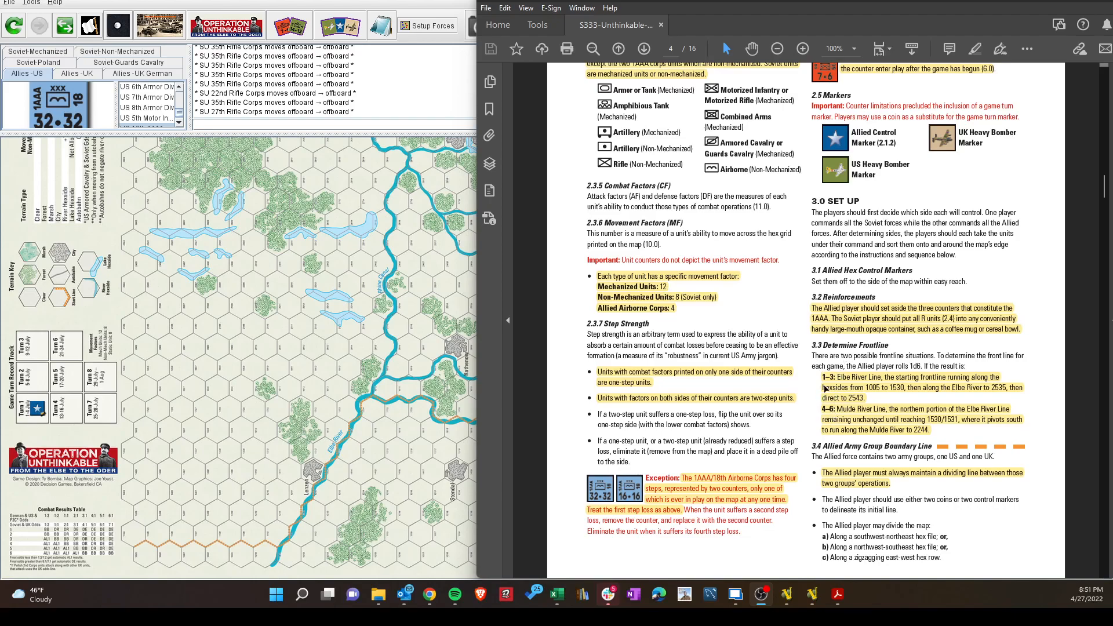
{"action": "mouse_move", "coordinate": [850, 385]}
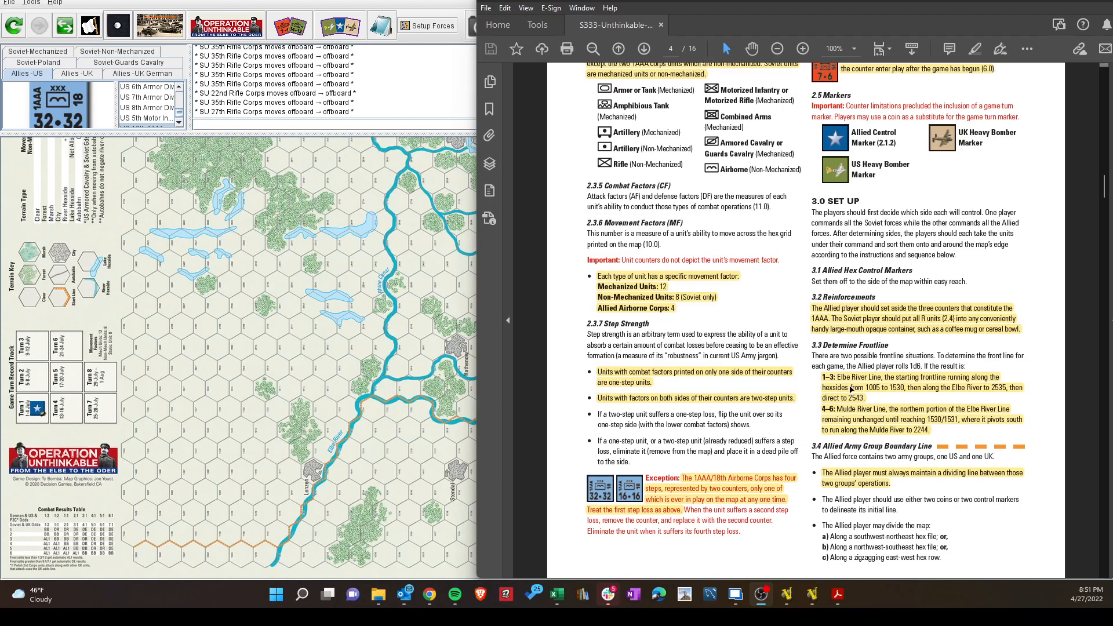
{"action": "mouse_move", "coordinate": [870, 413]}
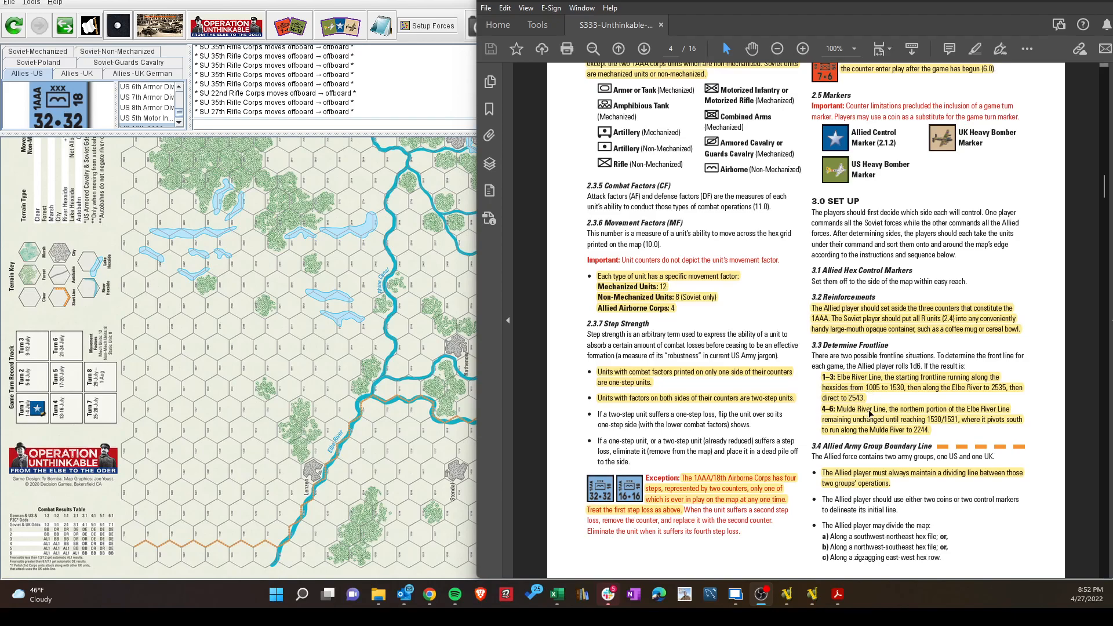
{"action": "mouse_move", "coordinate": [874, 406]}
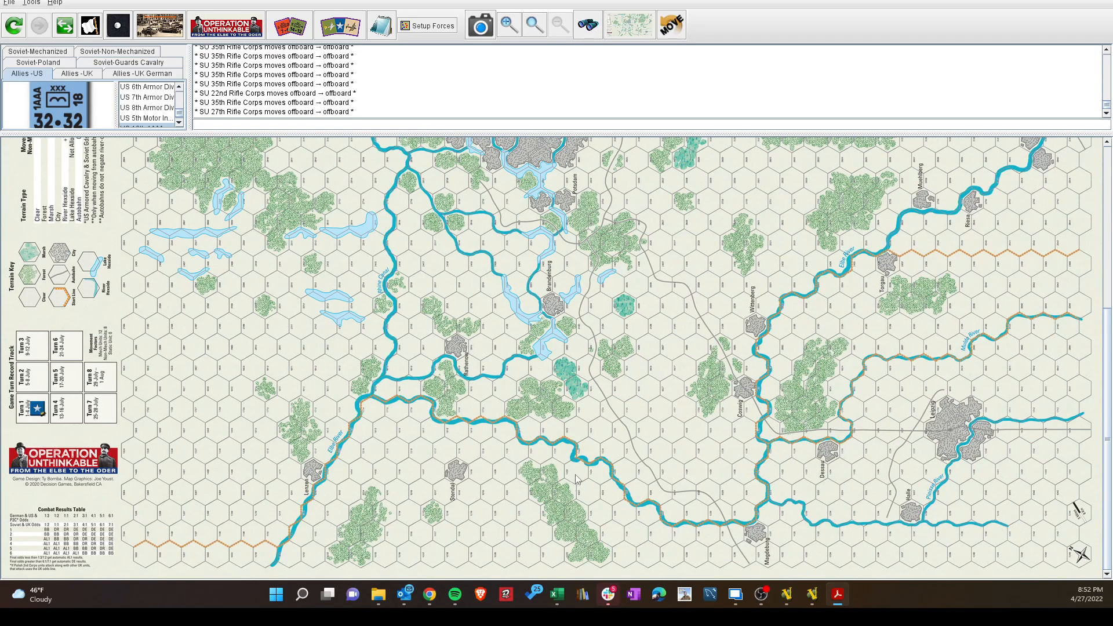
{"action": "mouse_move", "coordinate": [304, 561]}
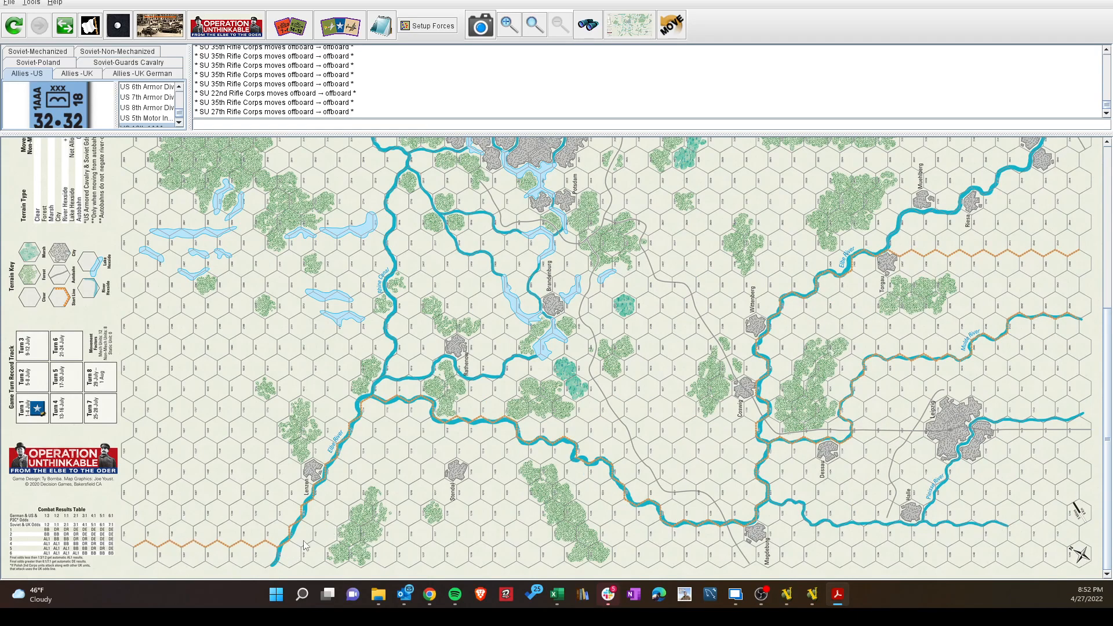
{"action": "mouse_move", "coordinate": [724, 523]}
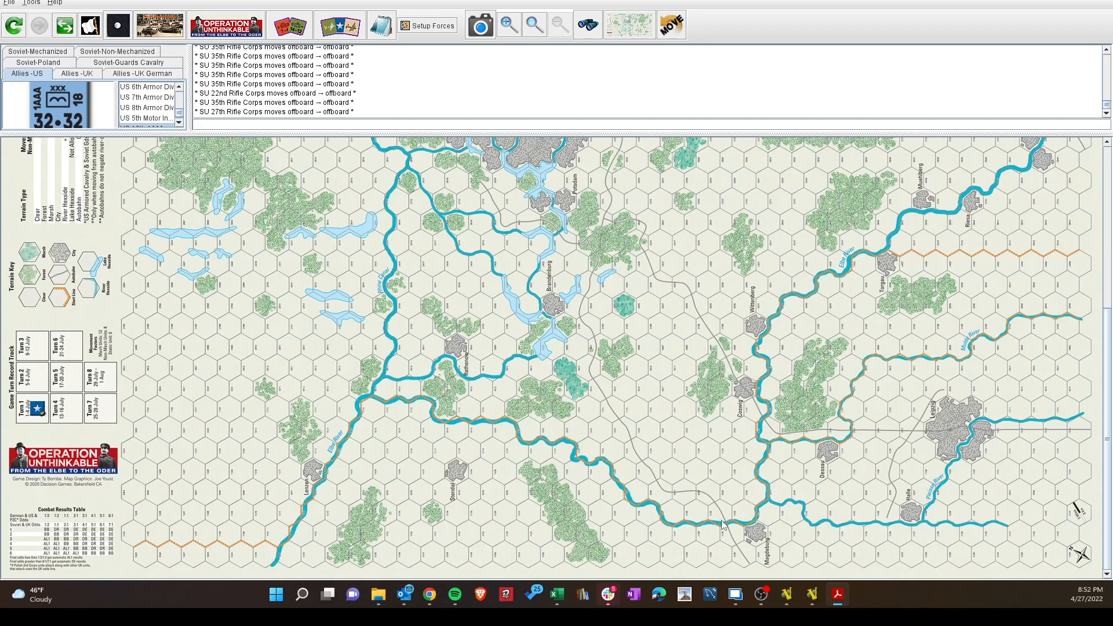
{"action": "mouse_move", "coordinate": [771, 447]}
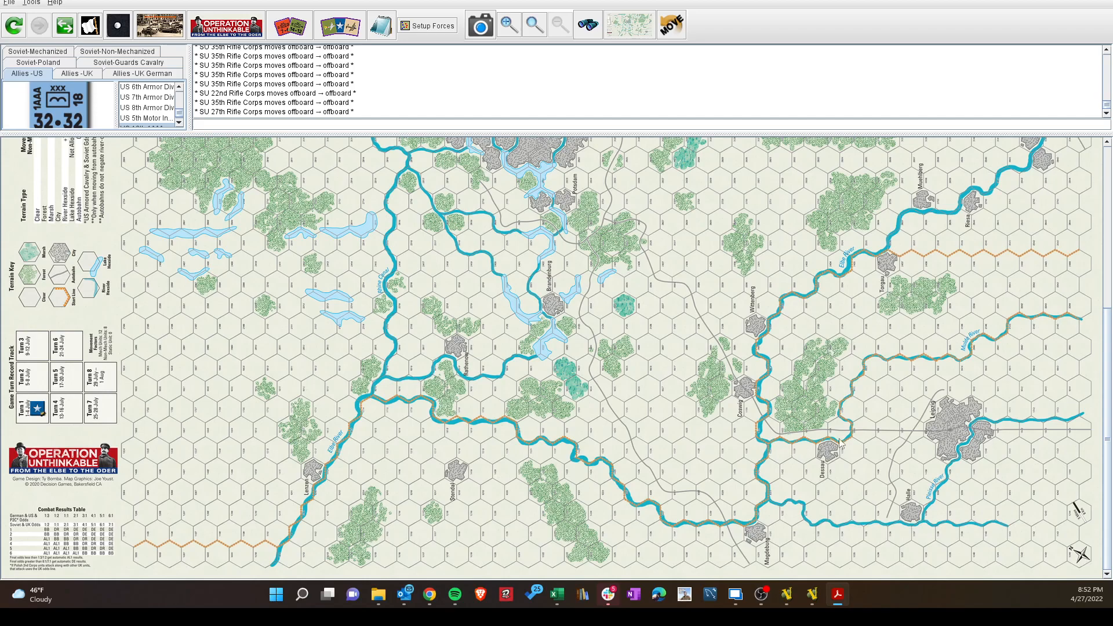
{"action": "mouse_move", "coordinate": [937, 241]}
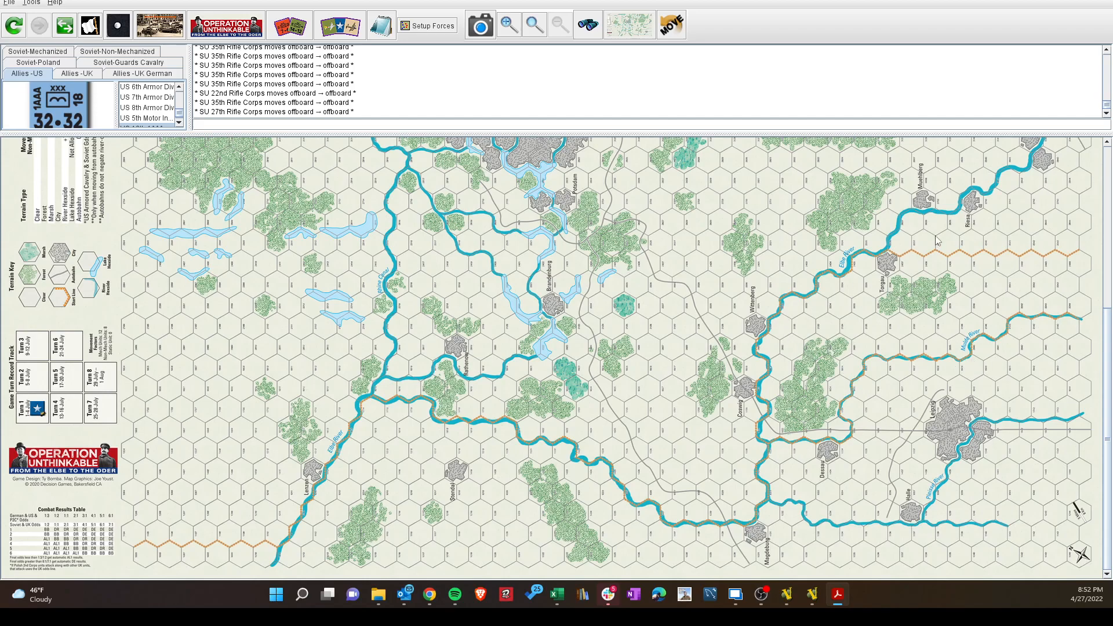
{"action": "mouse_move", "coordinate": [793, 348]}
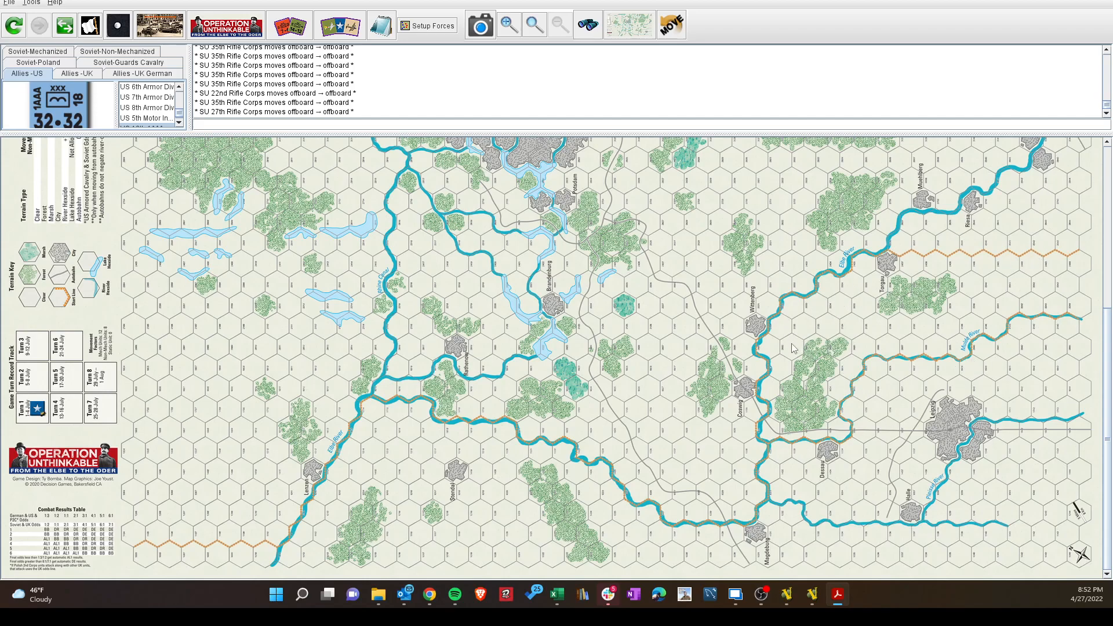
{"action": "mouse_move", "coordinate": [775, 447]}
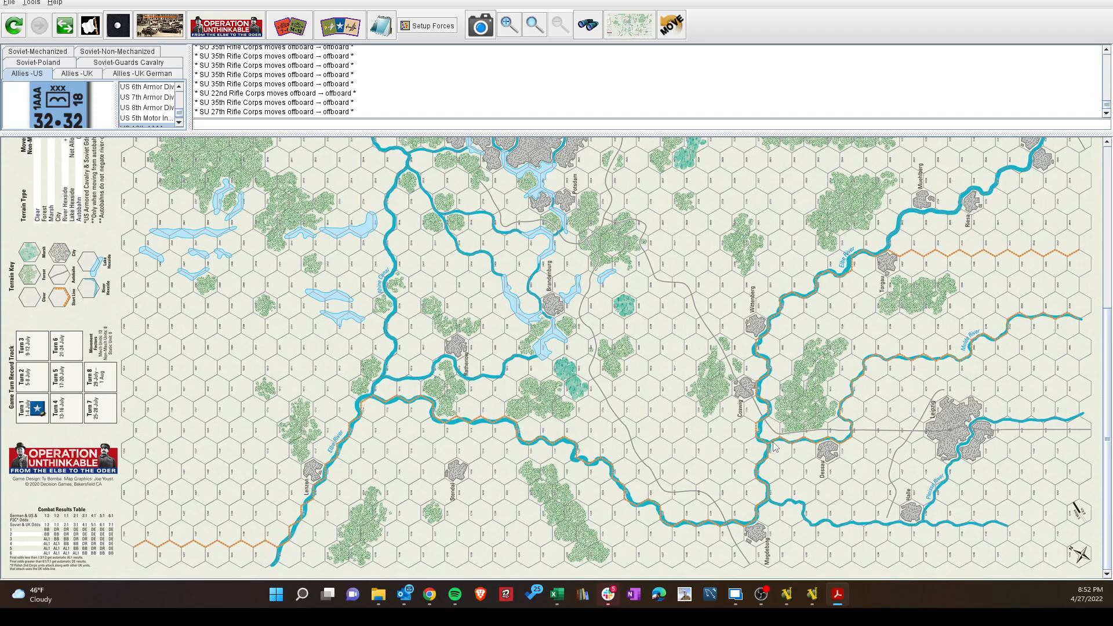
{"action": "mouse_move", "coordinate": [777, 494]}
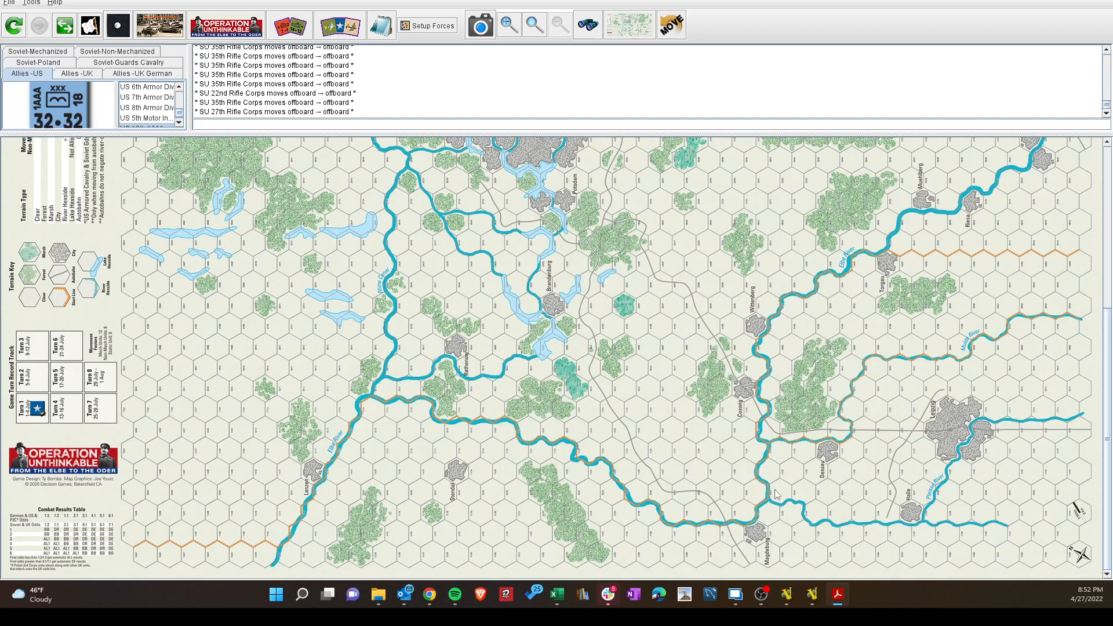
{"action": "mouse_move", "coordinate": [764, 443]}
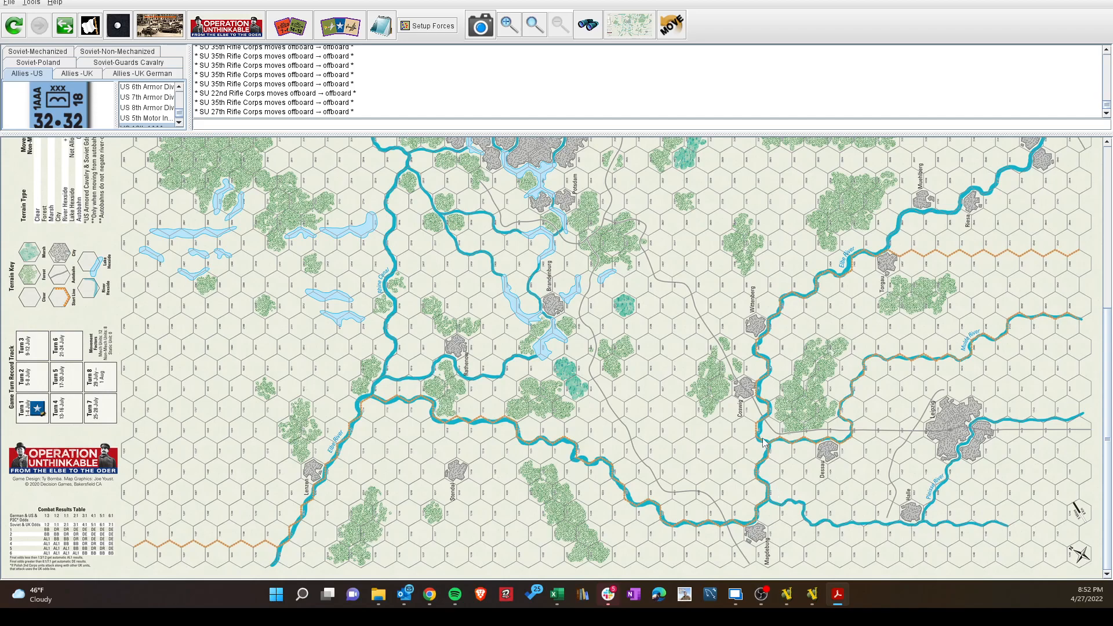
{"action": "mouse_move", "coordinate": [1058, 265]}
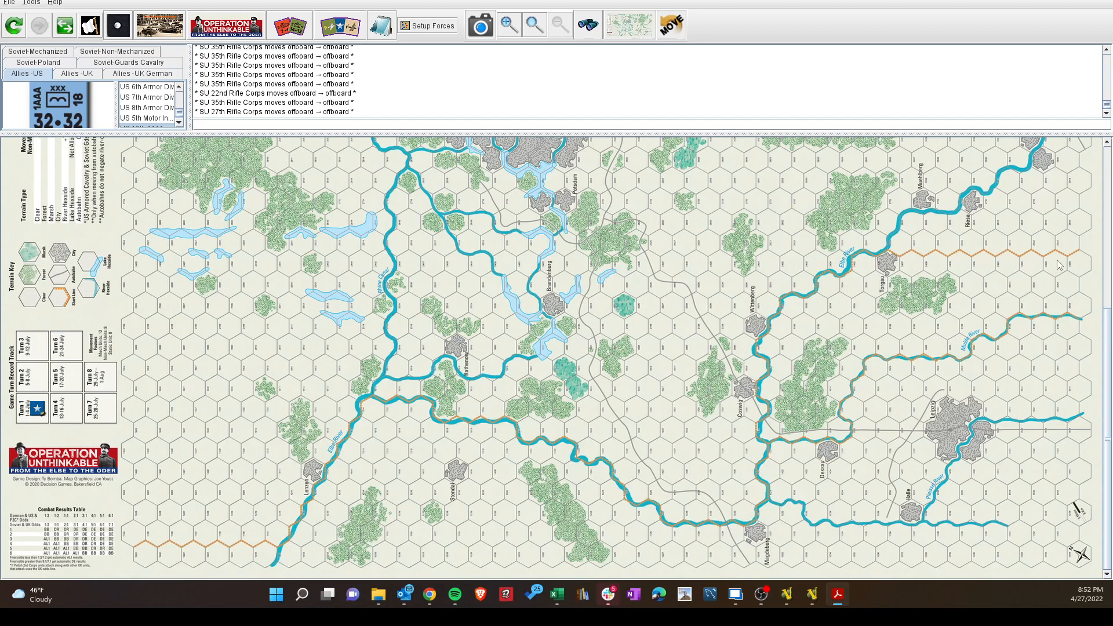
{"action": "mouse_move", "coordinate": [1018, 357]}
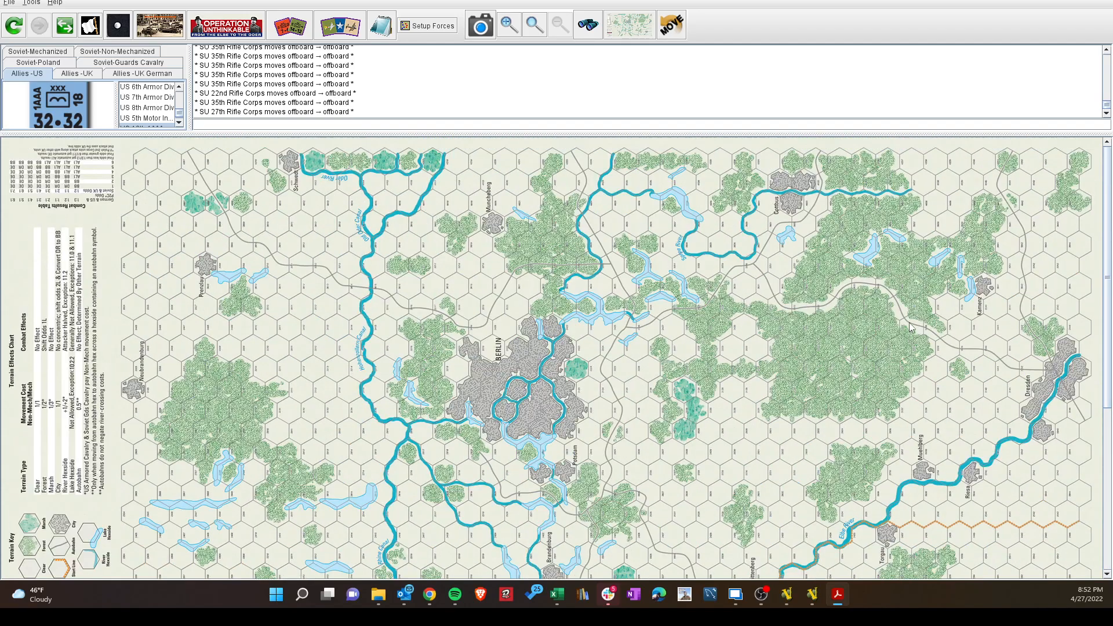
{"action": "mouse_move", "coordinate": [519, 170]}
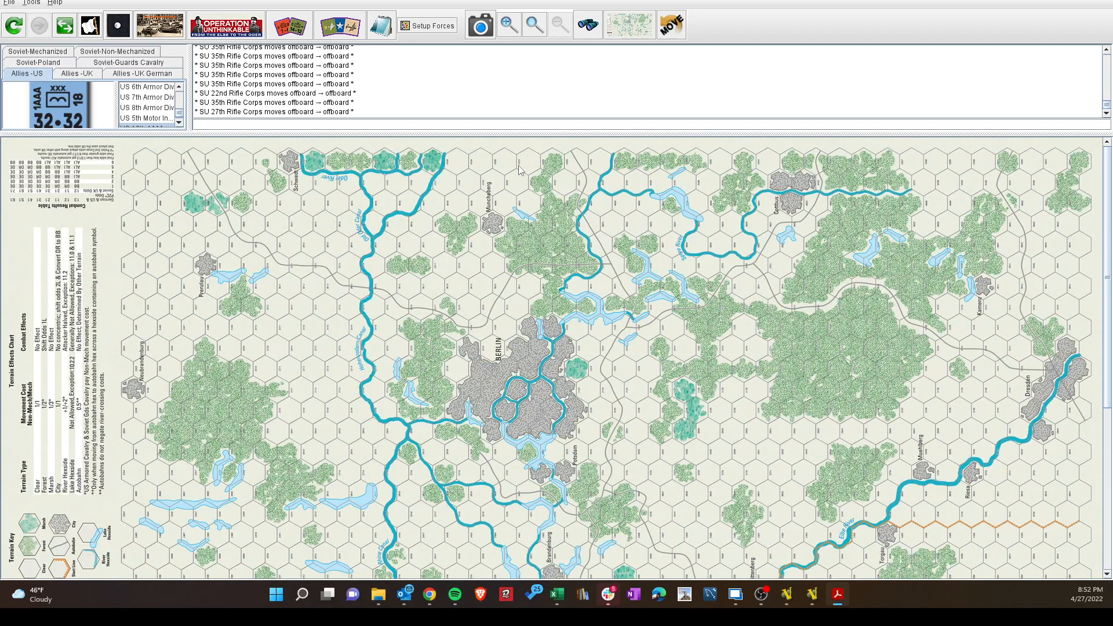
{"action": "mouse_move", "coordinate": [725, 172]}
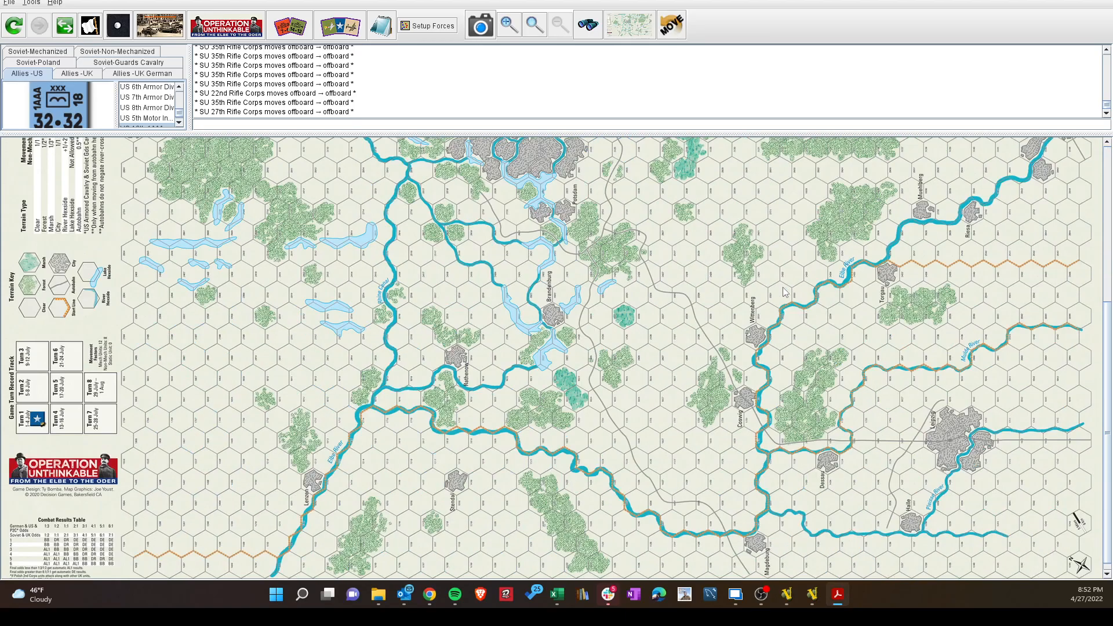
{"action": "mouse_move", "coordinate": [1059, 281]}
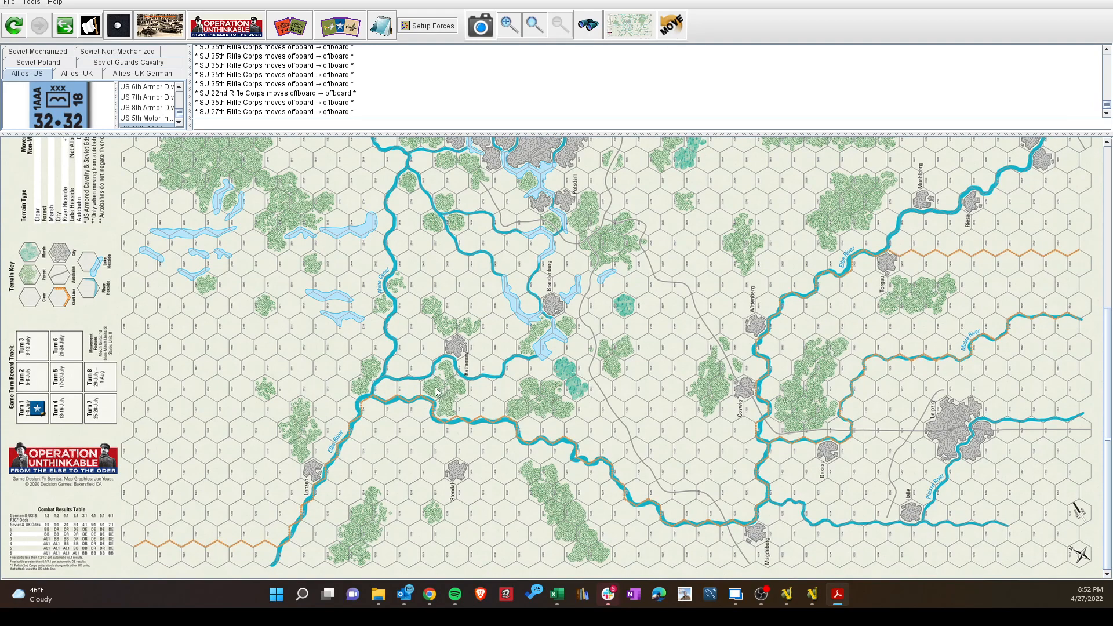
- Roll 1D6 for the frontline, getting a 1, and return to the rules PDF for the result
{"action": "left_click", "coordinate": [114, 26]}
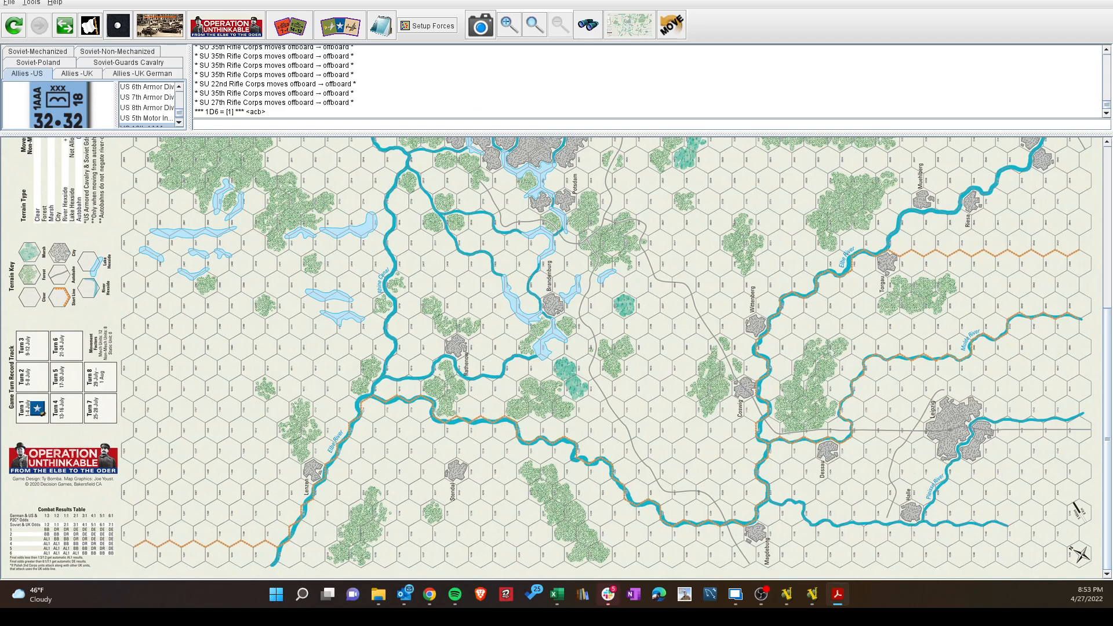
{"action": "mouse_move", "coordinate": [777, 399]}
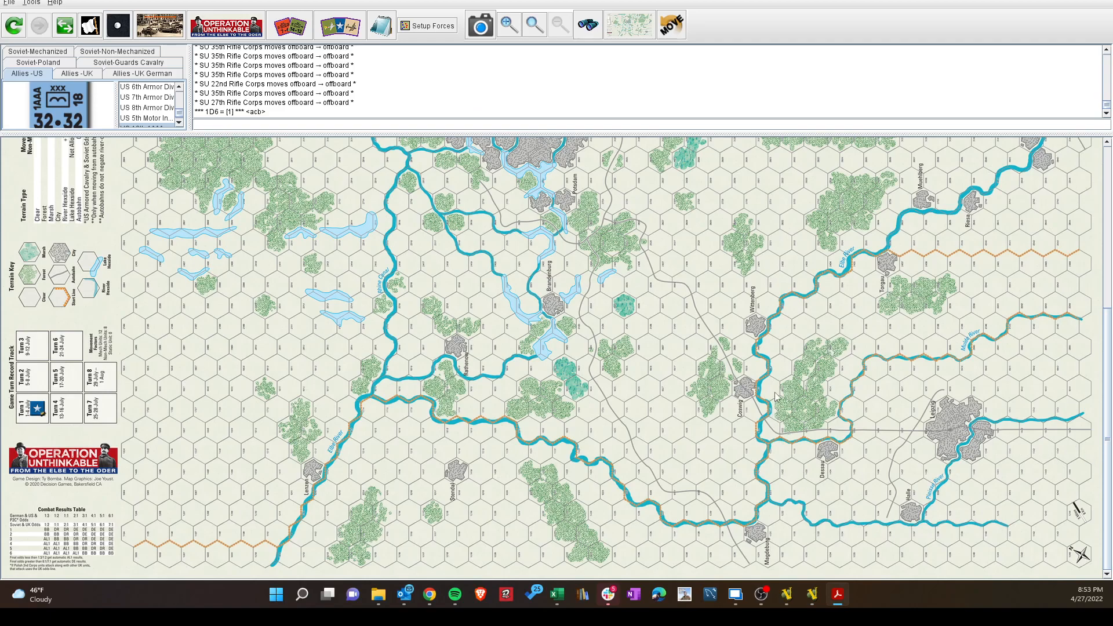
{"action": "mouse_move", "coordinate": [1088, 271]}
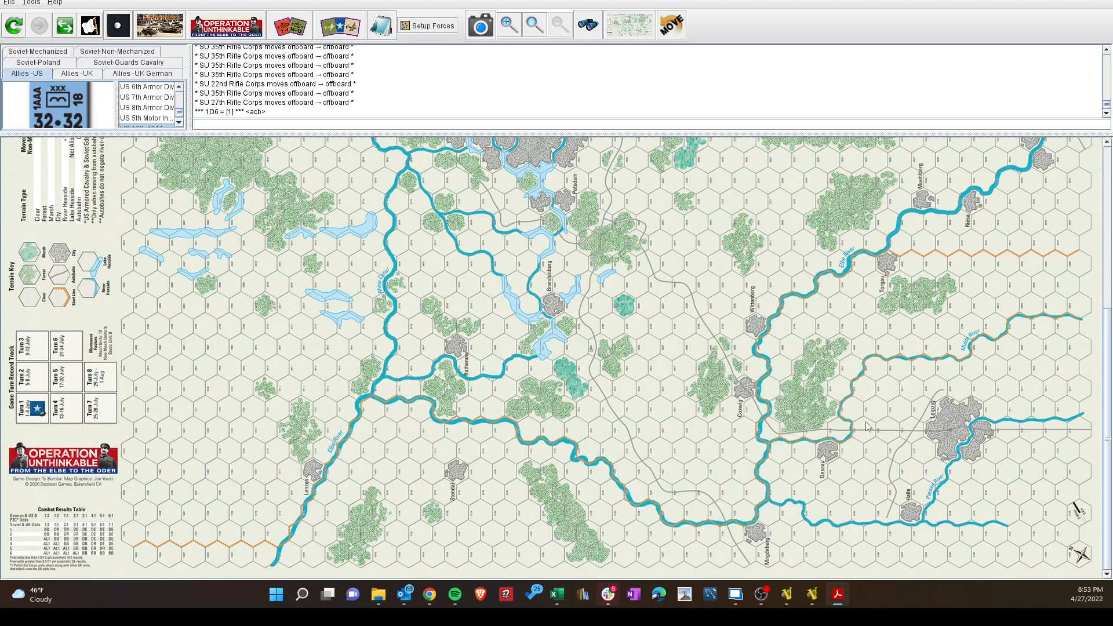
{"action": "left_click", "coordinate": [837, 594]}
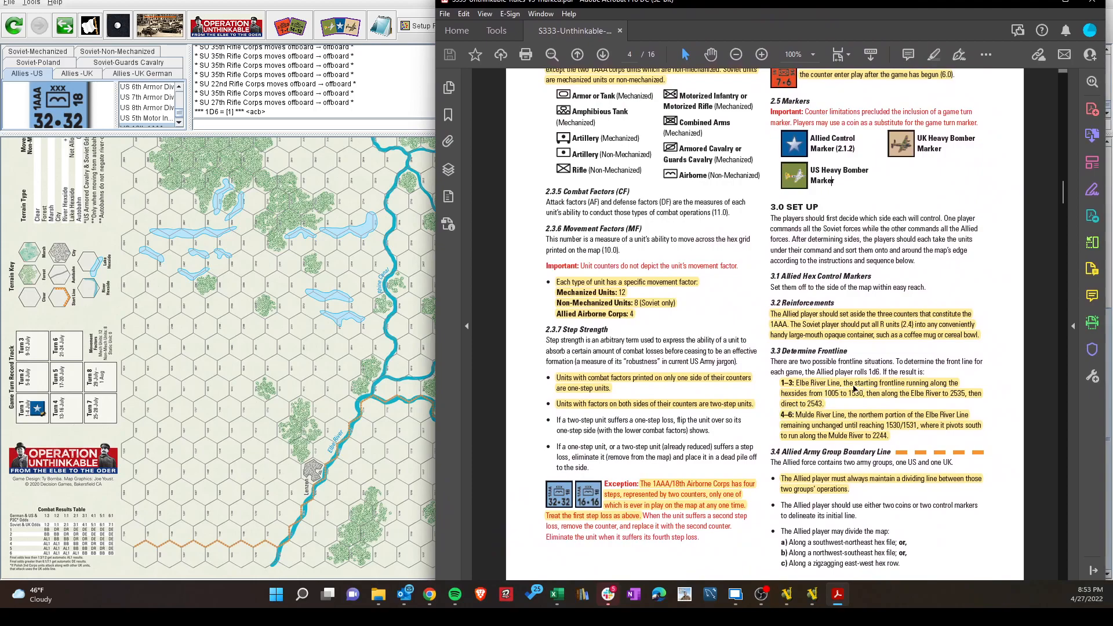
{"action": "mouse_move", "coordinate": [832, 414]}
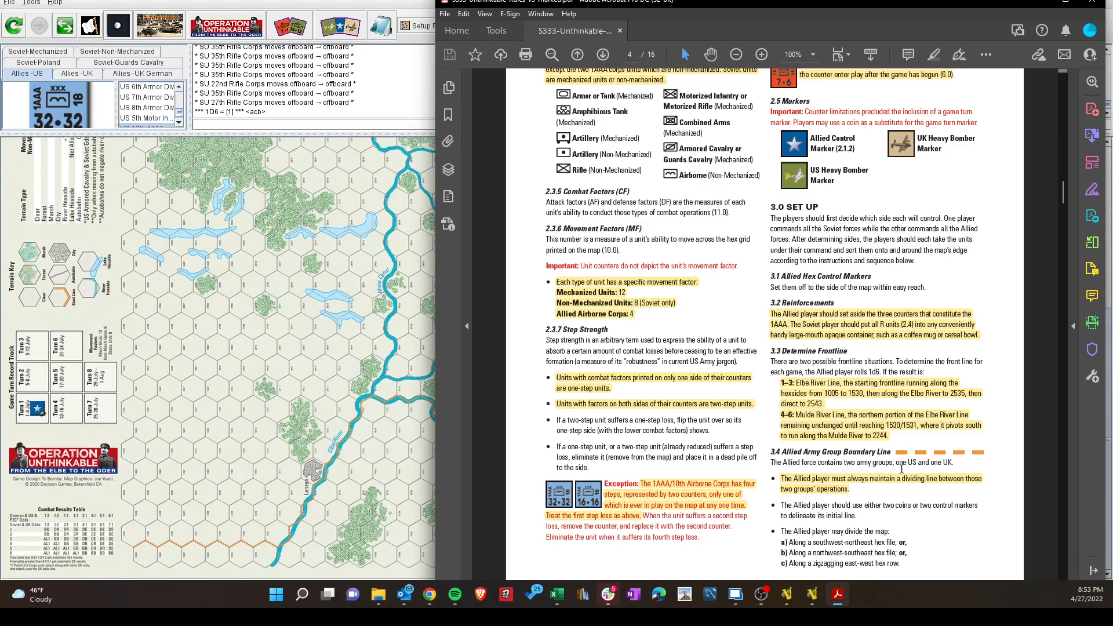
{"action": "mouse_move", "coordinate": [948, 468]}
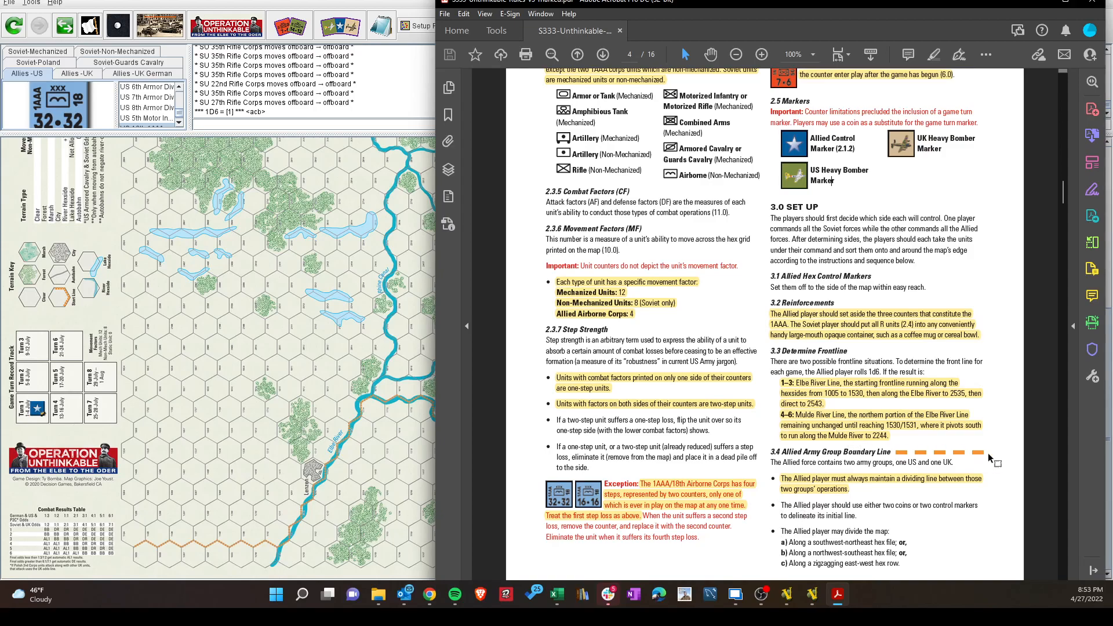
{"action": "mouse_move", "coordinate": [929, 480]}
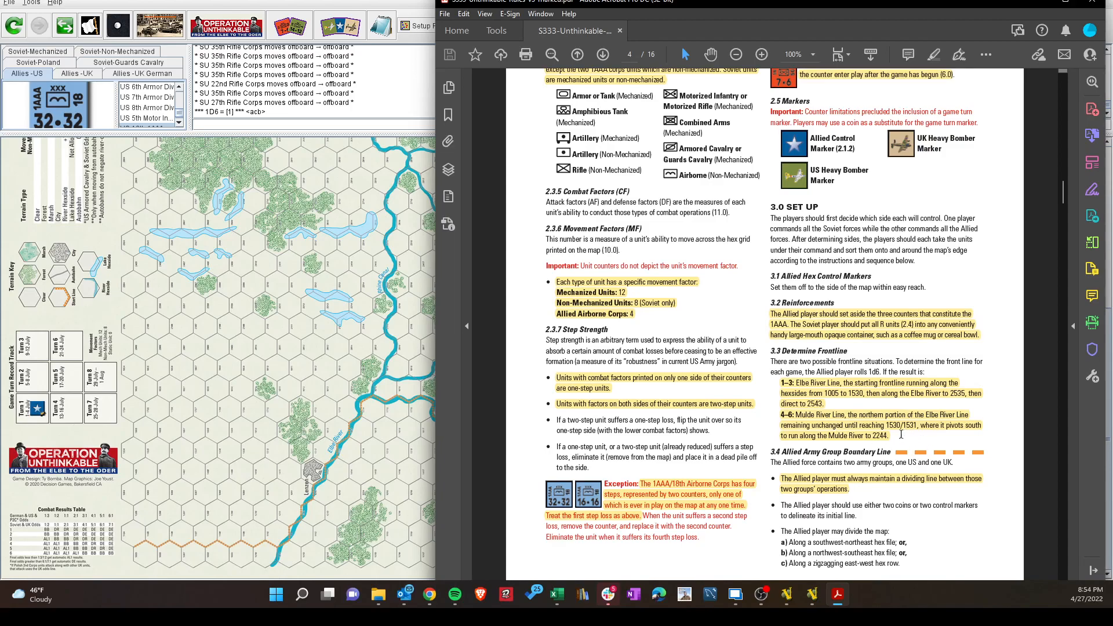
{"action": "mouse_move", "coordinate": [923, 335]}
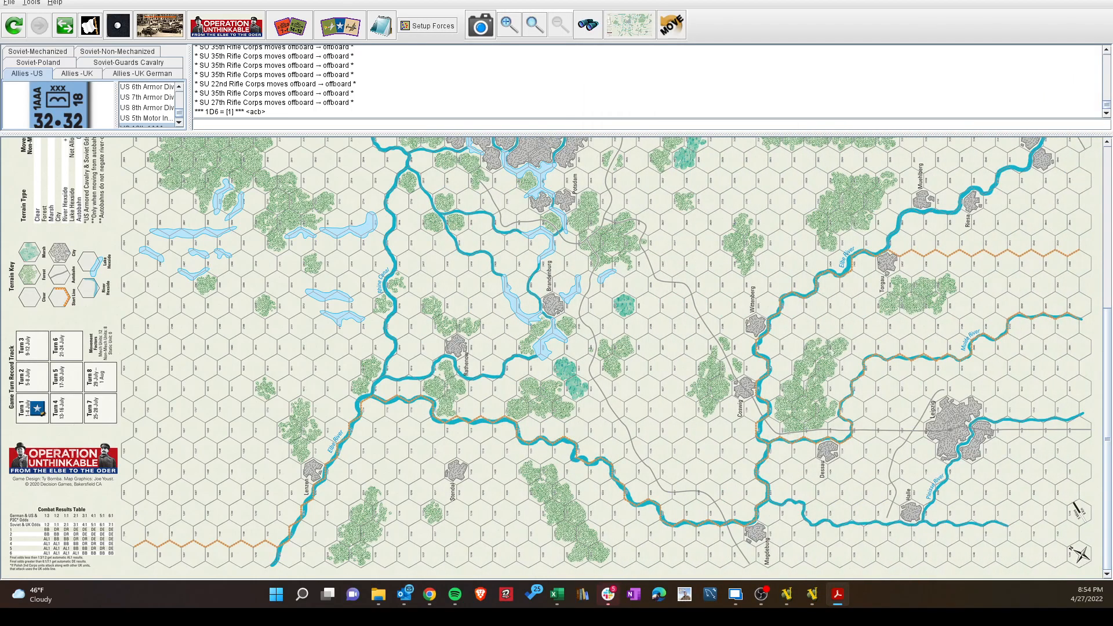
{"action": "mouse_move", "coordinate": [884, 236]}
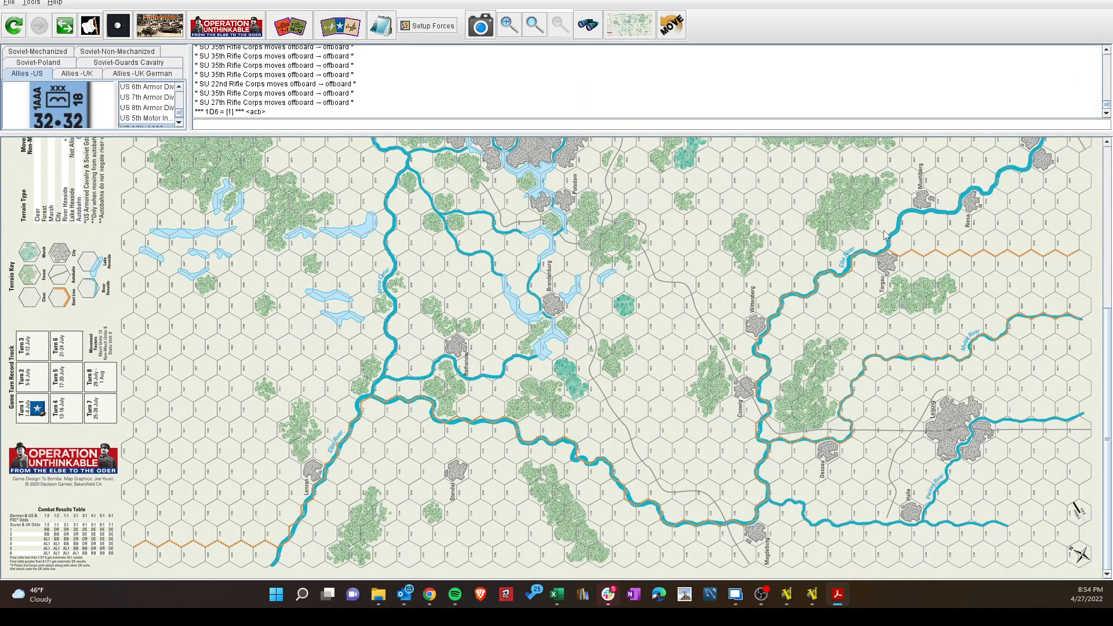
{"action": "mouse_move", "coordinate": [836, 278]}
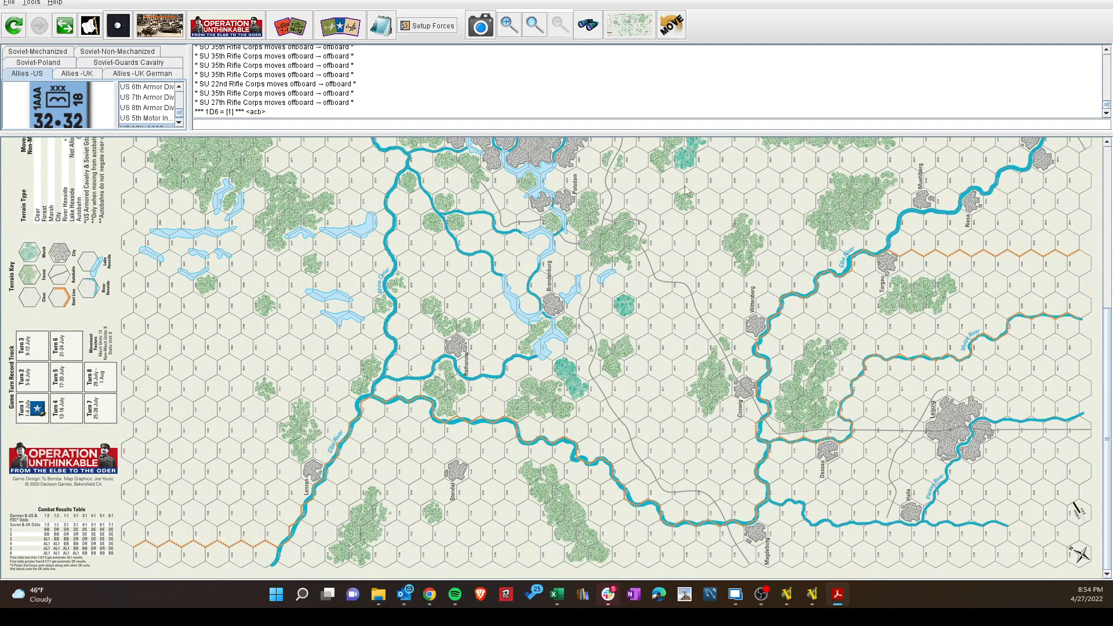
{"action": "mouse_move", "coordinate": [721, 470]}
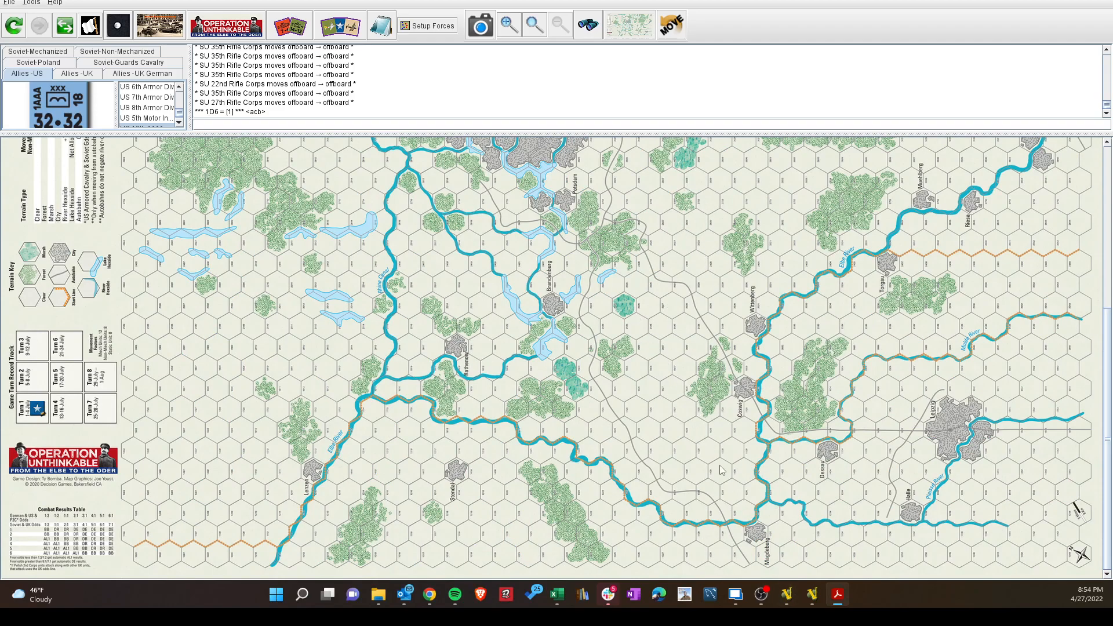
{"action": "mouse_move", "coordinate": [760, 344]}
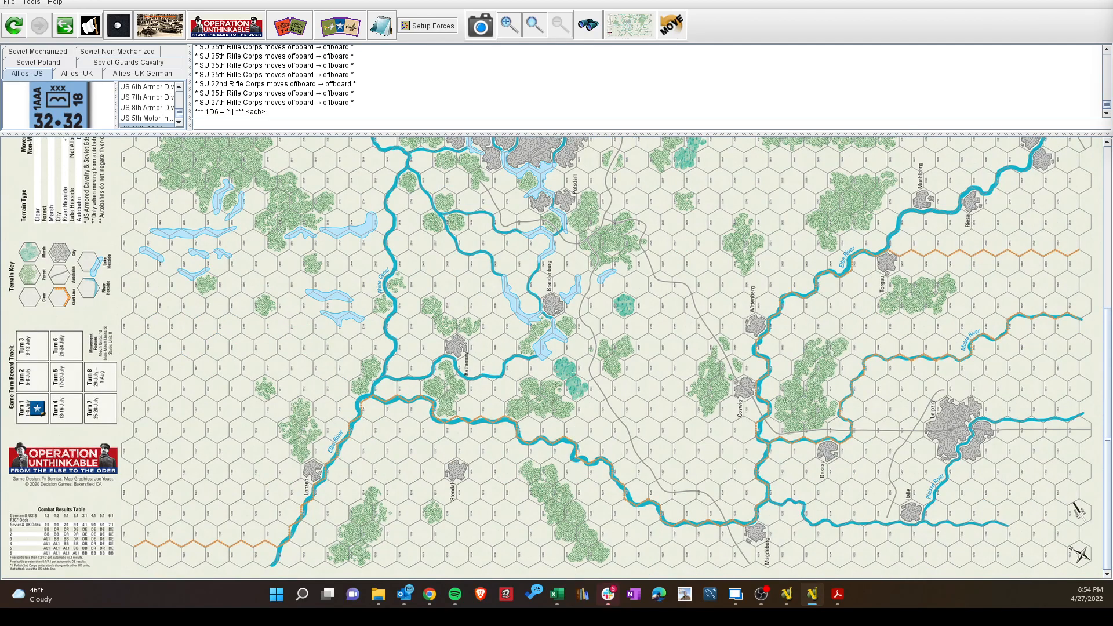
- Place Allied Control Markers in hexes 1031 and 2225
{"action": "left_click", "coordinate": [856, 494]}
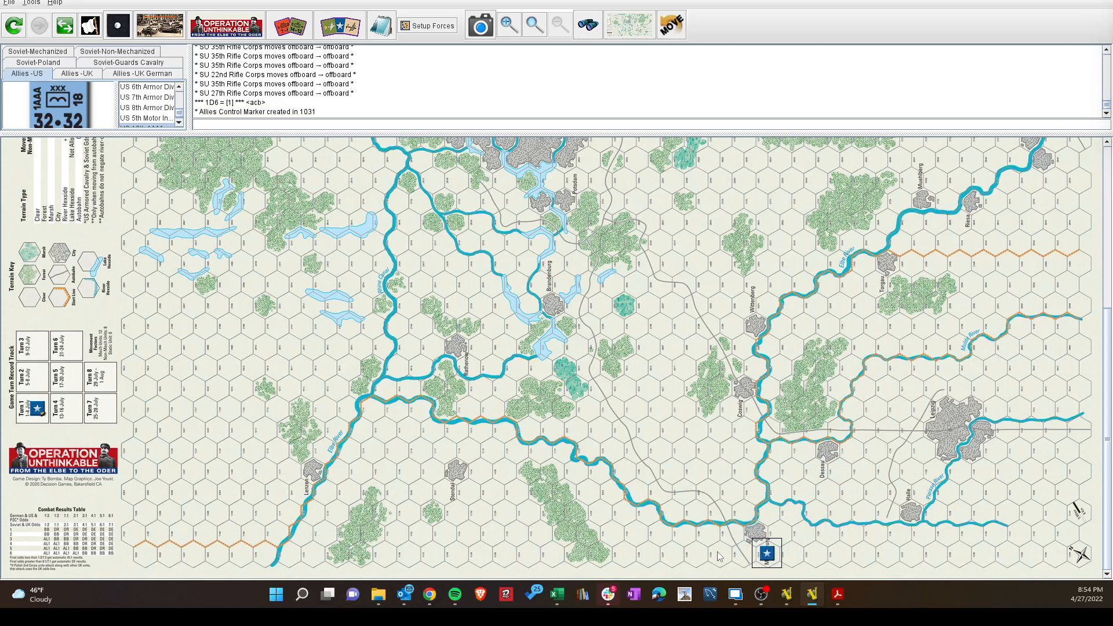
{"action": "mouse_move", "coordinate": [643, 452]}
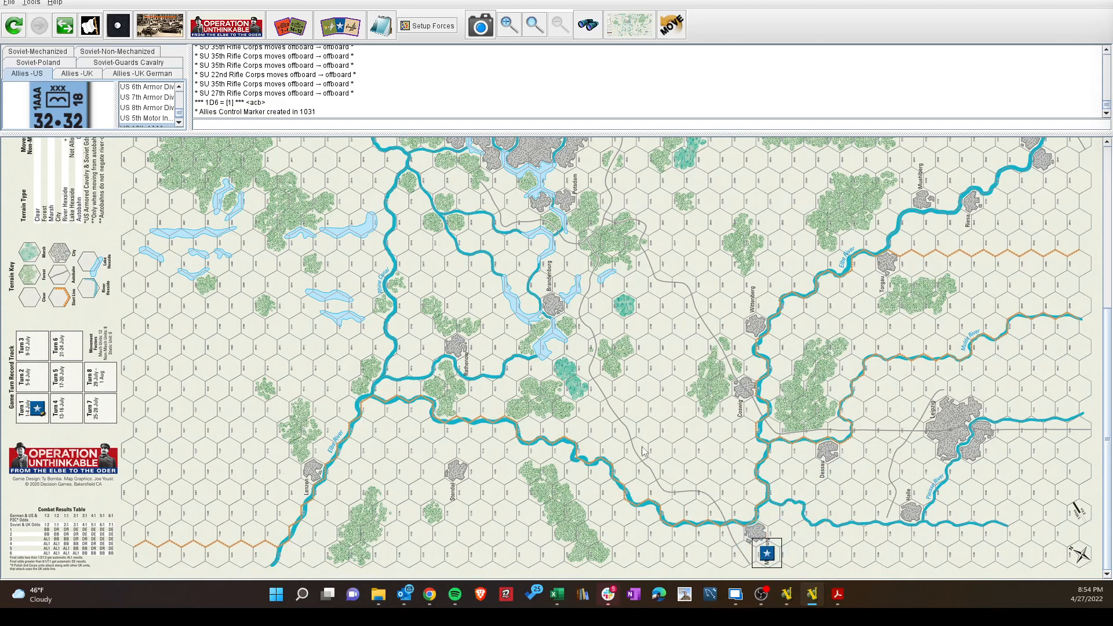
{"action": "mouse_move", "coordinate": [1052, 383]}
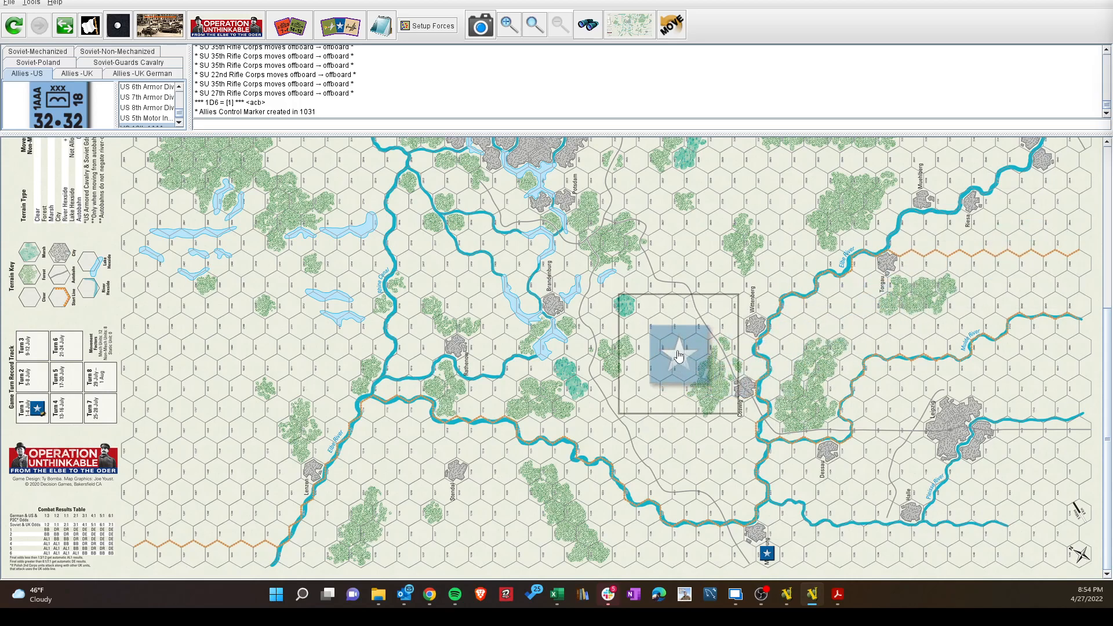
{"action": "left_click_drag", "start_coordinate": [679, 355], "coordinate": [627, 309]}
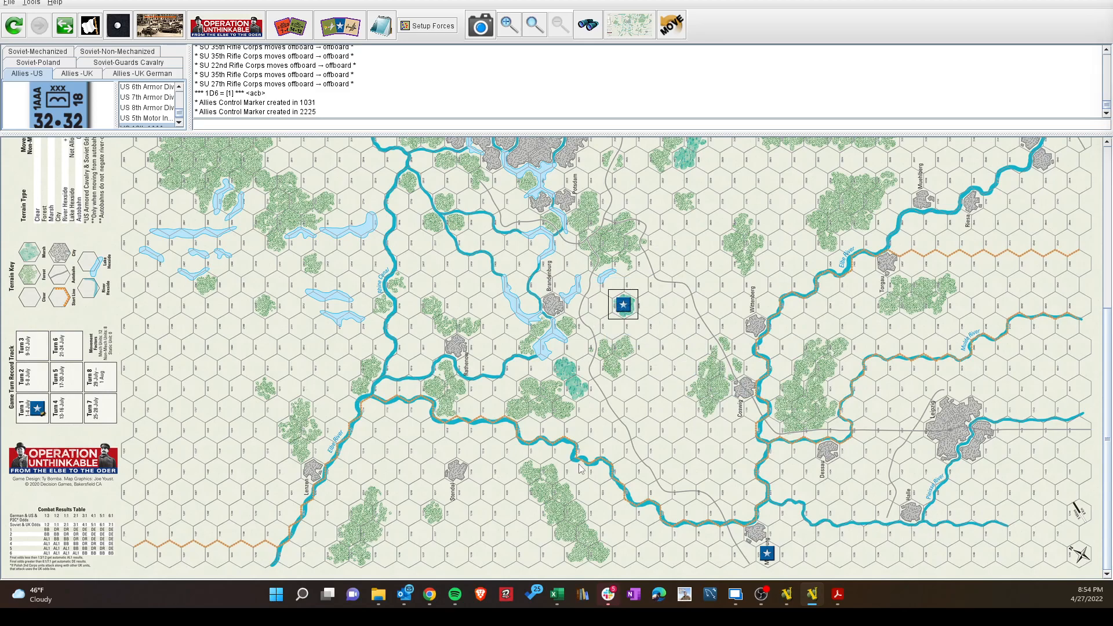
{"action": "mouse_move", "coordinate": [712, 470]}
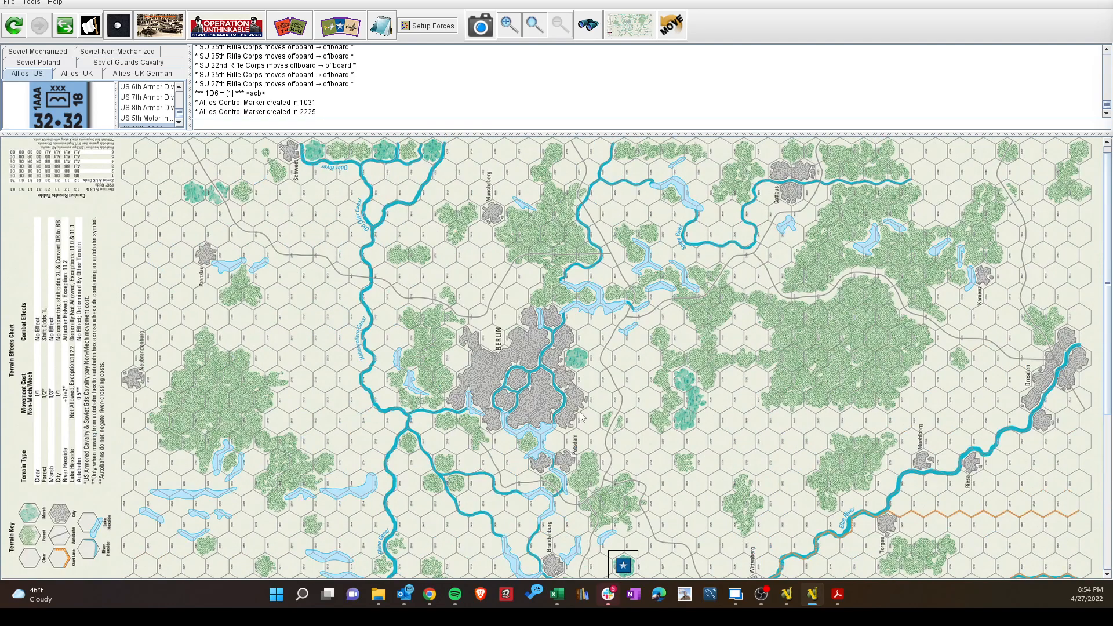
{"action": "mouse_move", "coordinate": [481, 303]}
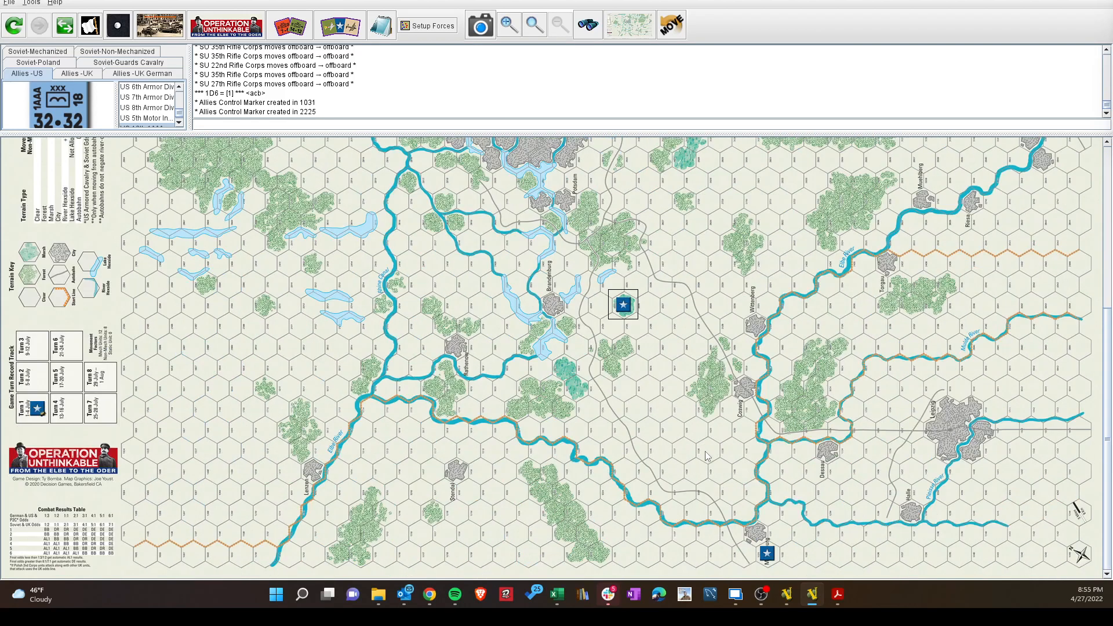
{"action": "mouse_move", "coordinate": [740, 547]}
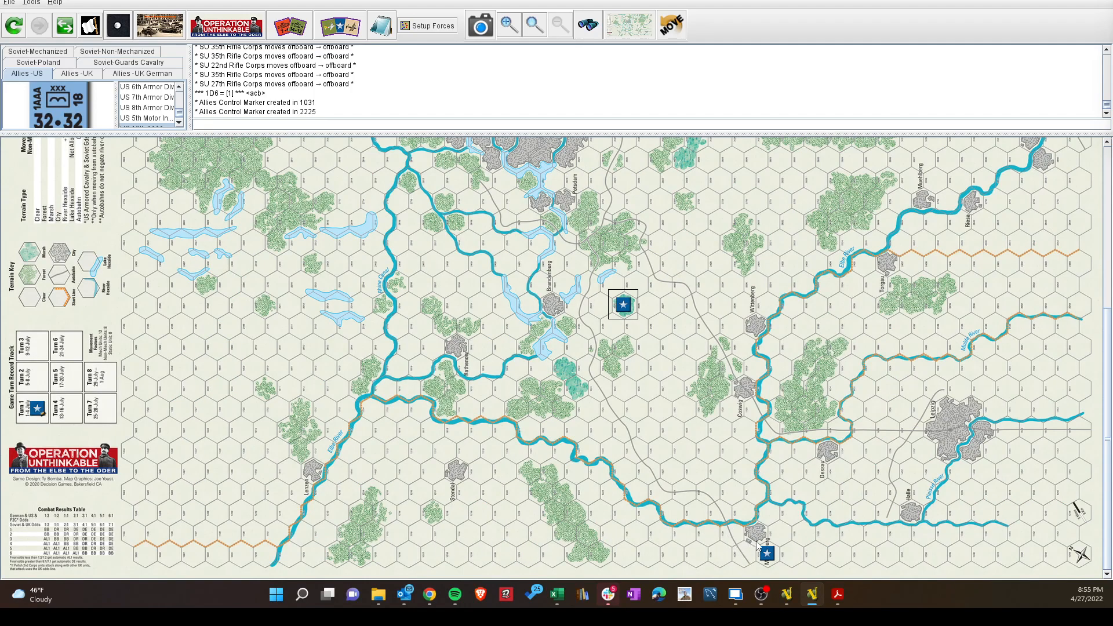
{"action": "mouse_move", "coordinate": [767, 494]}
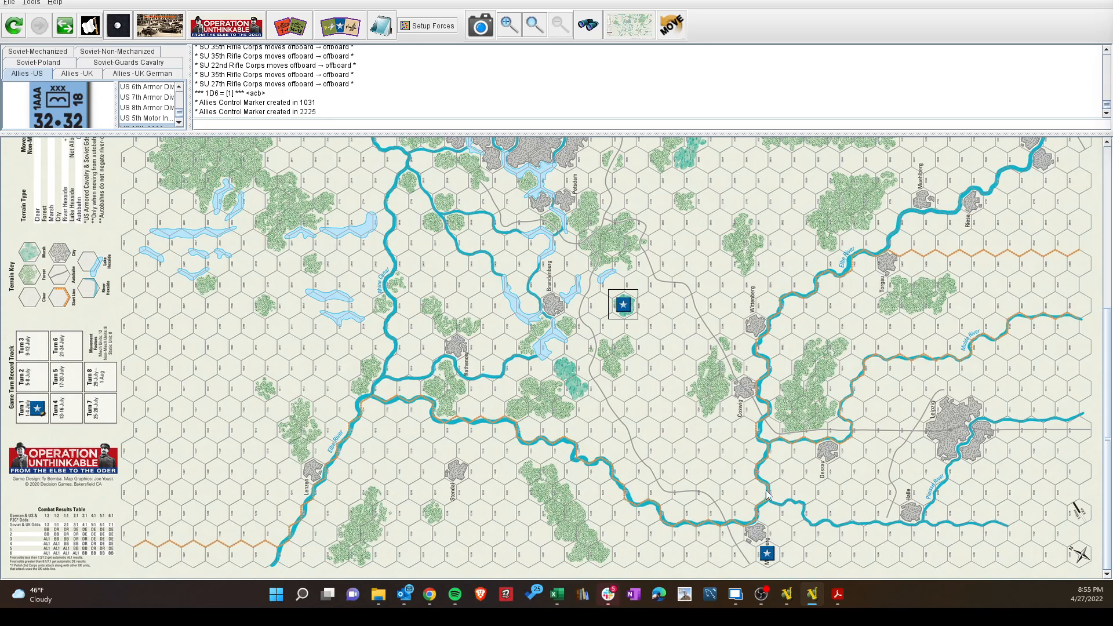
{"action": "mouse_move", "coordinate": [1080, 270]}
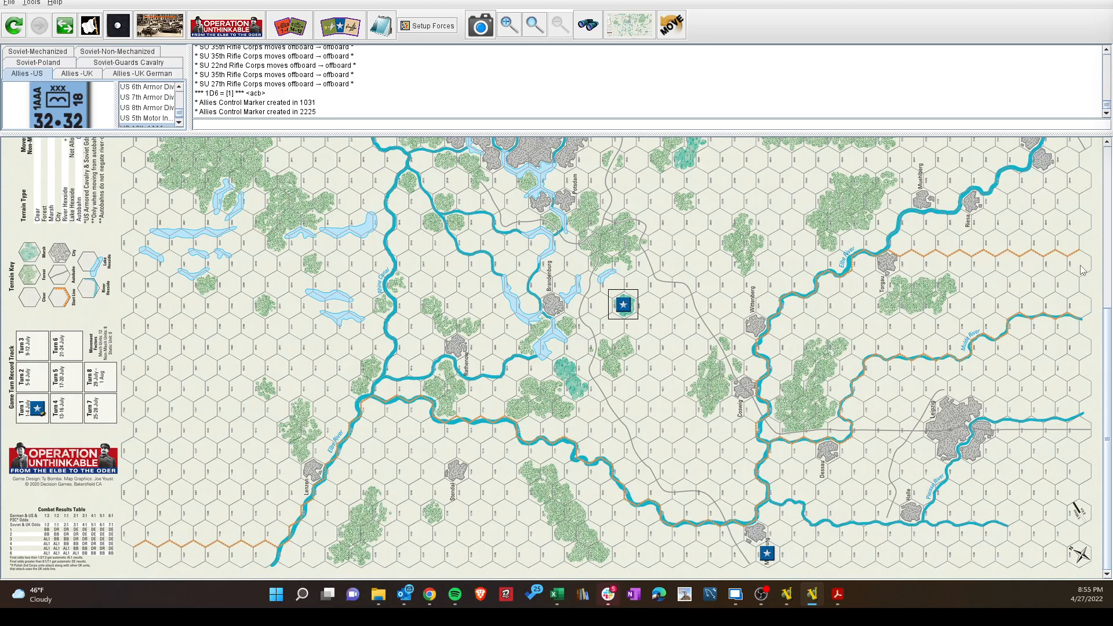
{"action": "mouse_move", "coordinate": [758, 536]}
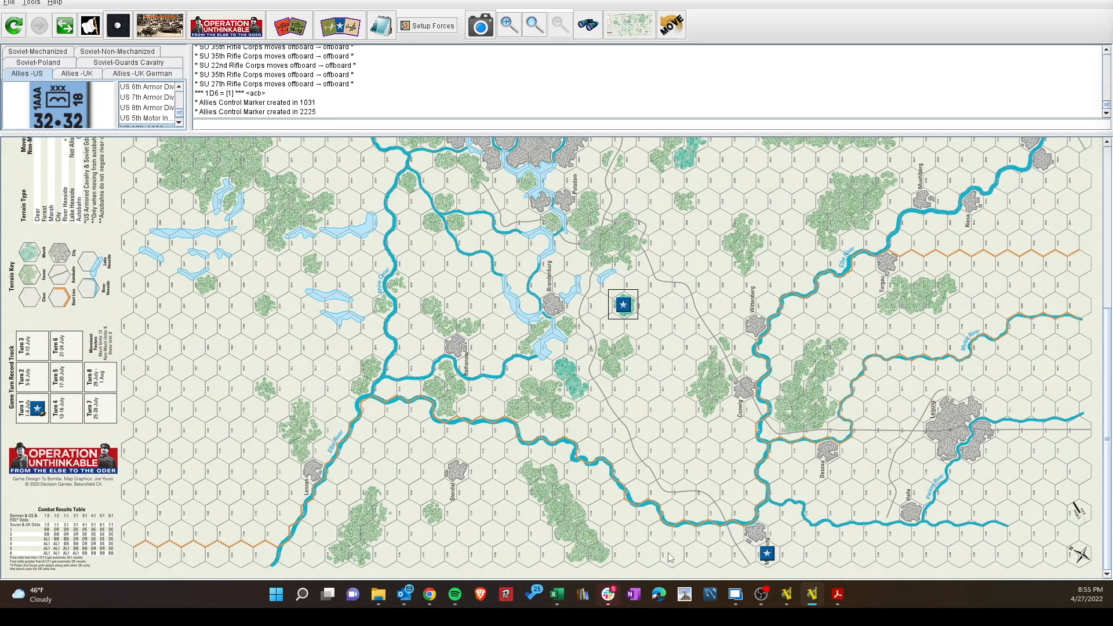
{"action": "mouse_move", "coordinate": [1003, 260]}
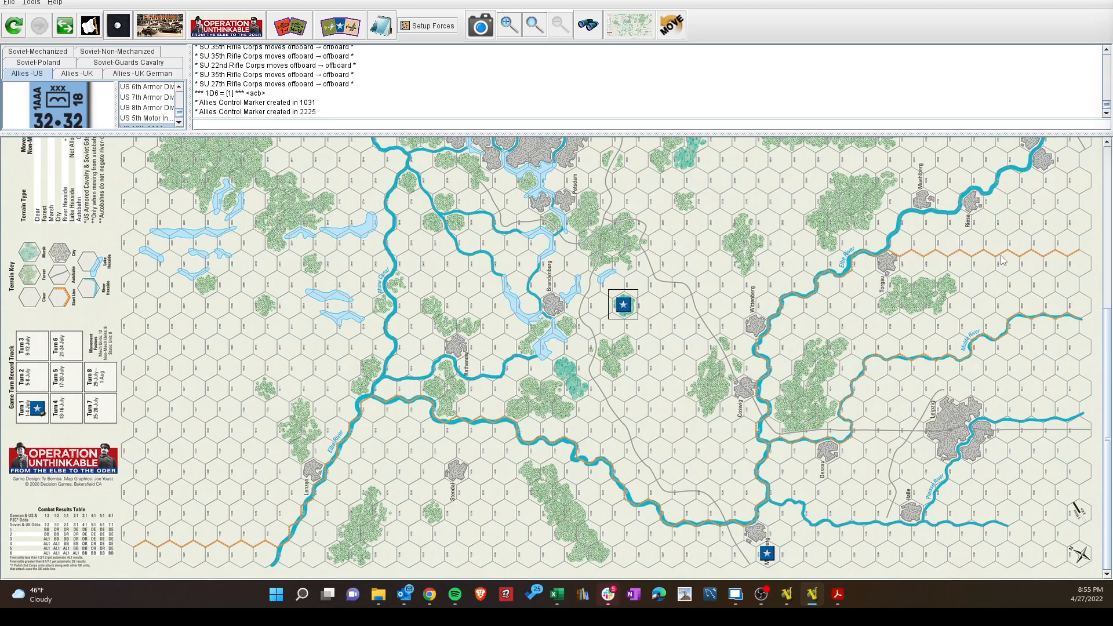
{"action": "mouse_move", "coordinate": [835, 357]}
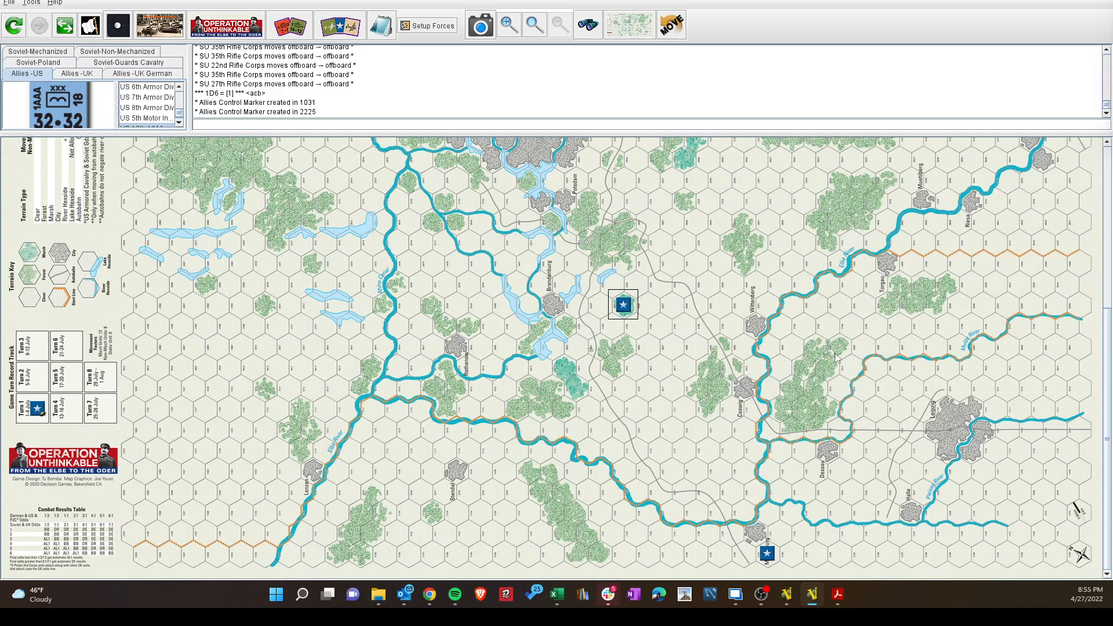
{"action": "mouse_move", "coordinate": [642, 314]}
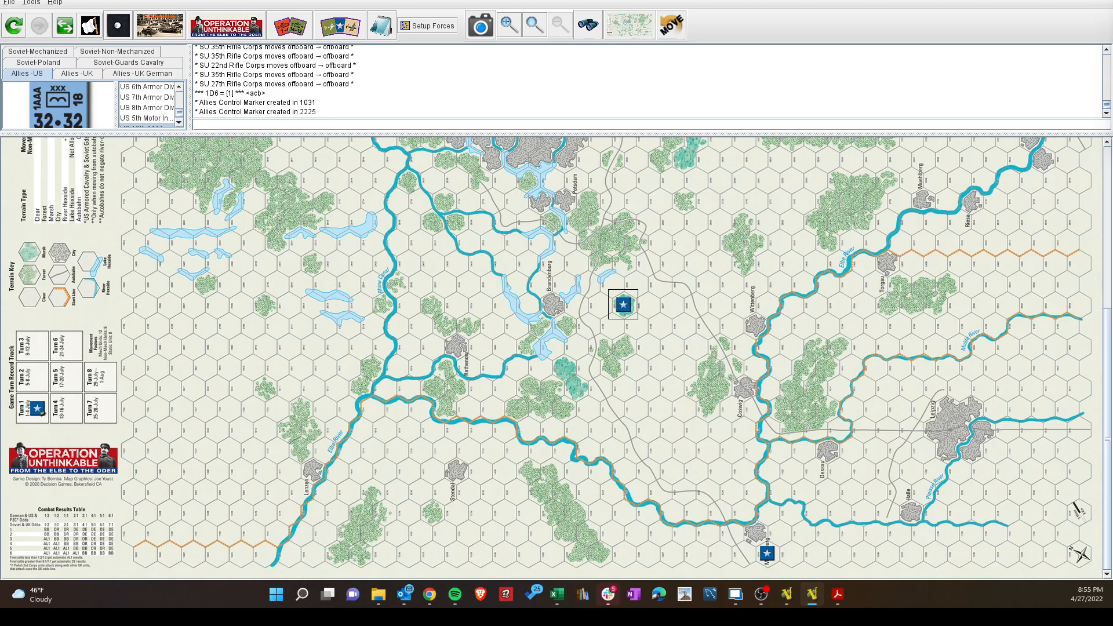
{"action": "mouse_move", "coordinate": [733, 505]}
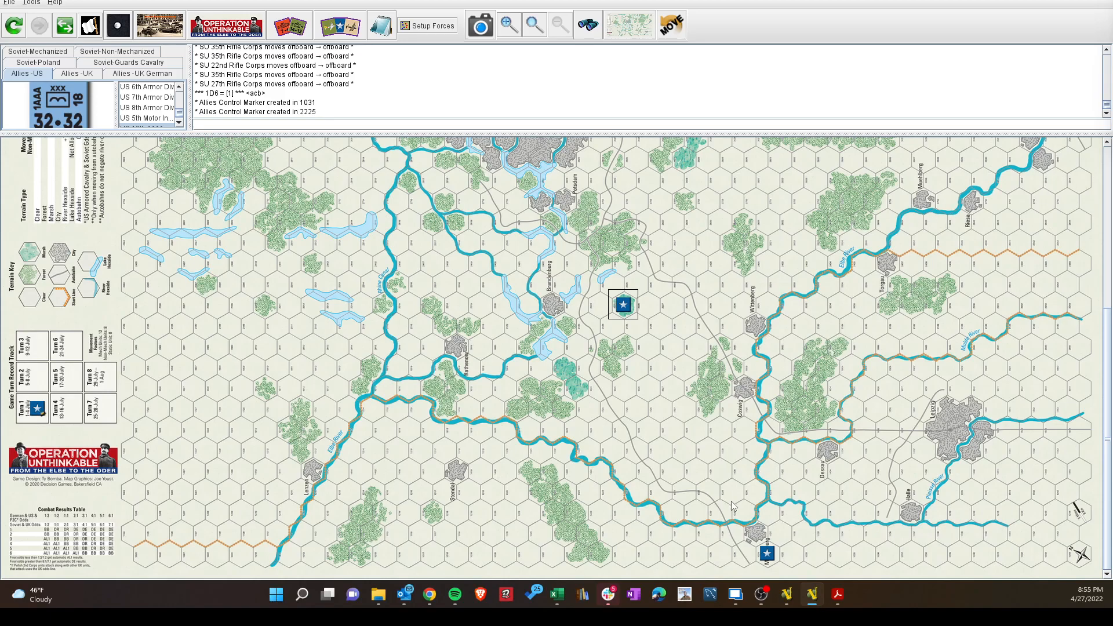
{"action": "mouse_move", "coordinate": [772, 553]}
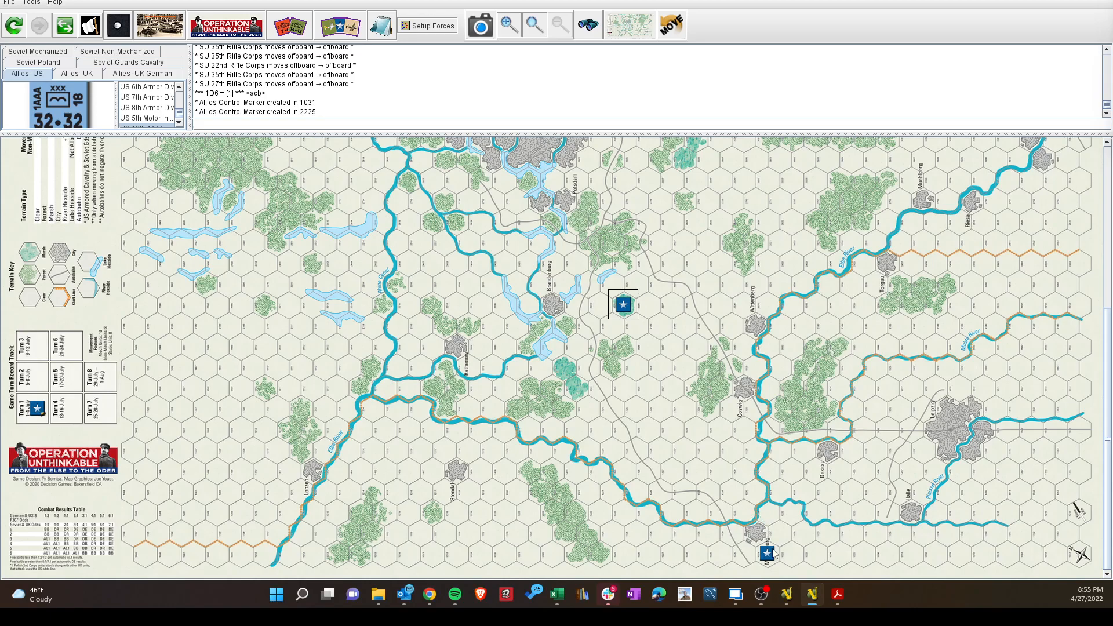
{"action": "mouse_move", "coordinate": [760, 304]}
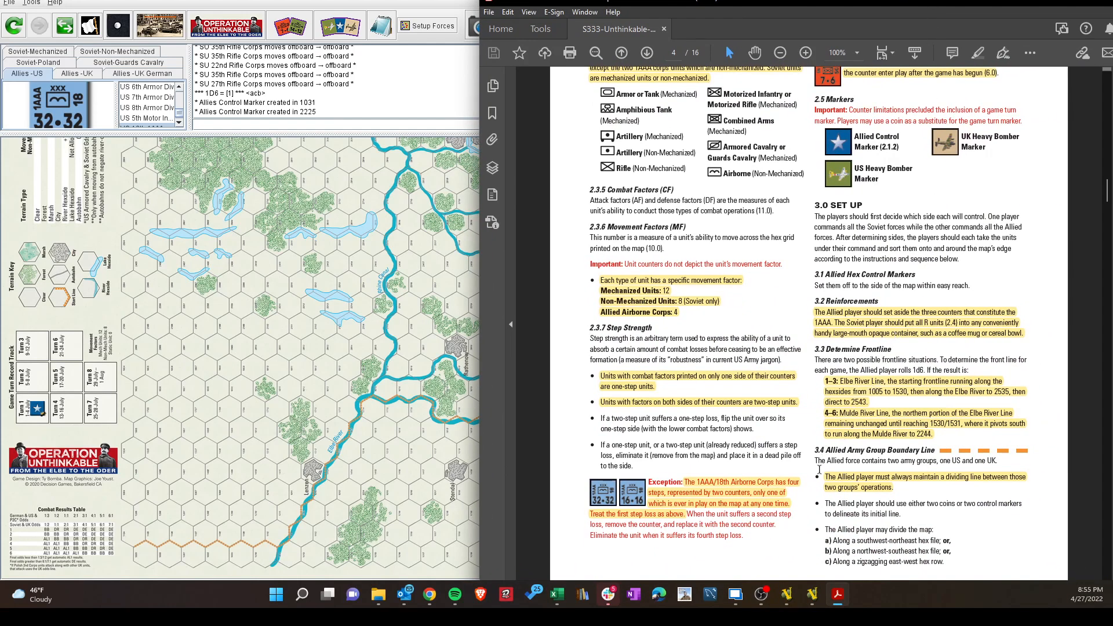
- Scroll the rules PDF to page 5 with 3.6 Allied Set Up and 3.5 Soviet Set Up
{"action": "scroll", "scroll_direction": "down", "scroll_amount": 3}
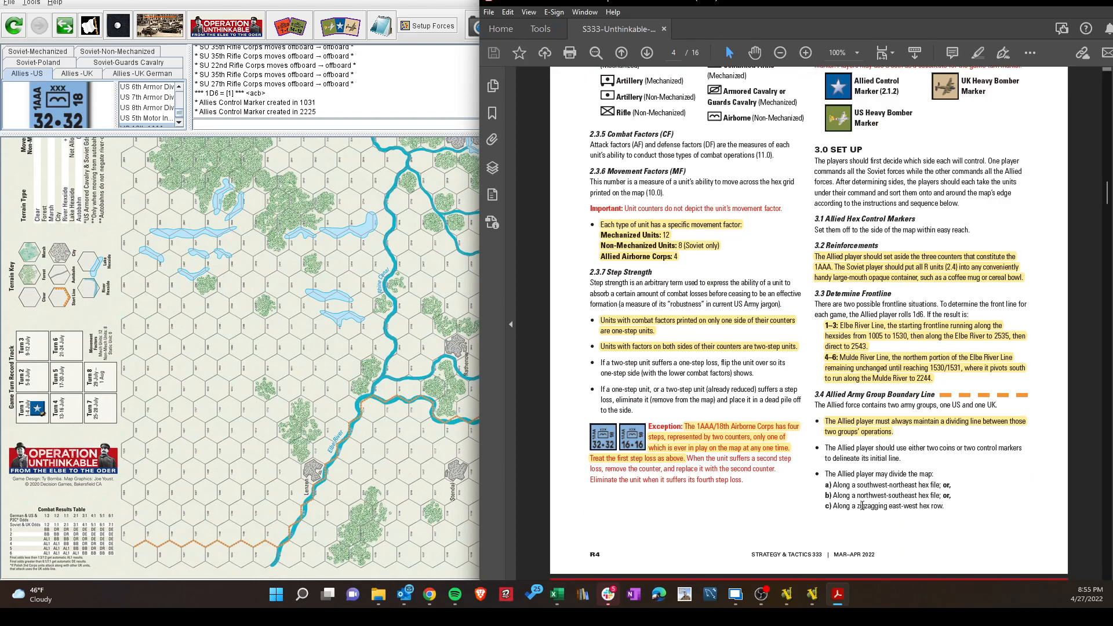
{"action": "scroll", "scroll_direction": "down", "scroll_amount": 3}
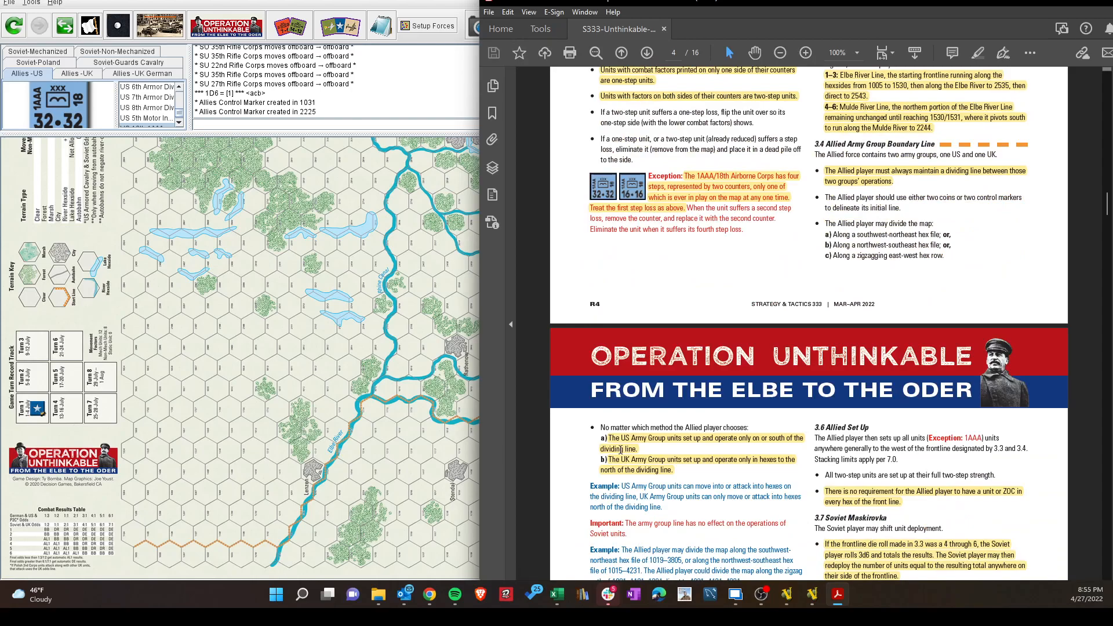
{"action": "scroll", "scroll_direction": "down", "scroll_amount": 3}
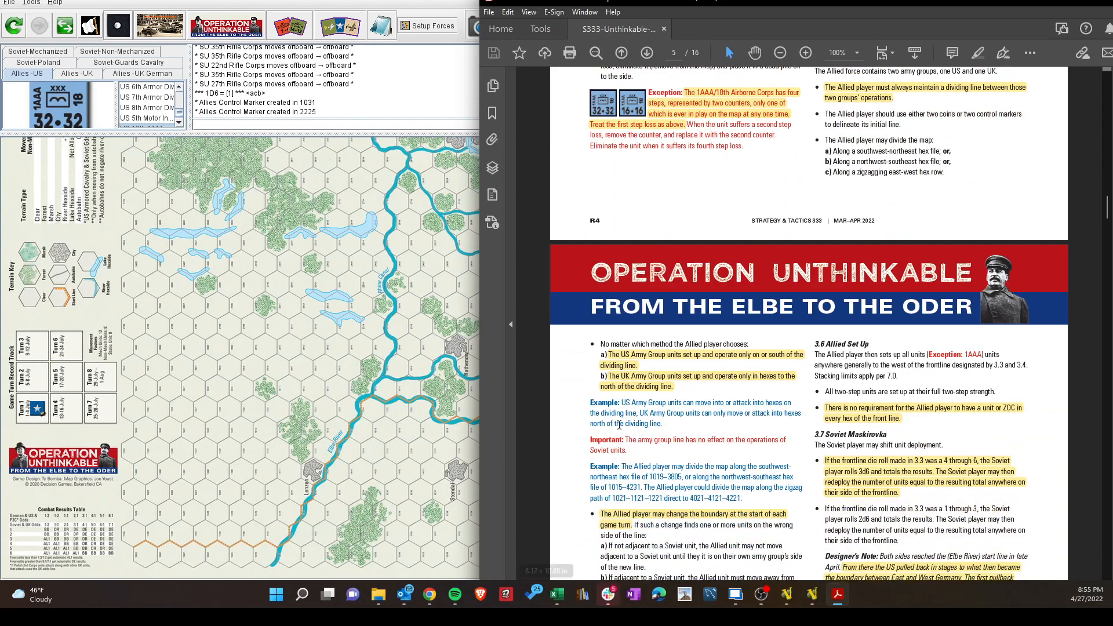
{"action": "scroll", "scroll_direction": "down", "scroll_amount": 3}
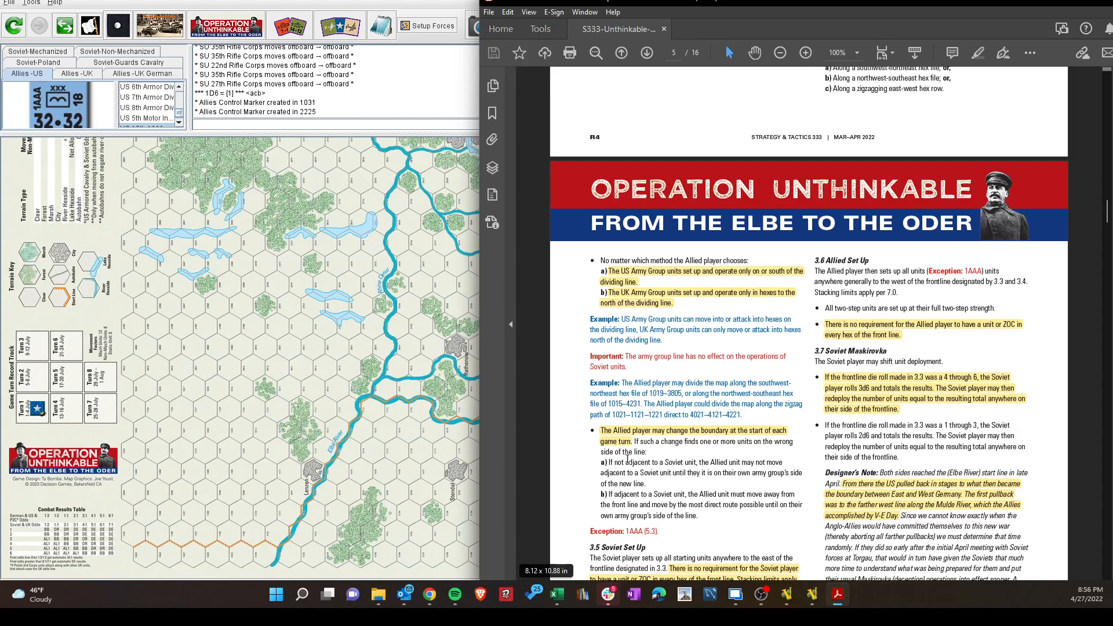
{"action": "scroll", "scroll_direction": "down", "scroll_amount": 3}
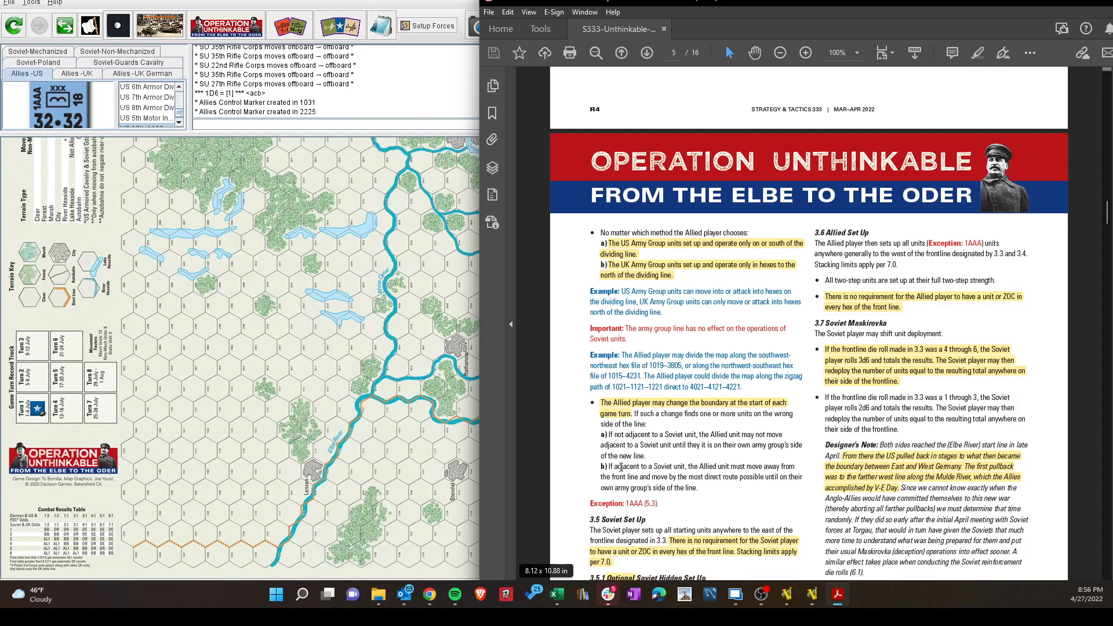
{"action": "scroll", "scroll_direction": "down", "scroll_amount": 3}
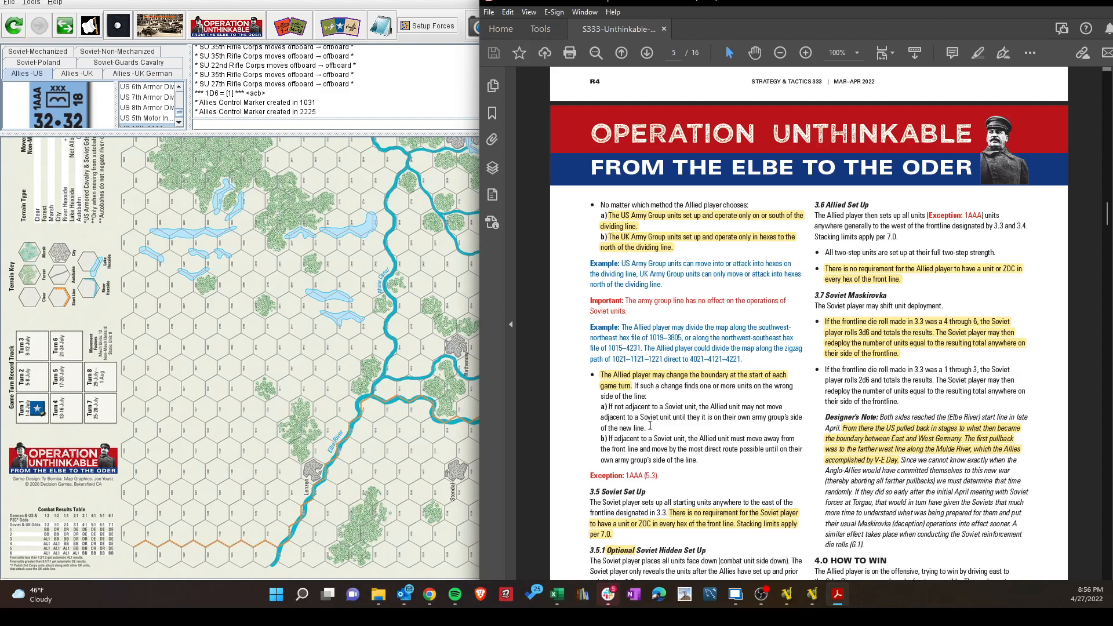
{"action": "mouse_move", "coordinate": [660, 427]}
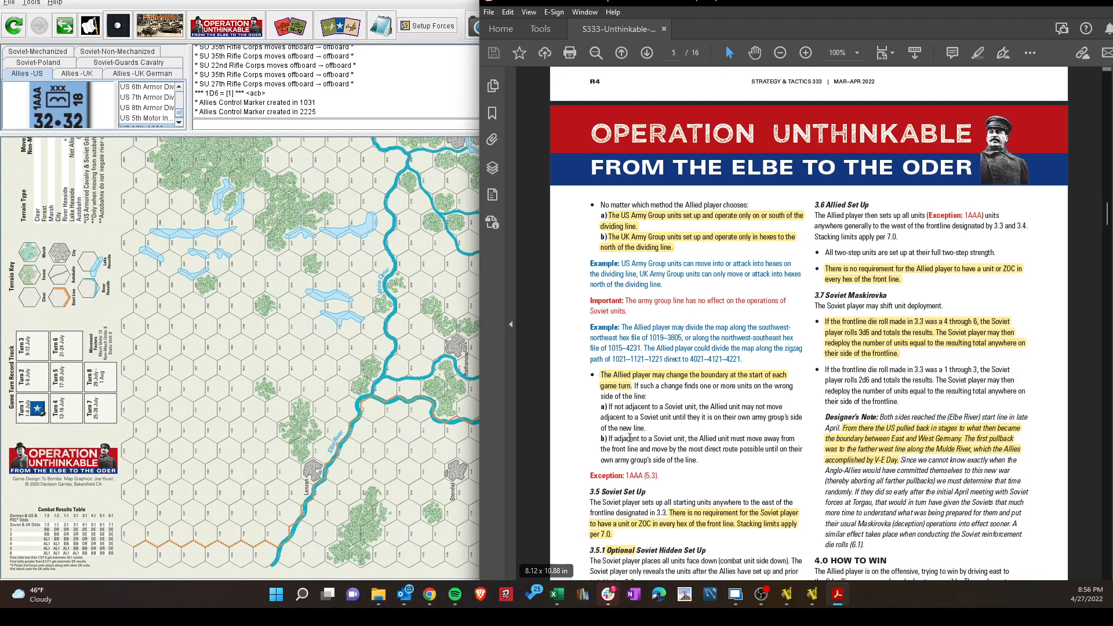
{"action": "scroll", "scroll_direction": "down", "scroll_amount": 3}
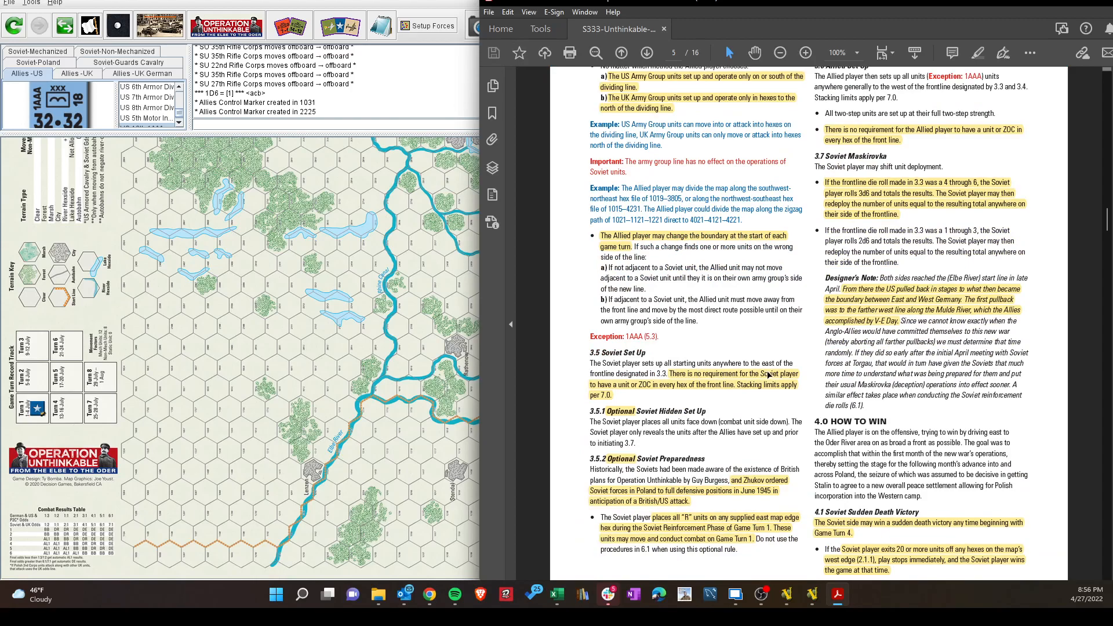
{"action": "mouse_move", "coordinate": [658, 392]}
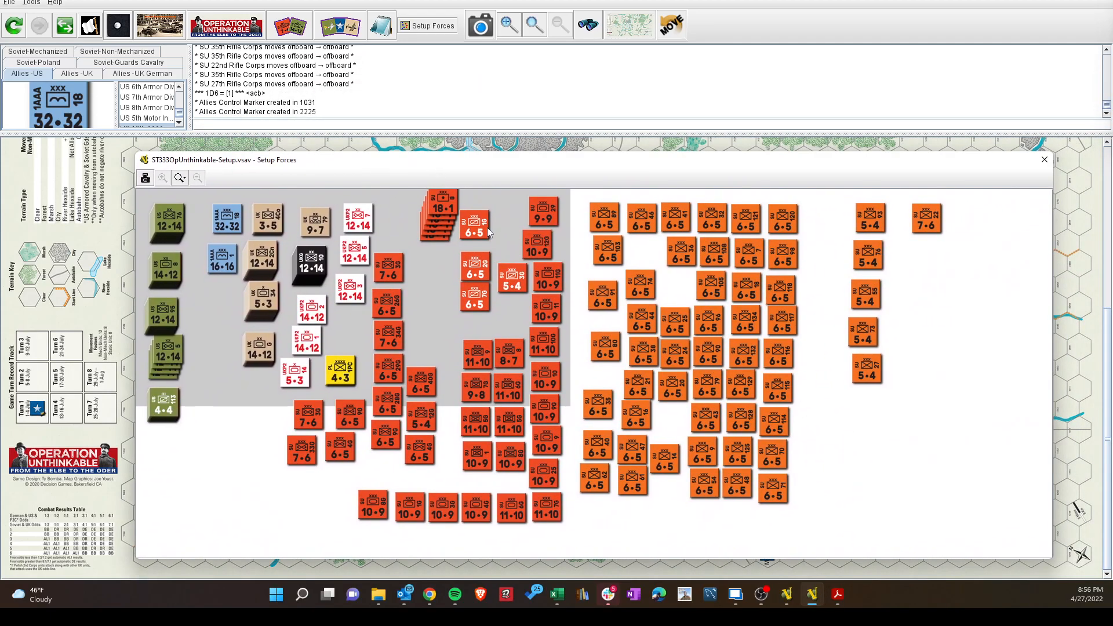
{"action": "mouse_move", "coordinate": [470, 391]}
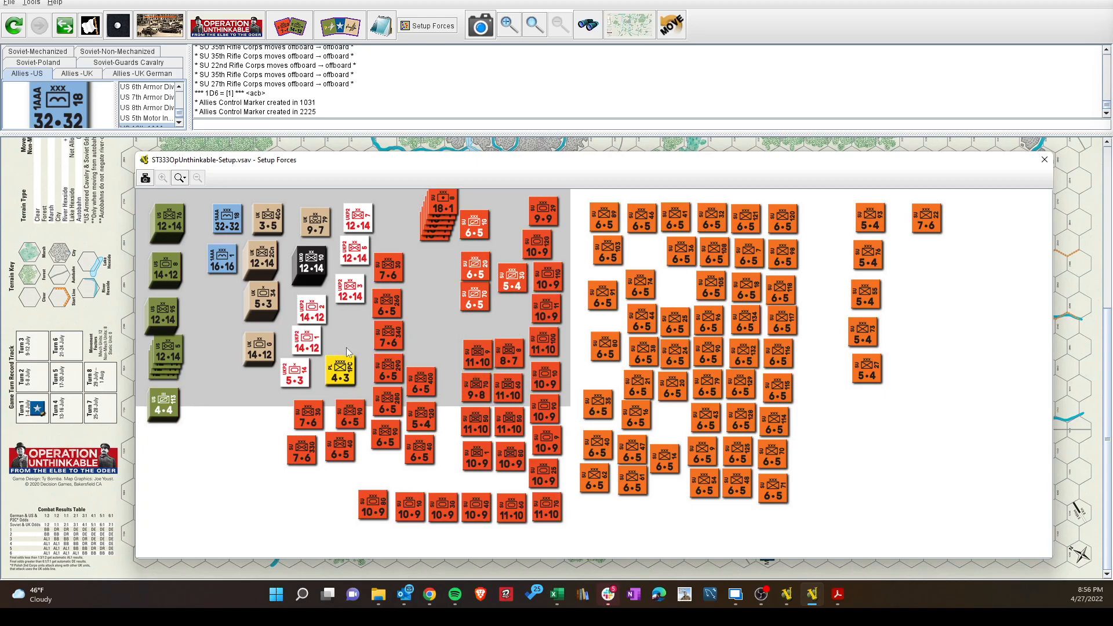
{"action": "mouse_move", "coordinate": [195, 297]}
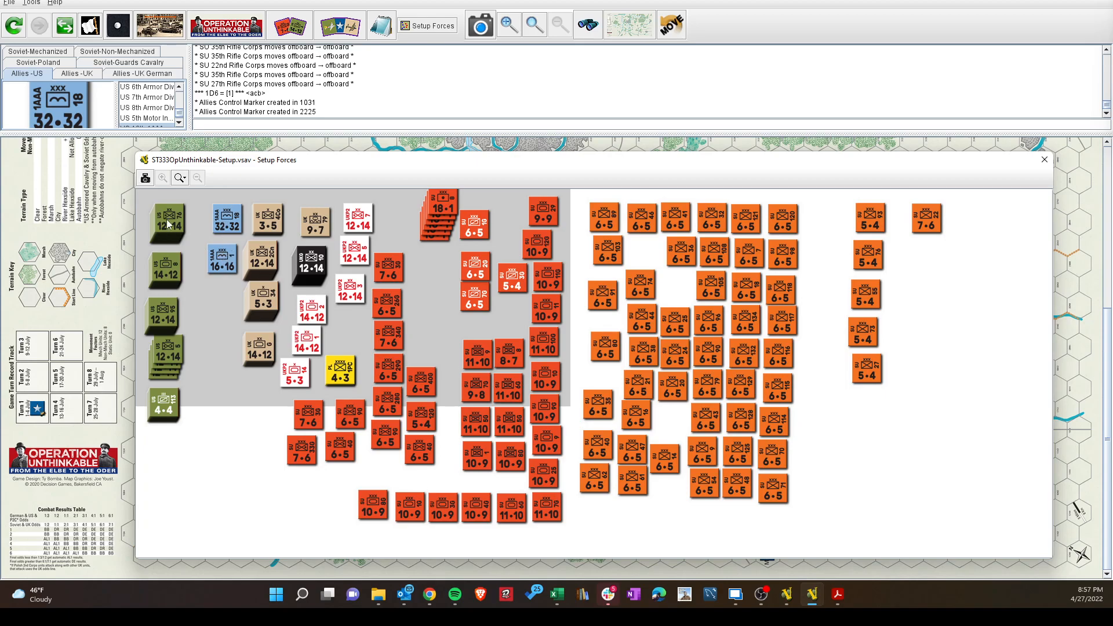
{"action": "mouse_move", "coordinate": [160, 419]}
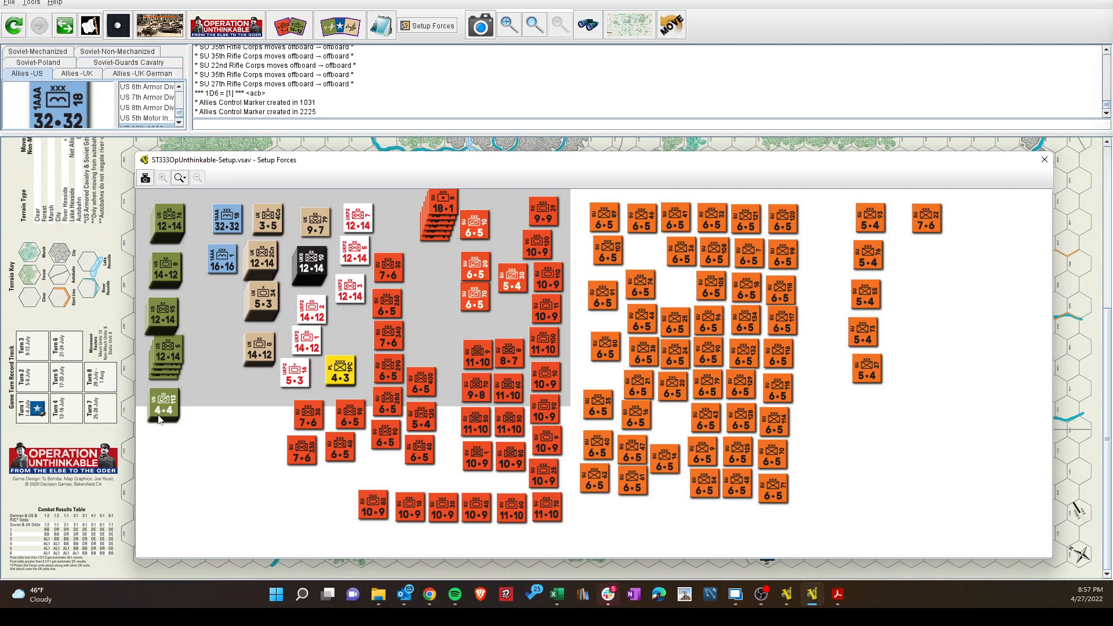
{"action": "mouse_move", "coordinate": [383, 209]}
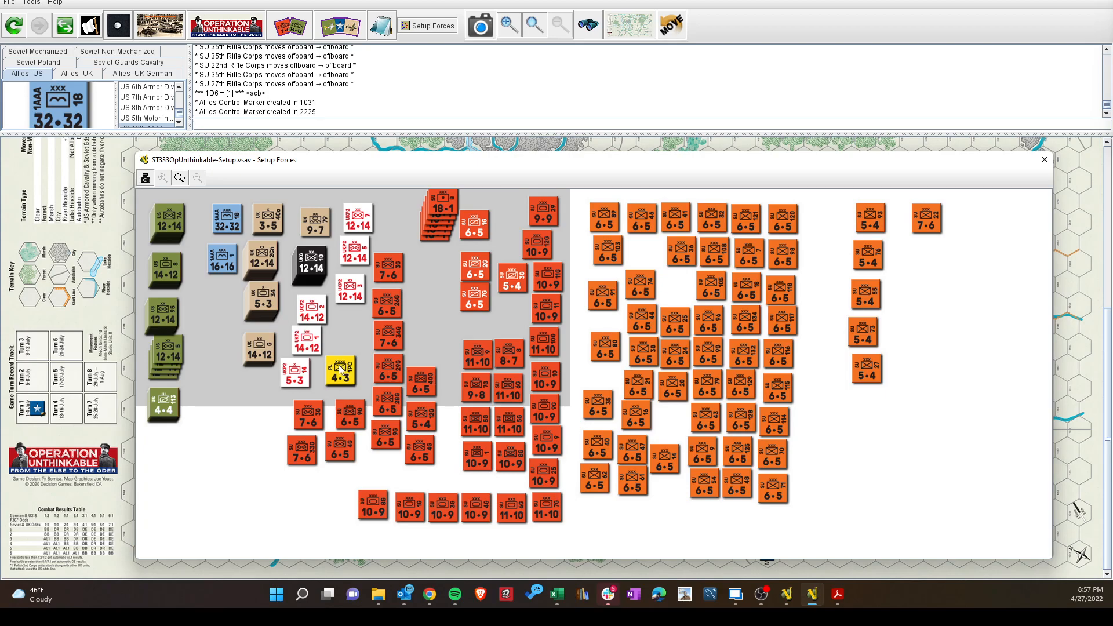
{"action": "mouse_move", "coordinate": [332, 306]}
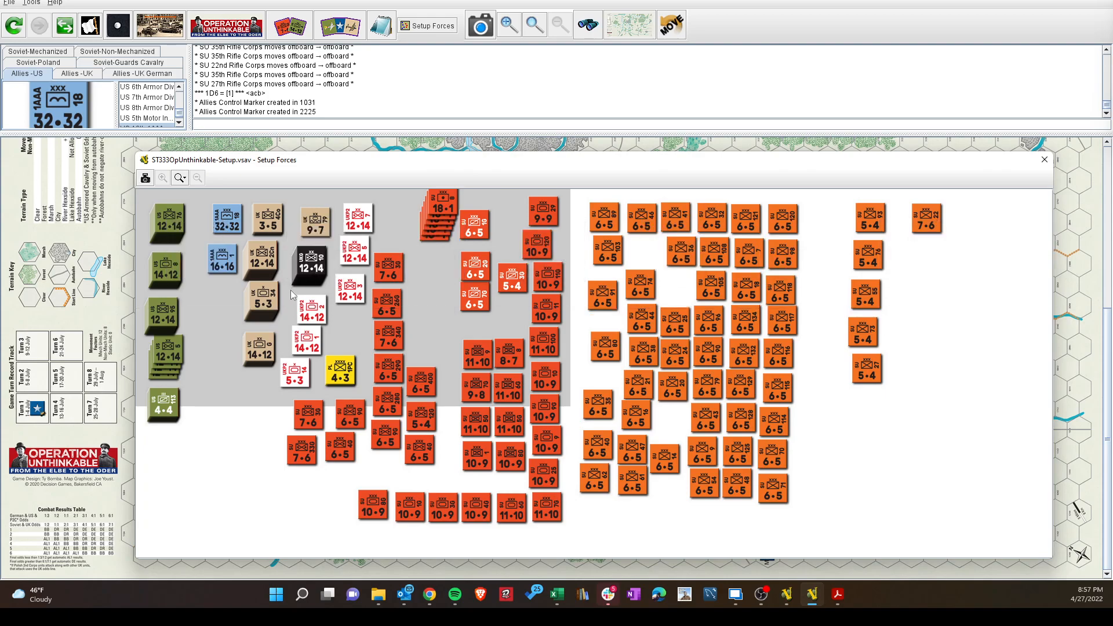
{"action": "mouse_move", "coordinate": [236, 424]}
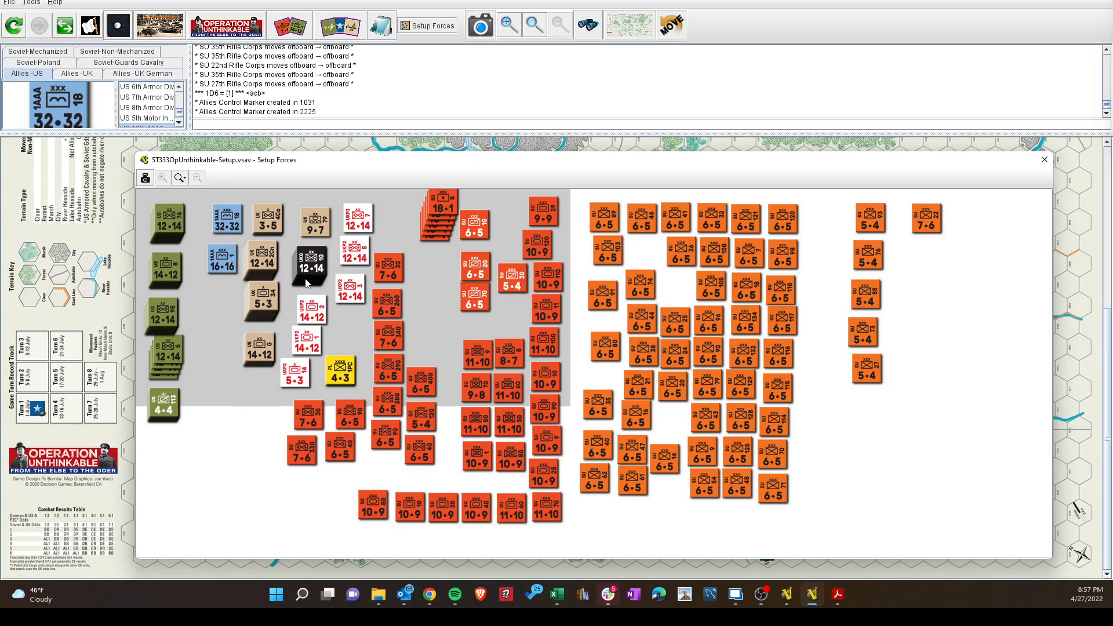
{"action": "mouse_move", "coordinate": [262, 412]}
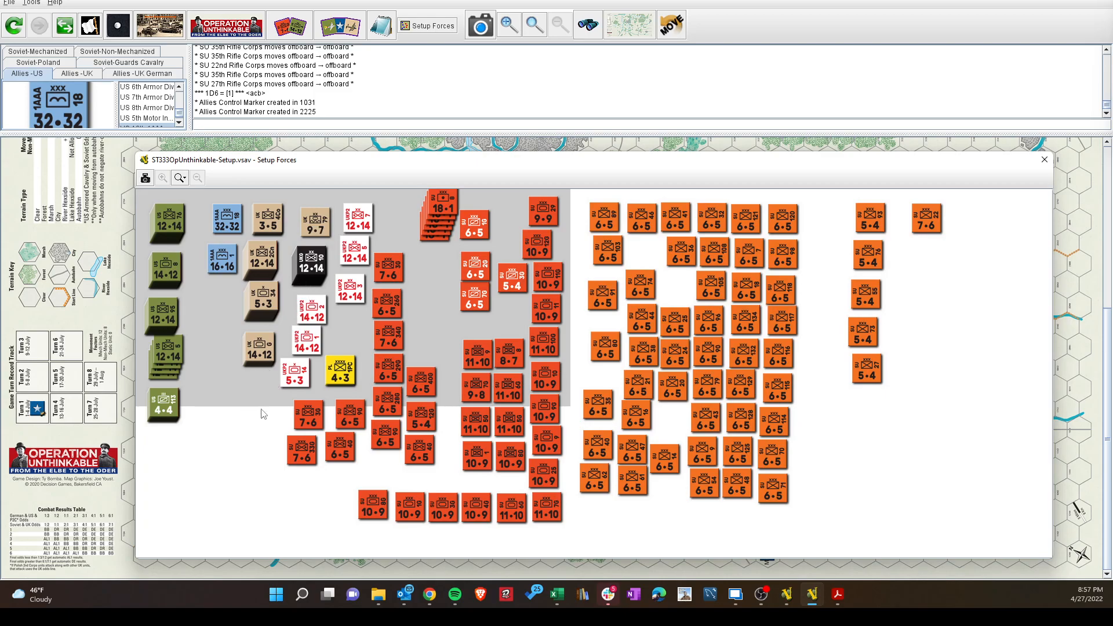
{"action": "mouse_move", "coordinate": [273, 417]}
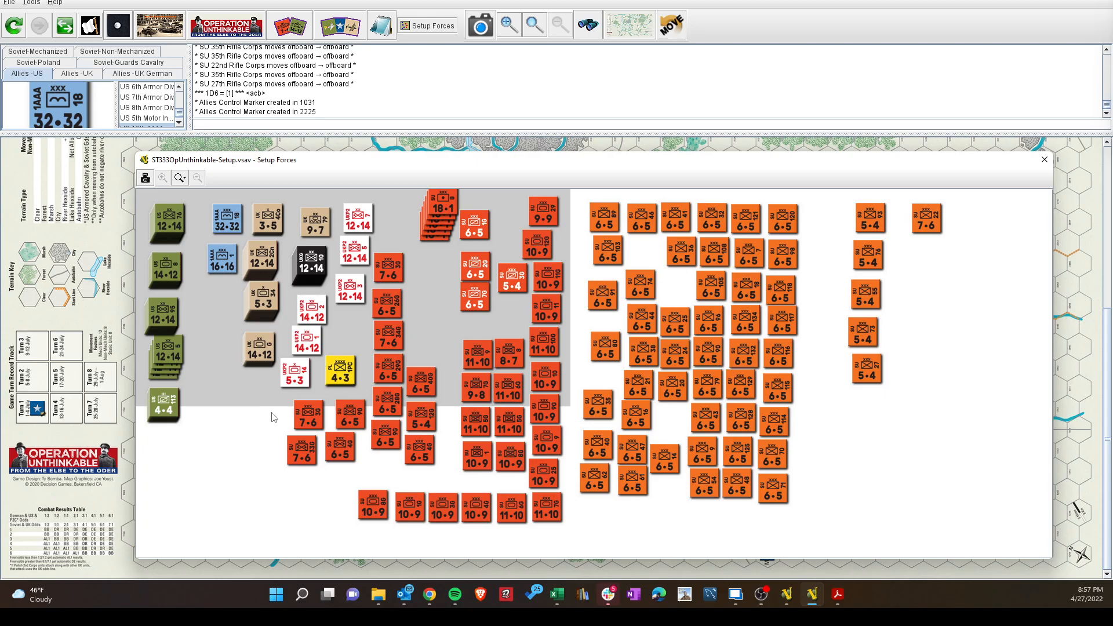
{"action": "mouse_move", "coordinate": [317, 266]}
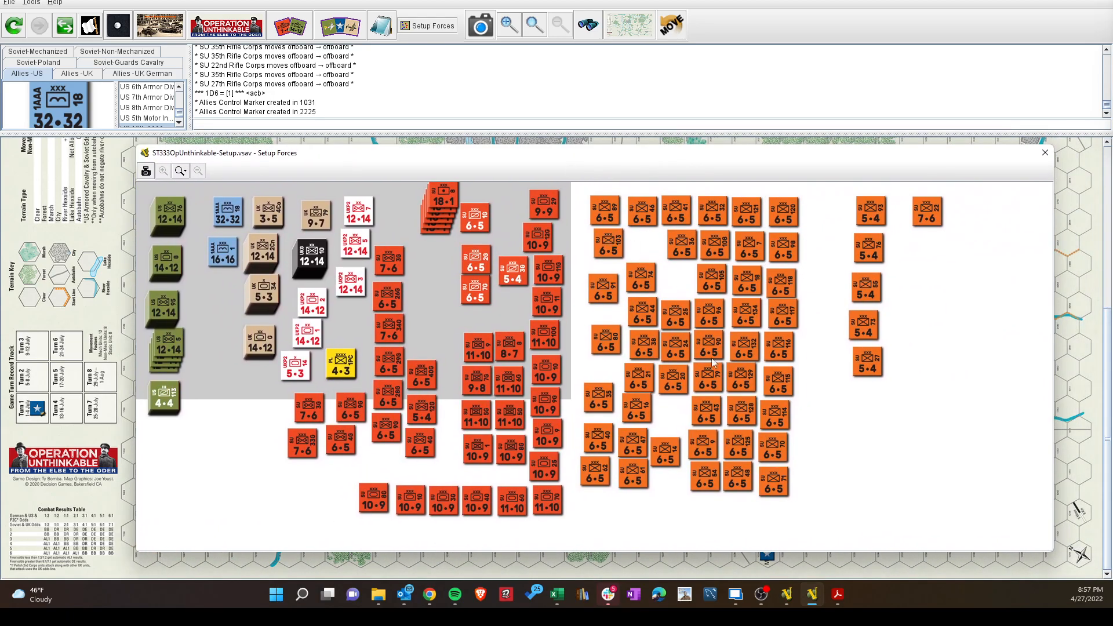
{"action": "mouse_move", "coordinate": [593, 356]}
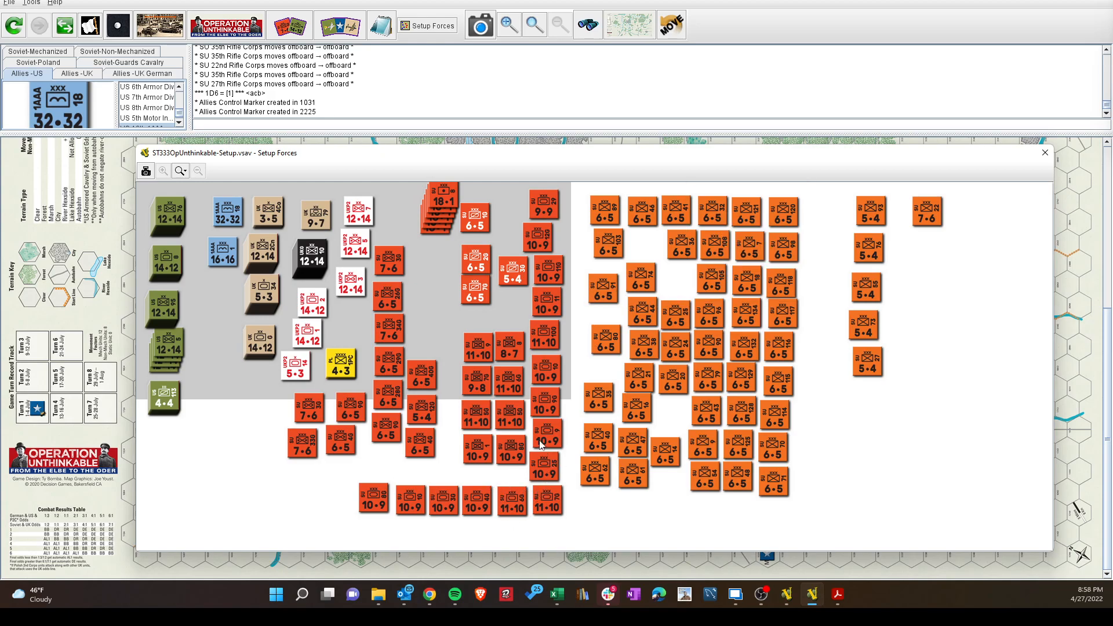
{"action": "mouse_move", "coordinate": [505, 376]}
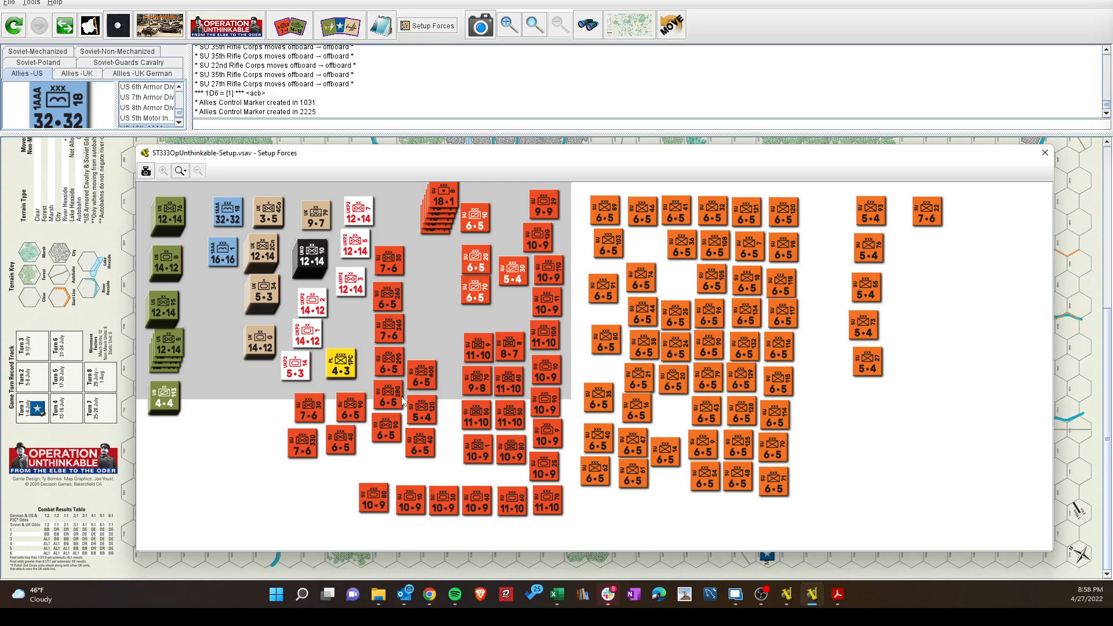
{"action": "mouse_move", "coordinate": [411, 392]}
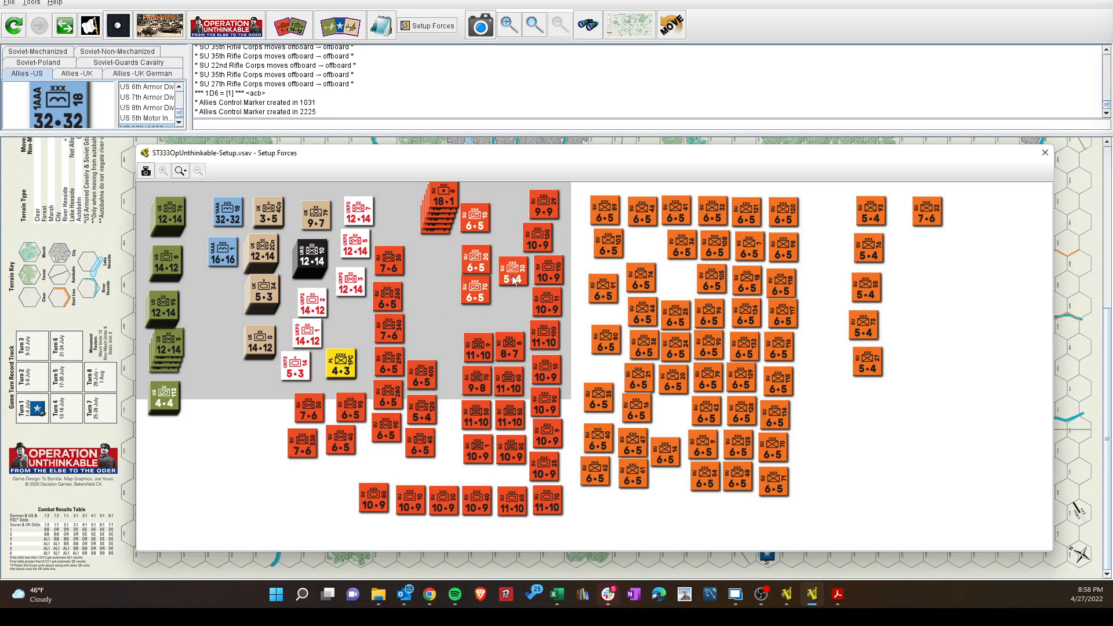
{"action": "mouse_move", "coordinate": [508, 276]}
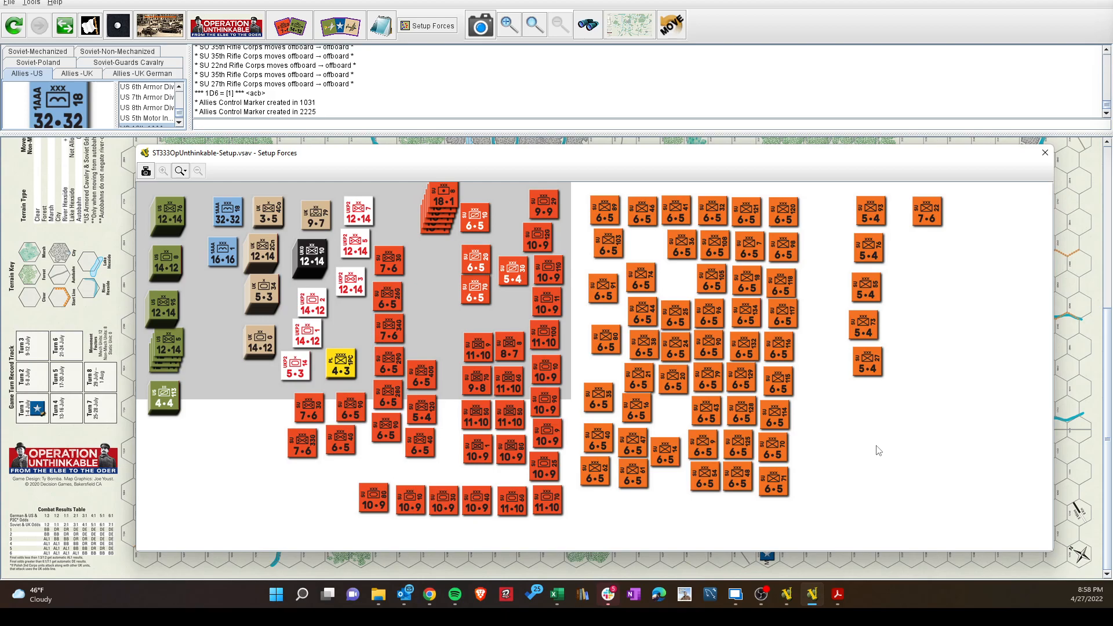
{"action": "mouse_move", "coordinate": [679, 158]}
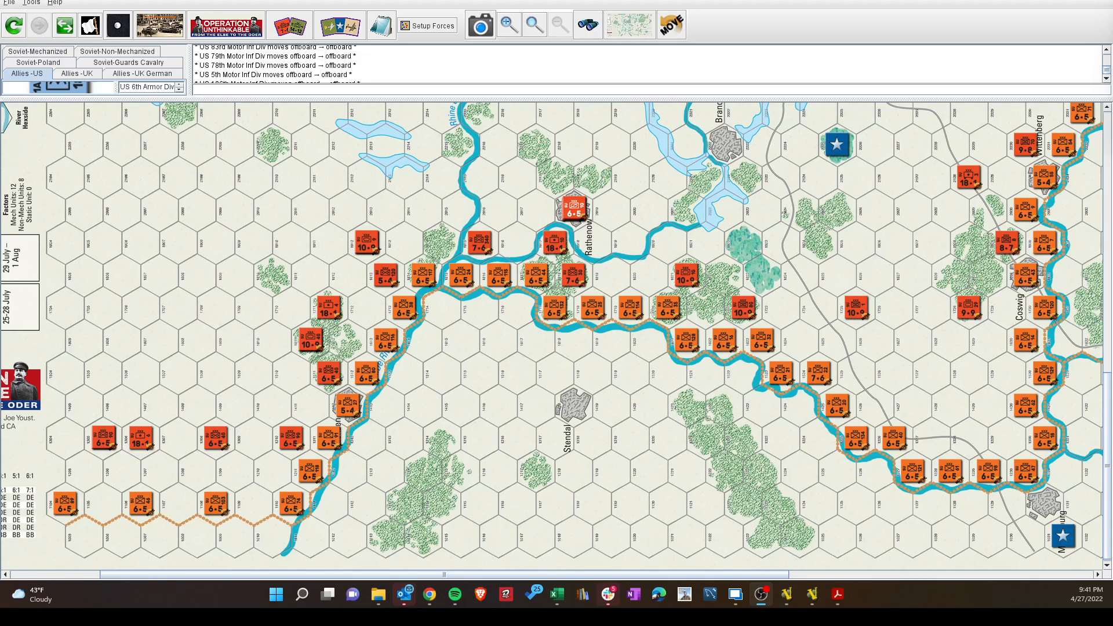
{"action": "mouse_move", "coordinate": [494, 267]}
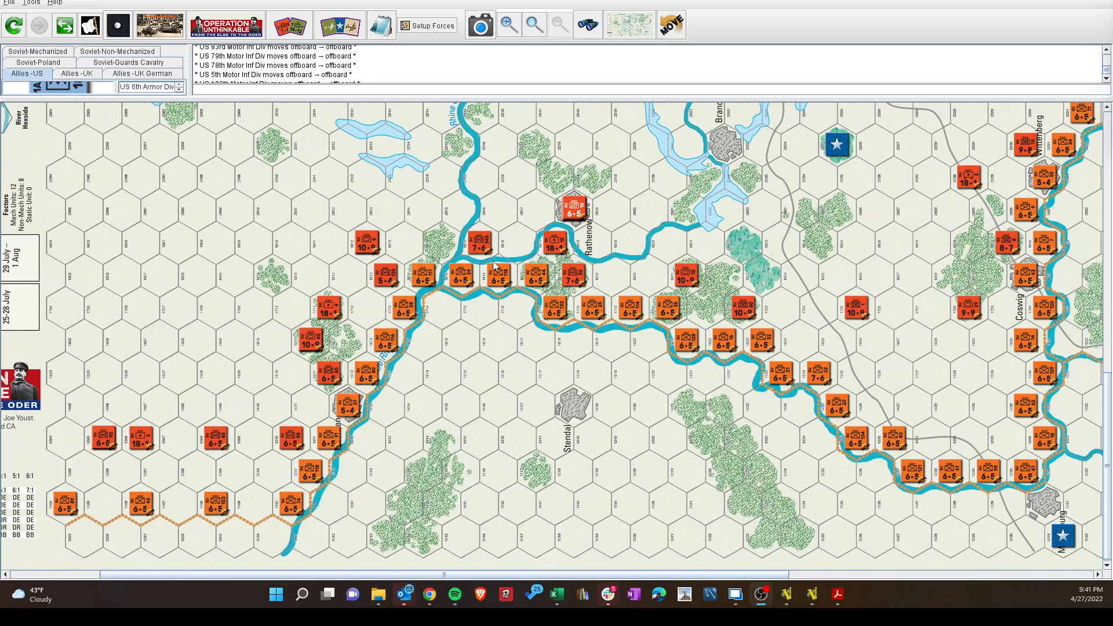
{"action": "mouse_move", "coordinate": [327, 334]}
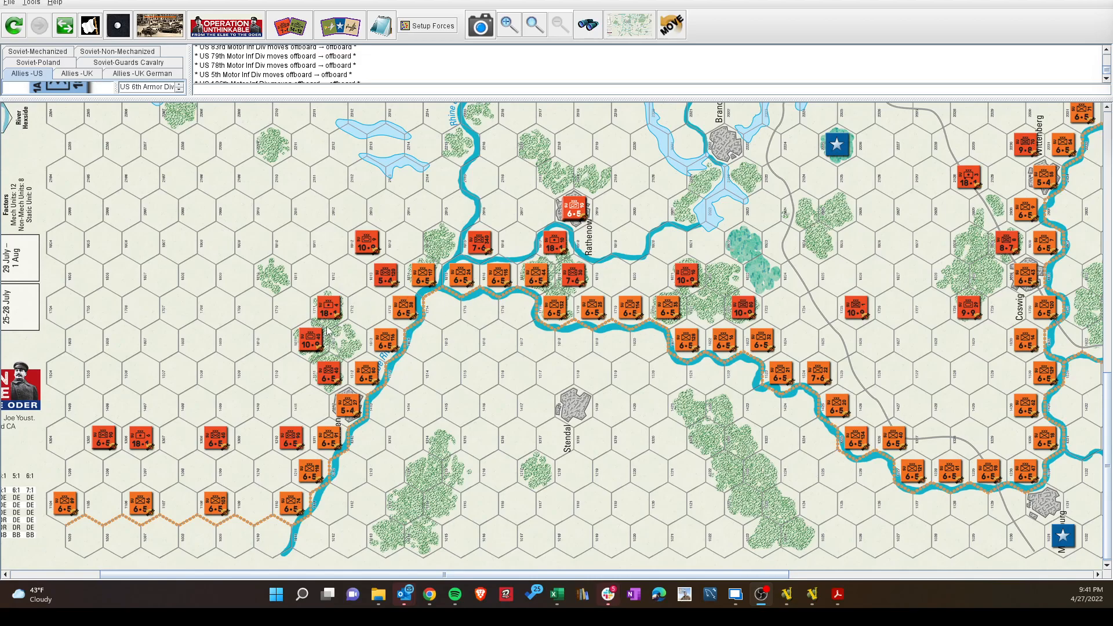
{"action": "mouse_move", "coordinate": [360, 455]}
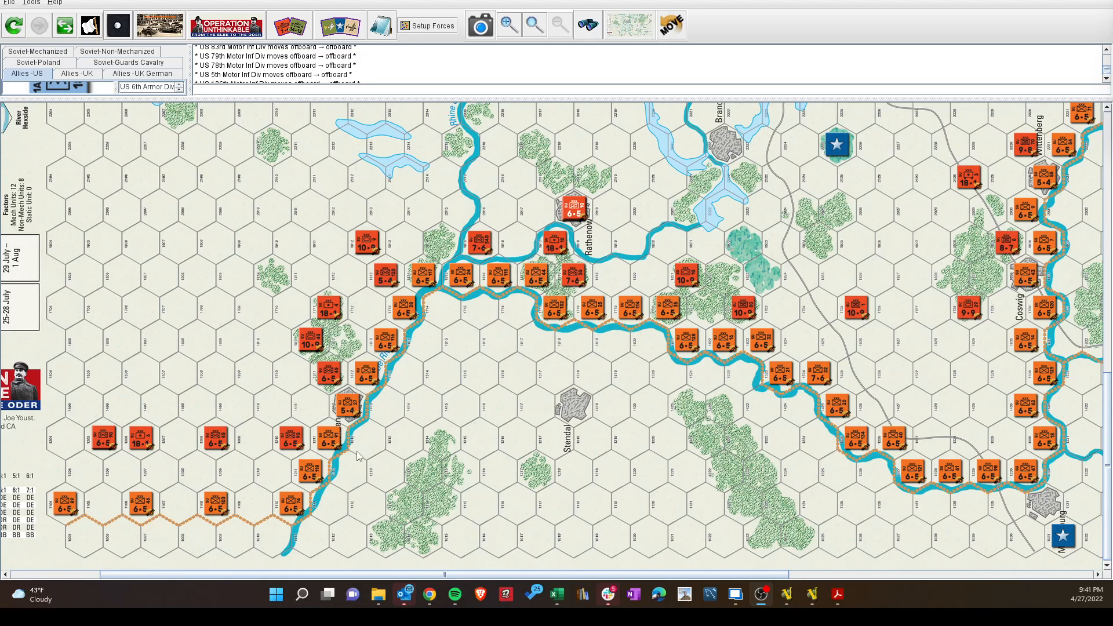
{"action": "mouse_move", "coordinate": [332, 505]}
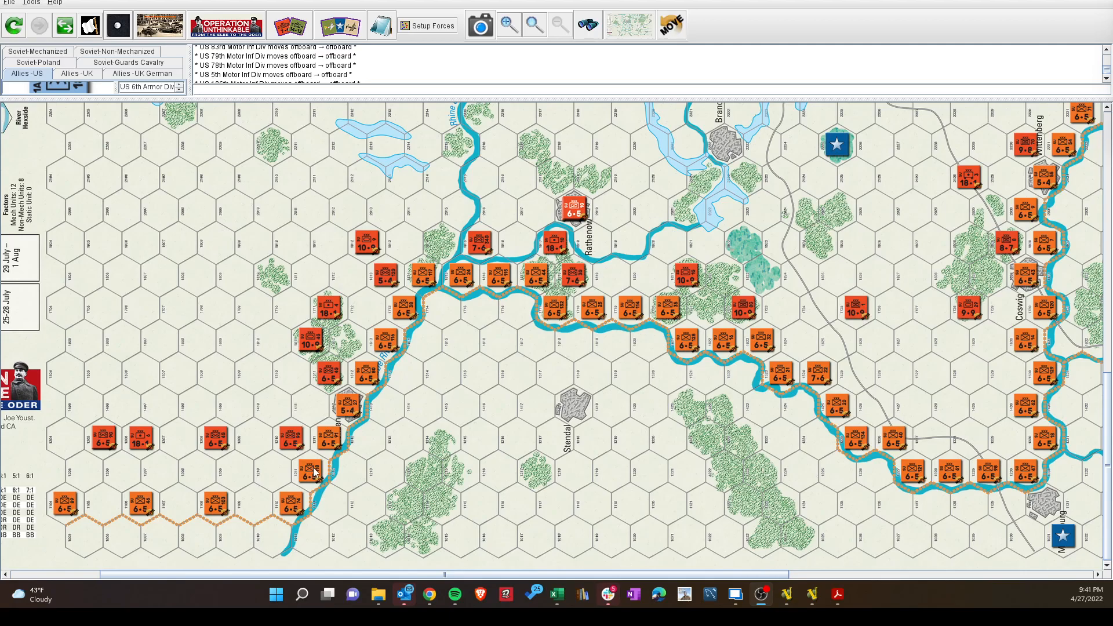
{"action": "mouse_move", "coordinate": [359, 464]}
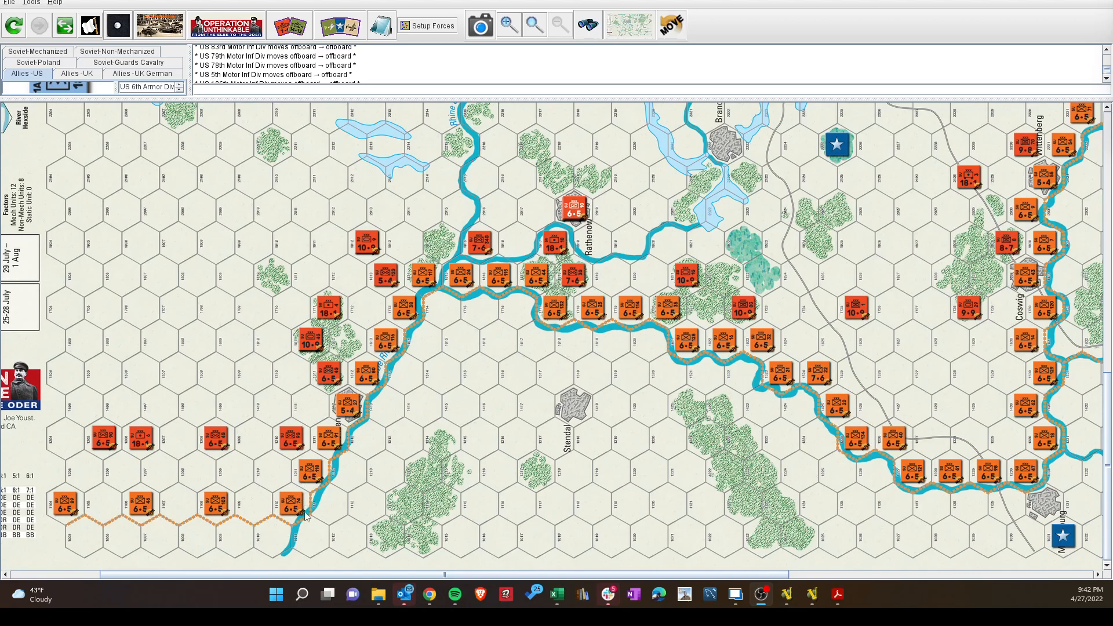
{"action": "mouse_move", "coordinate": [425, 322]}
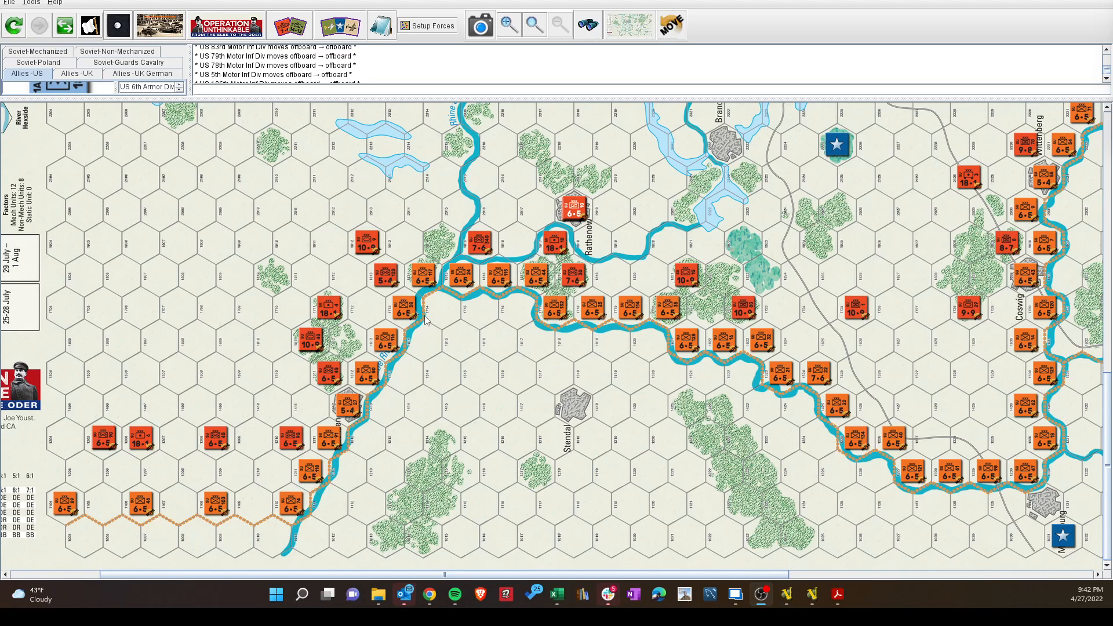
{"action": "mouse_move", "coordinate": [757, 552]}
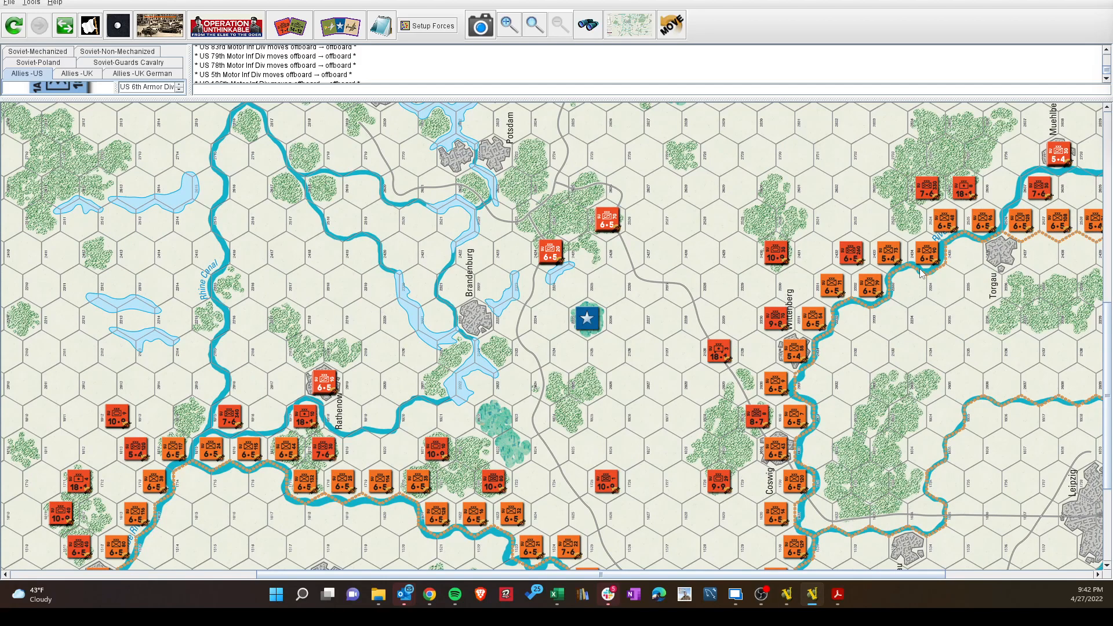
{"action": "mouse_move", "coordinate": [828, 467]}
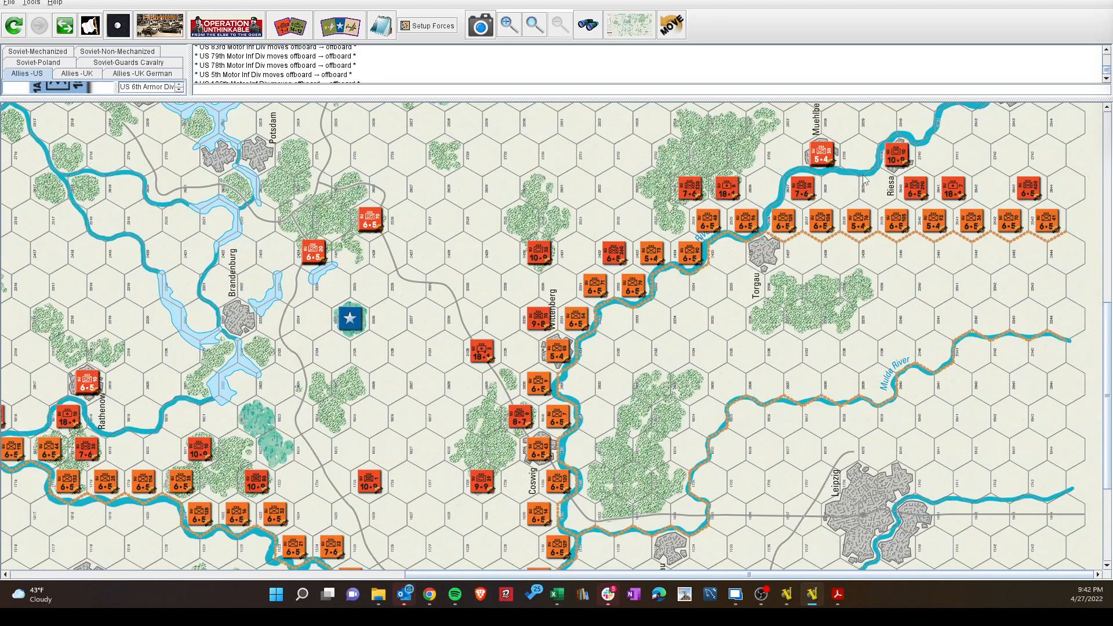
{"action": "mouse_move", "coordinate": [1029, 230]}
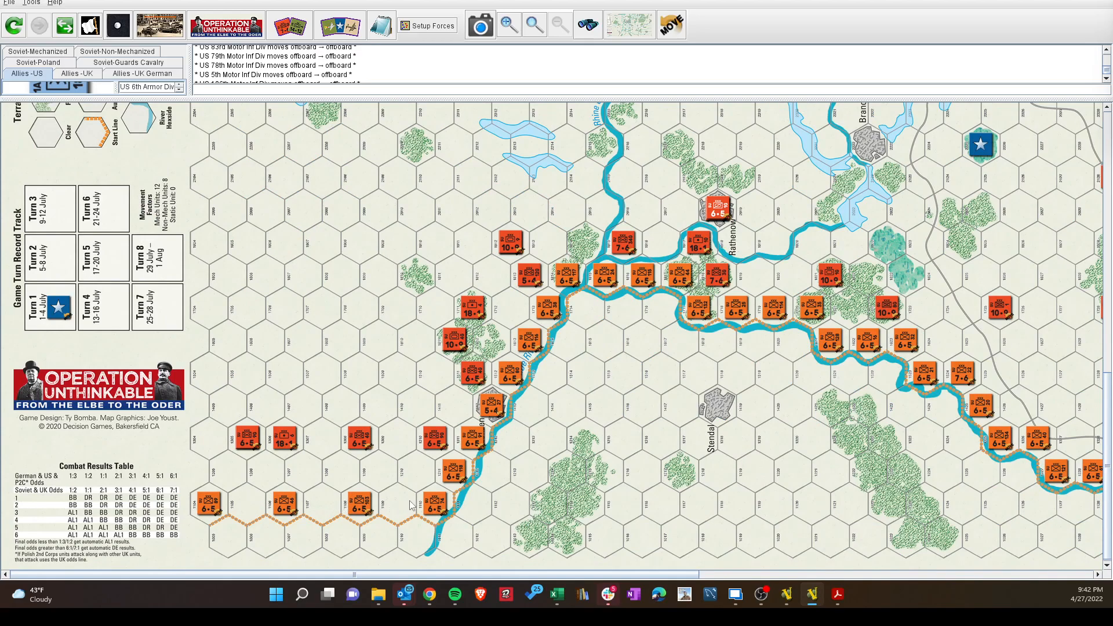
{"action": "mouse_move", "coordinate": [384, 506]}
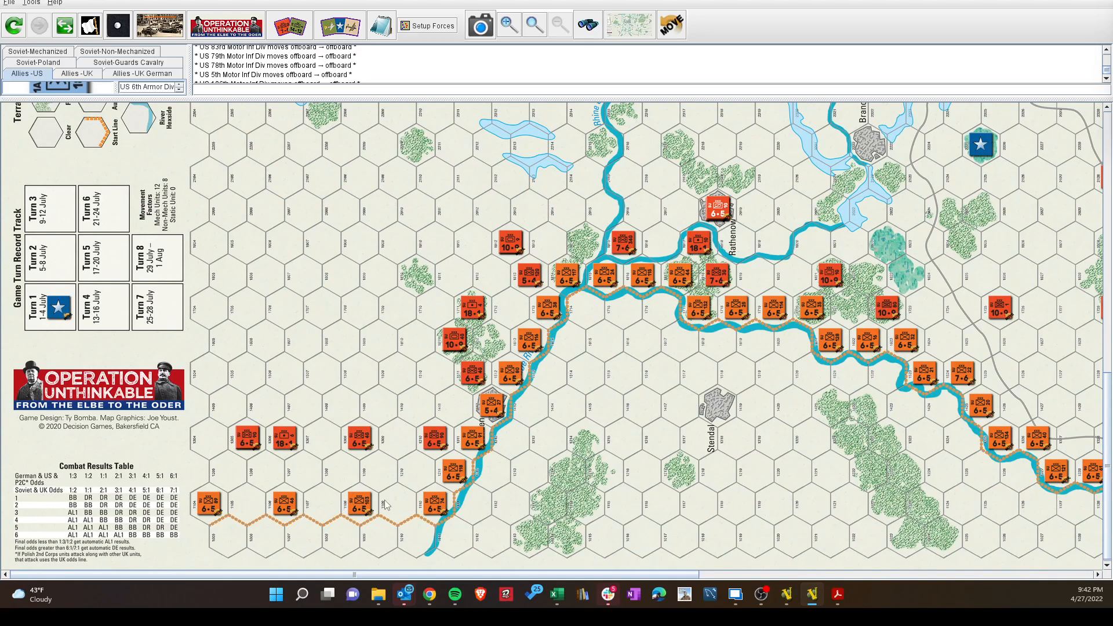
{"action": "mouse_move", "coordinate": [272, 462]}
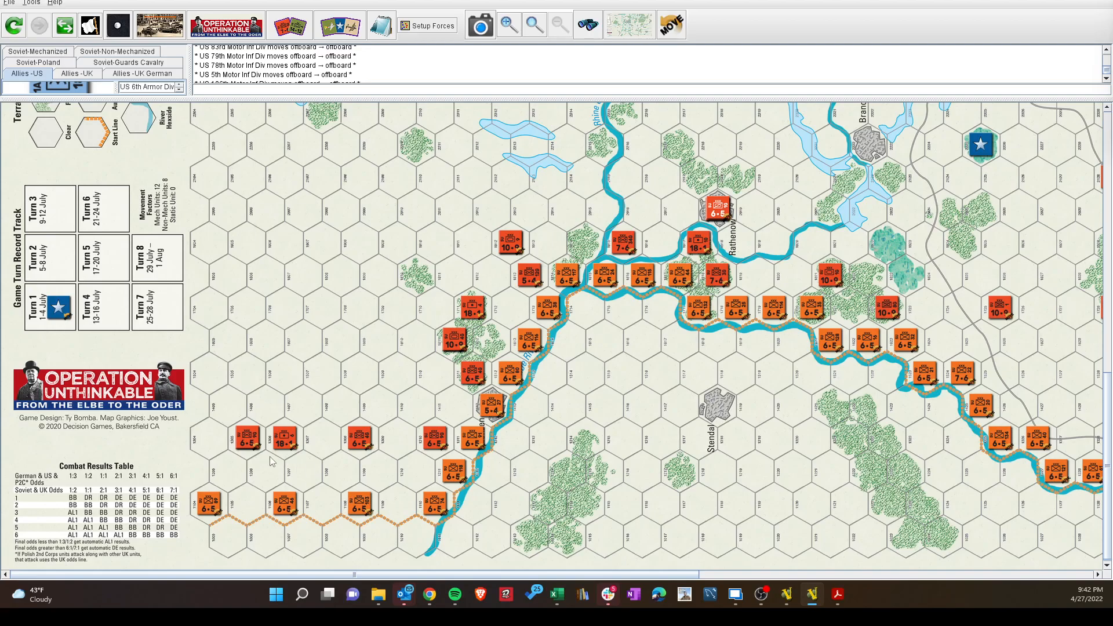
{"action": "mouse_move", "coordinate": [424, 450]}
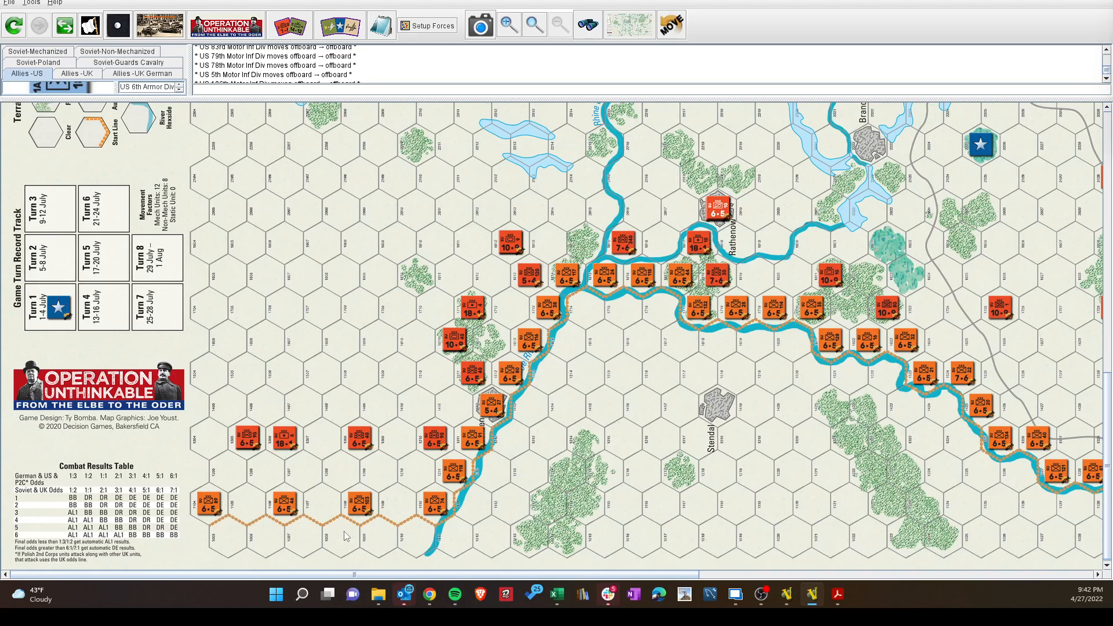
{"action": "mouse_move", "coordinate": [324, 543]}
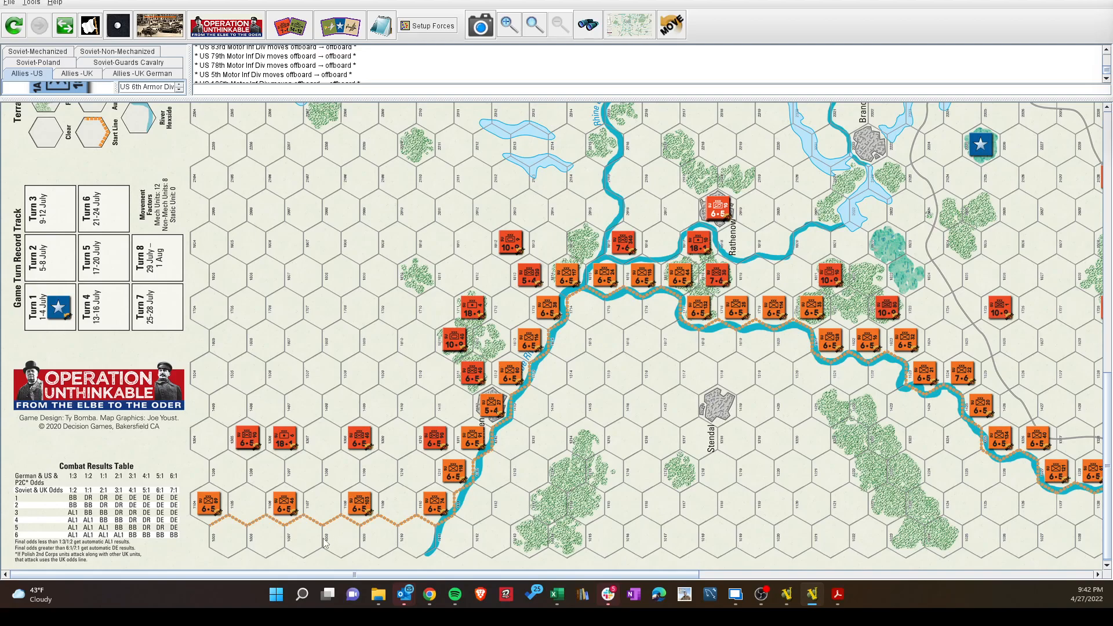
{"action": "mouse_move", "coordinate": [380, 512]}
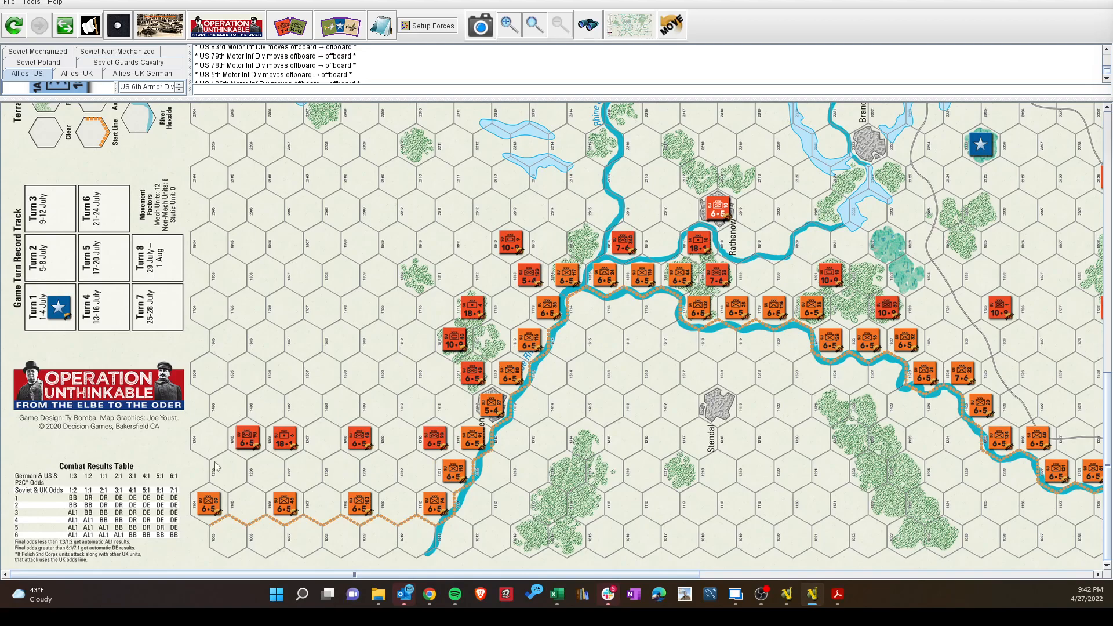
{"action": "mouse_move", "coordinate": [484, 438]}
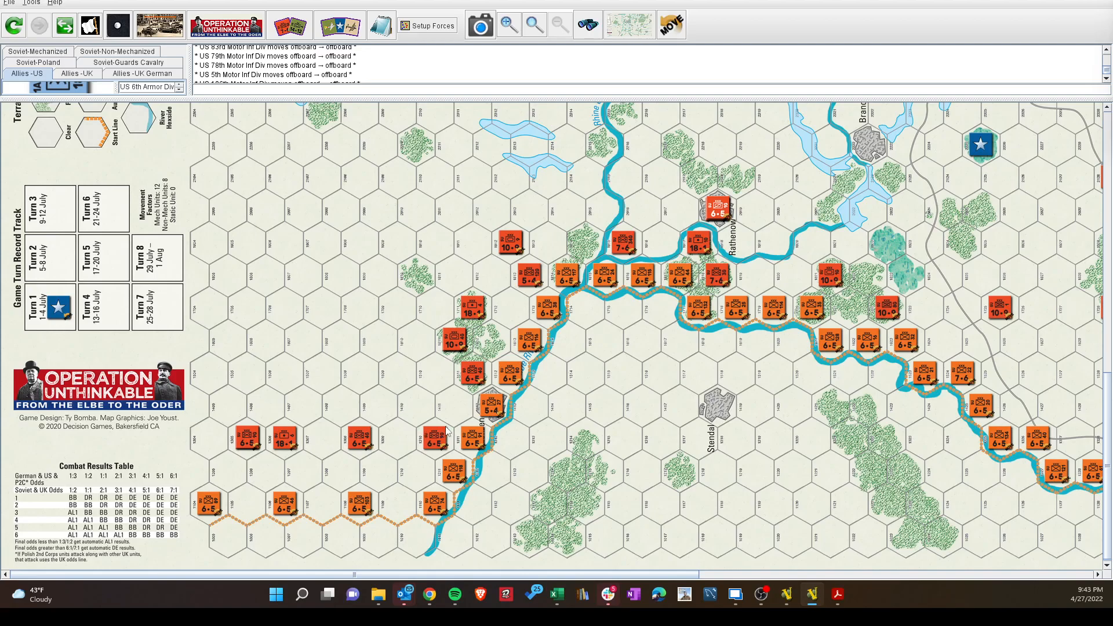
{"action": "mouse_move", "coordinate": [437, 444]}
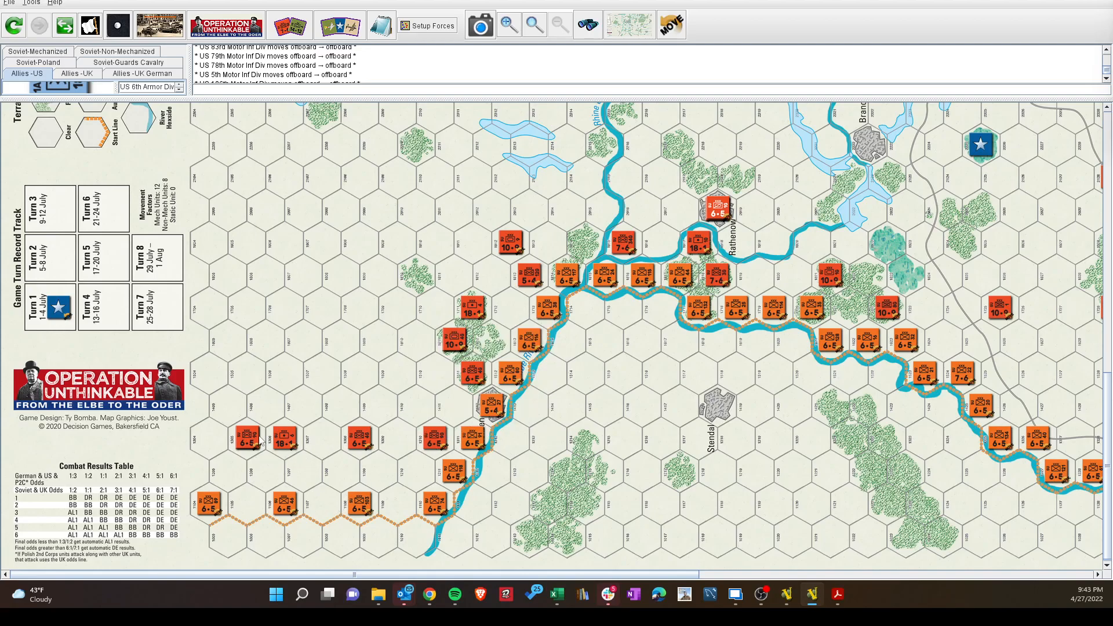
{"action": "mouse_move", "coordinate": [322, 494]}
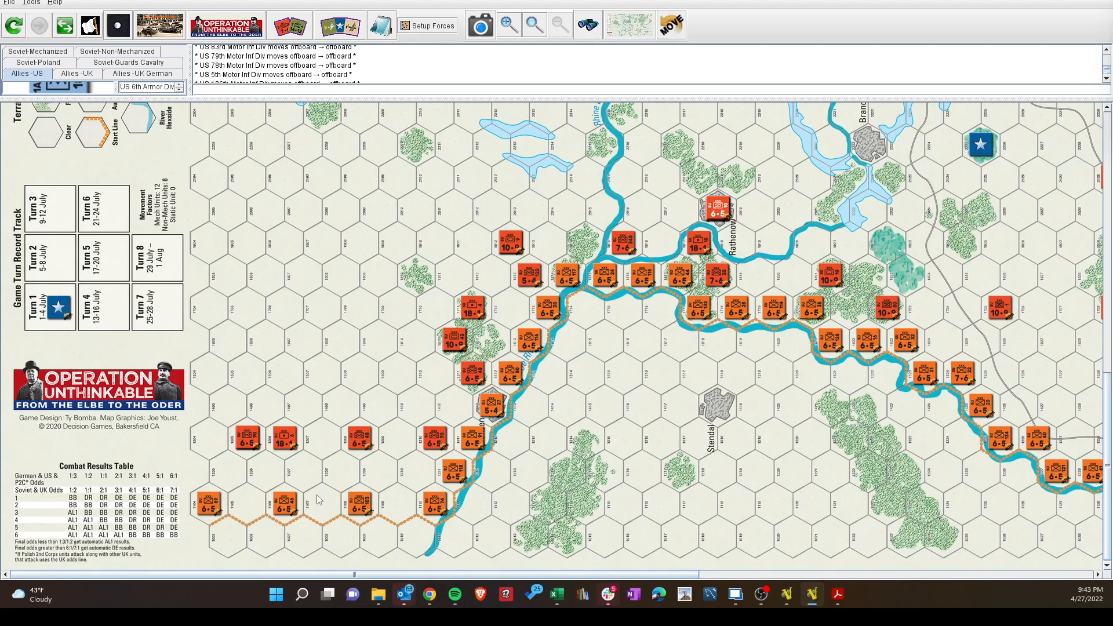
{"action": "mouse_move", "coordinate": [366, 535]}
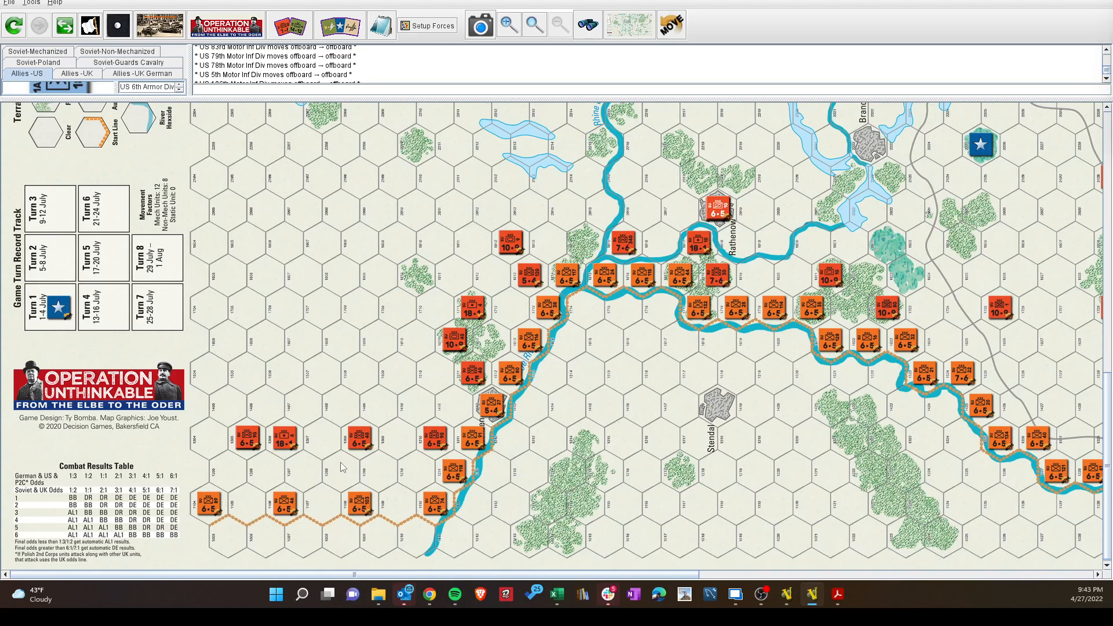
{"action": "mouse_move", "coordinate": [324, 505]}
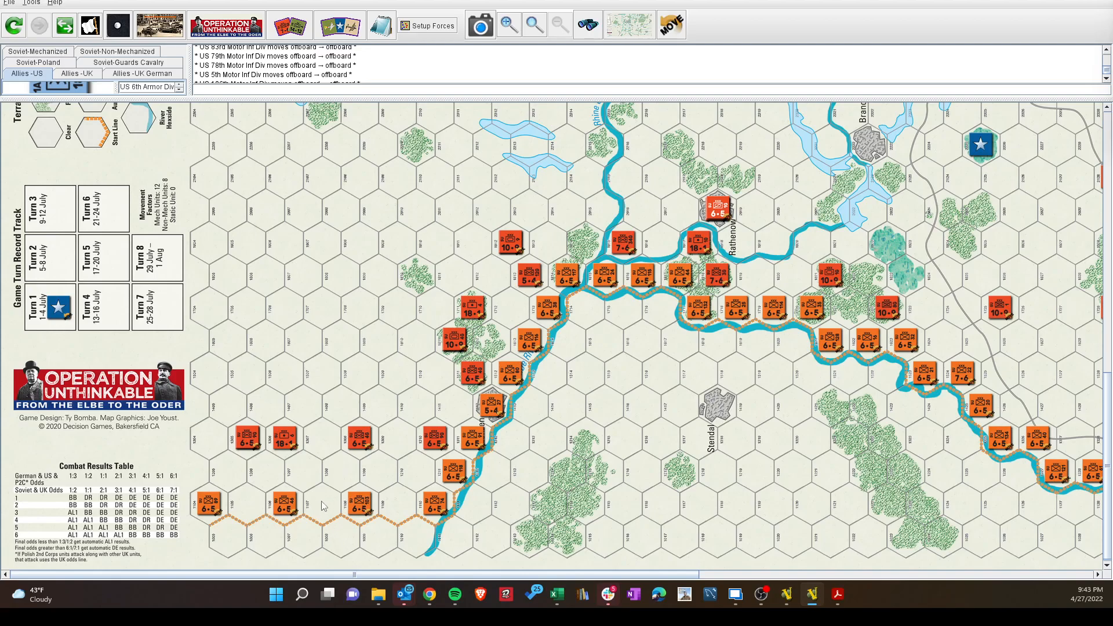
{"action": "mouse_move", "coordinate": [348, 470]}
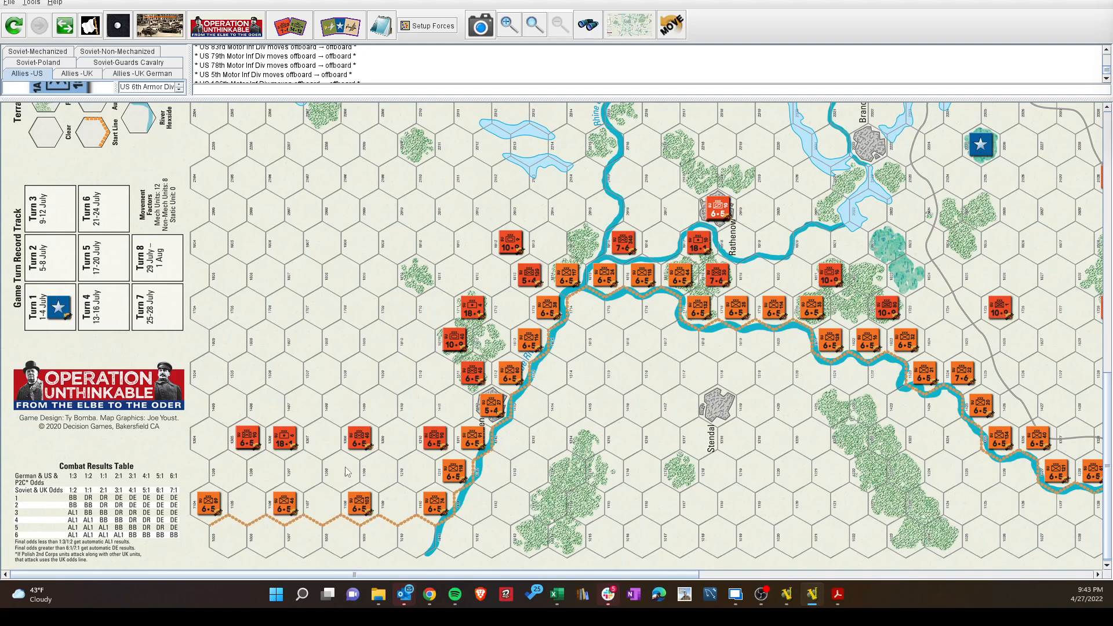
{"action": "mouse_move", "coordinate": [340, 454]}
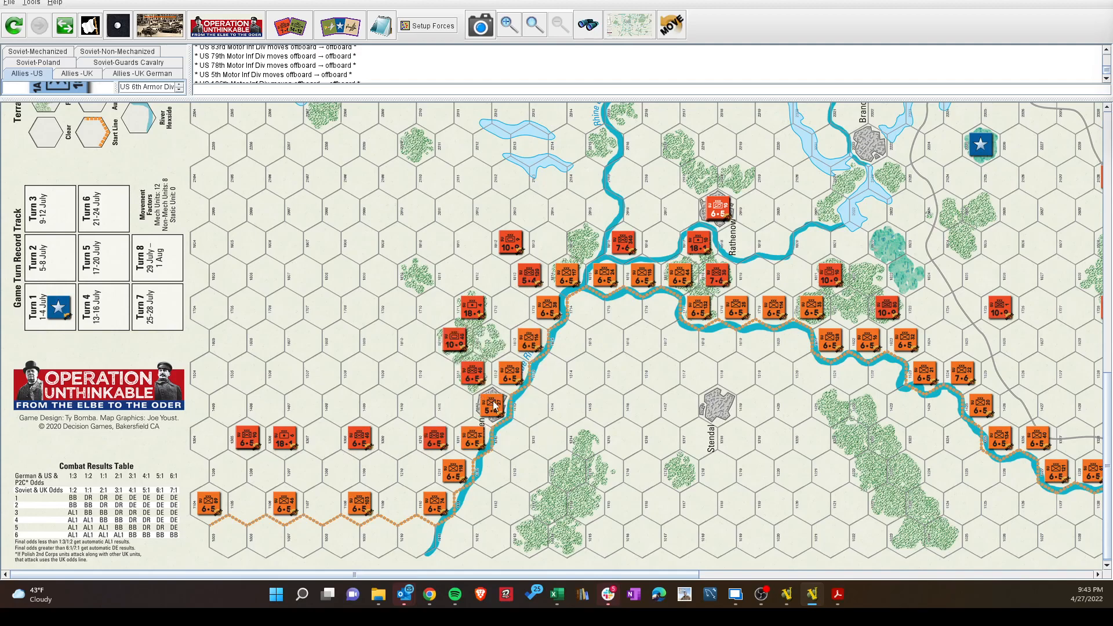
{"action": "mouse_move", "coordinate": [454, 408]}
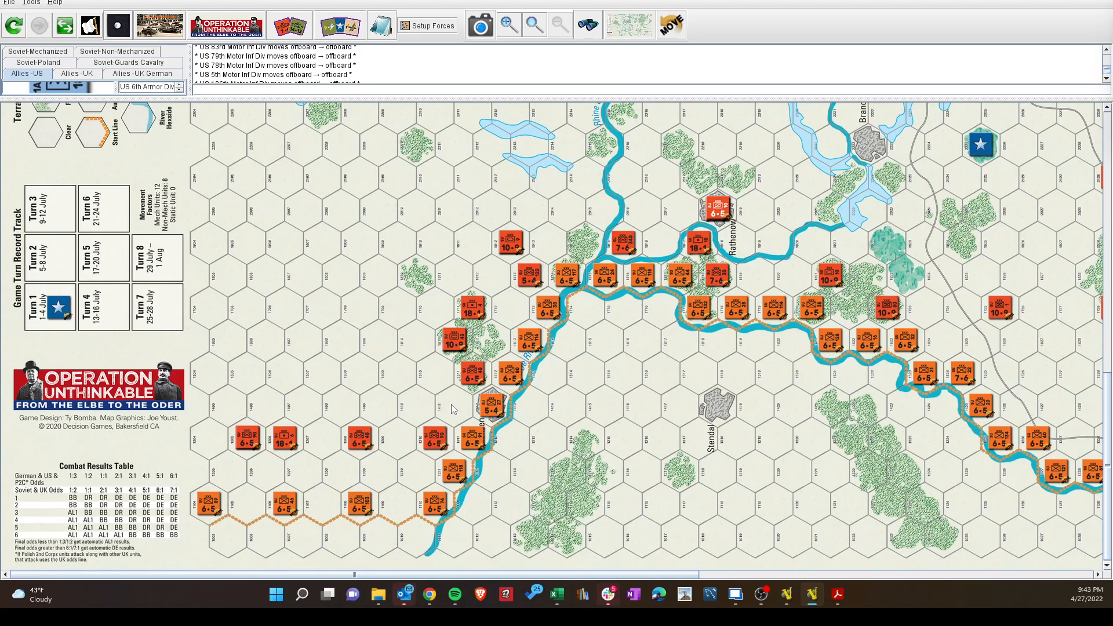
{"action": "mouse_move", "coordinate": [772, 505]}
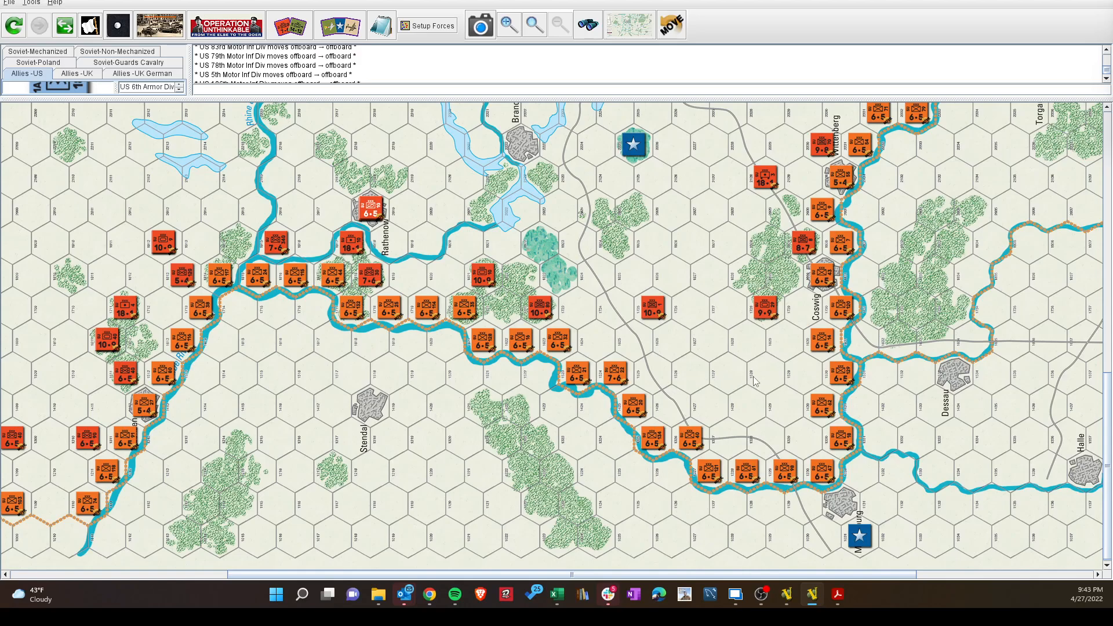
{"action": "mouse_move", "coordinate": [610, 481]}
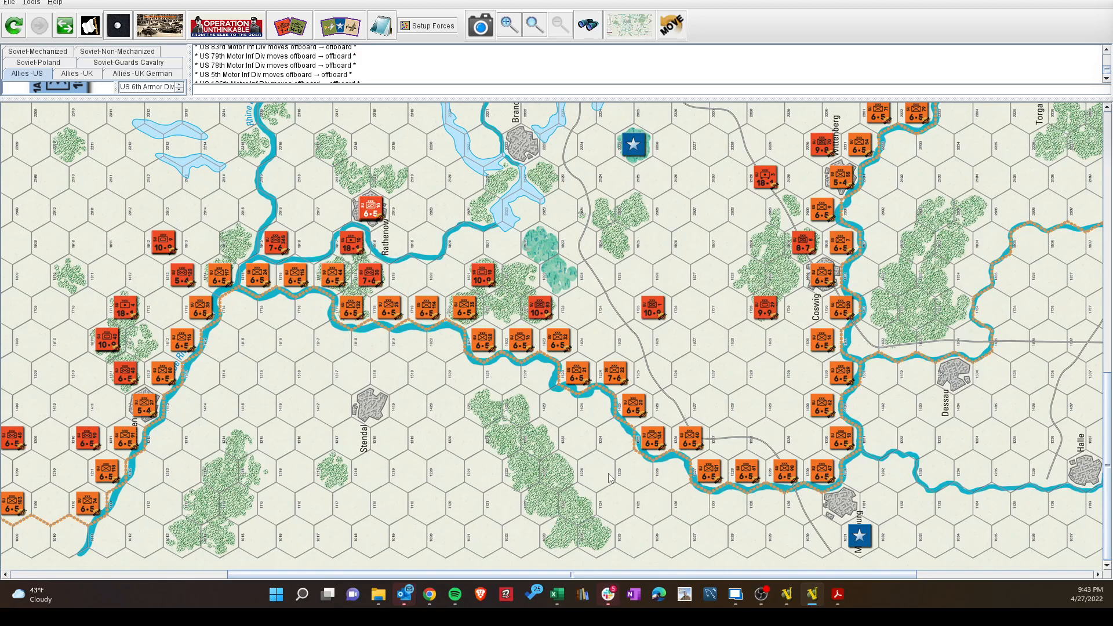
{"action": "mouse_move", "coordinate": [571, 403]}
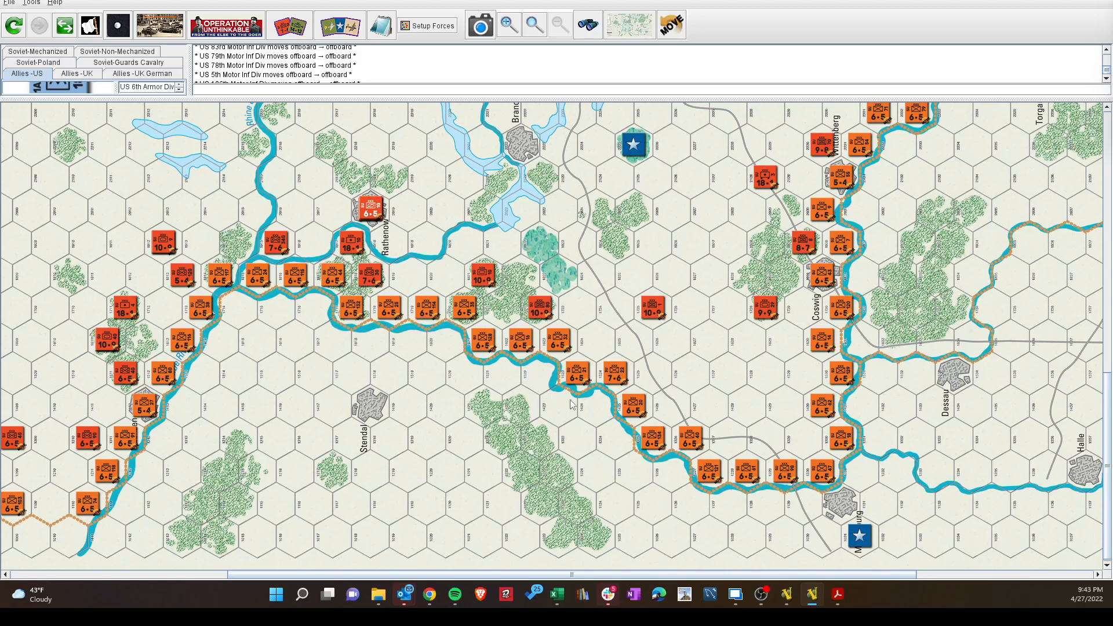
{"action": "mouse_move", "coordinate": [744, 464]}
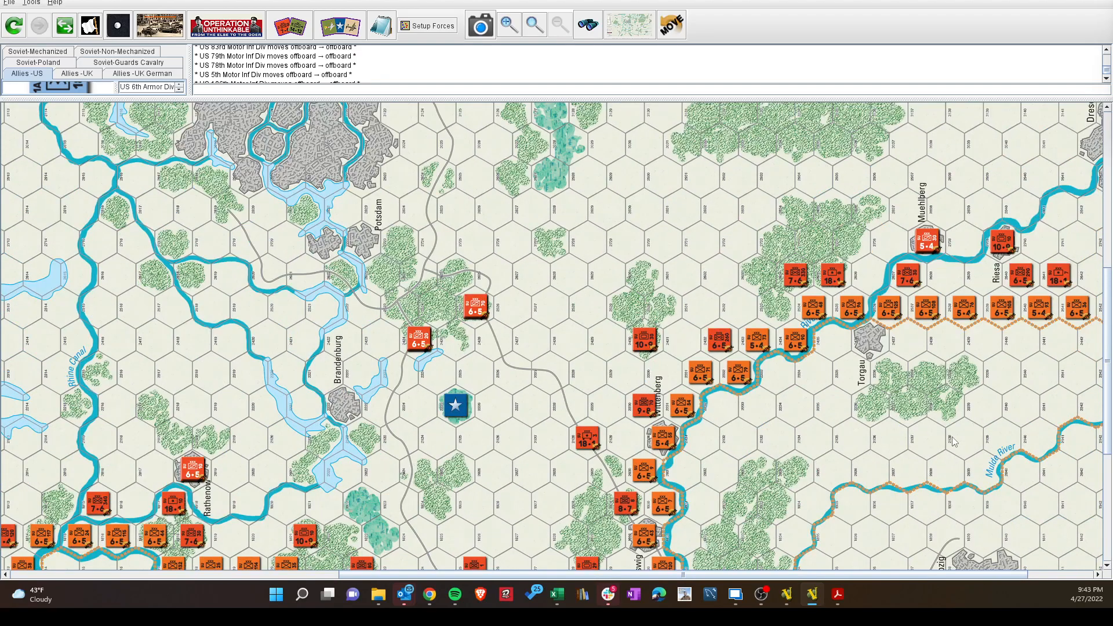
{"action": "mouse_move", "coordinate": [918, 324]}
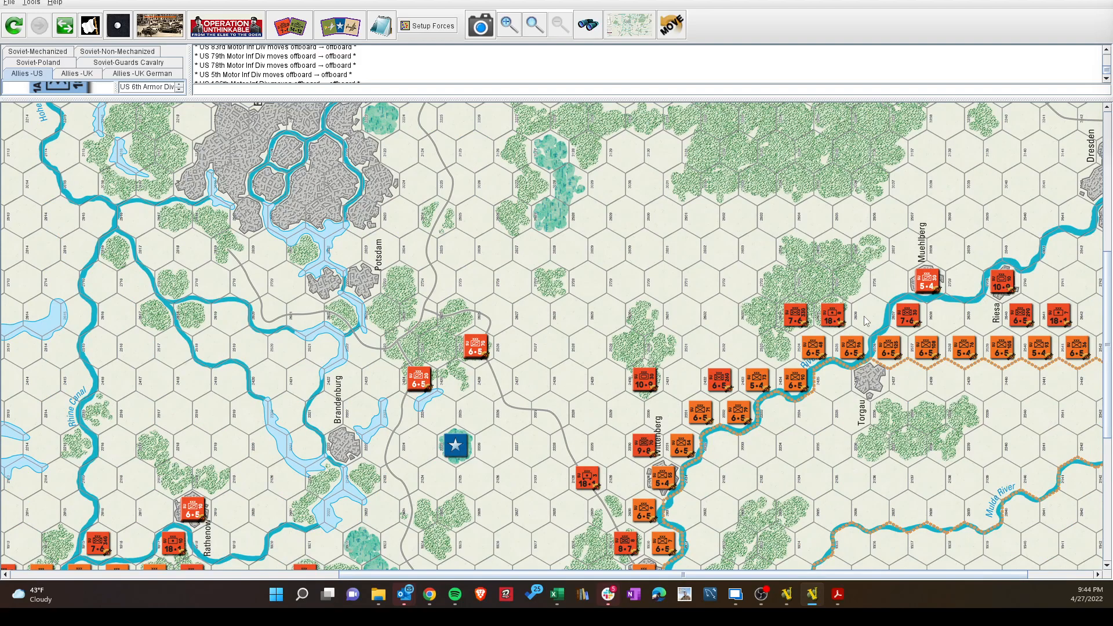
{"action": "mouse_move", "coordinate": [586, 363]}
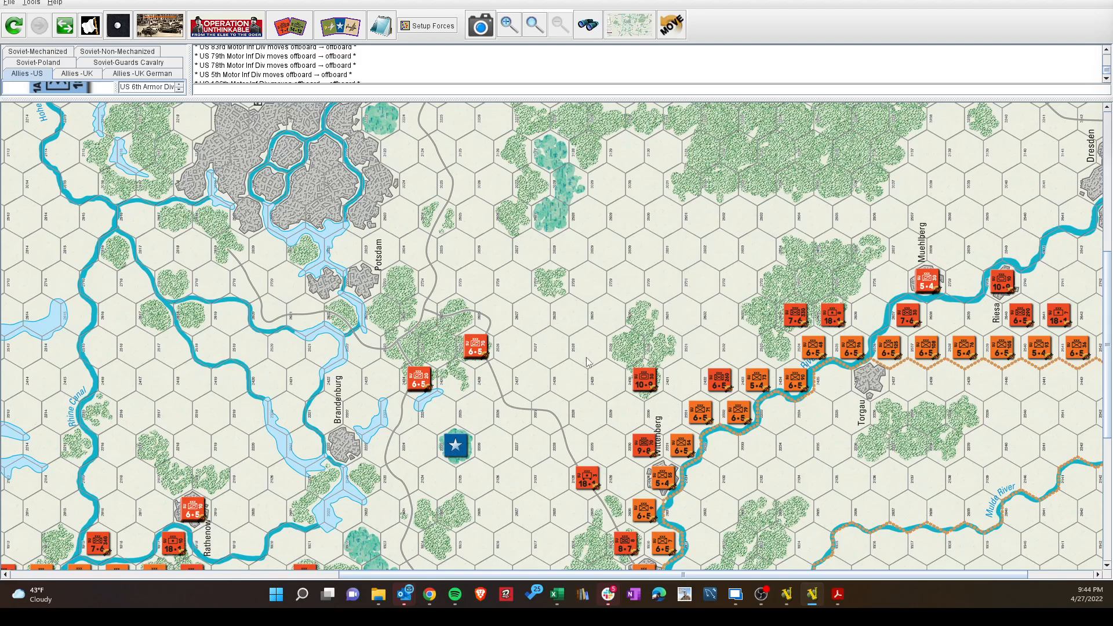
{"action": "left_click", "coordinate": [471, 354]}
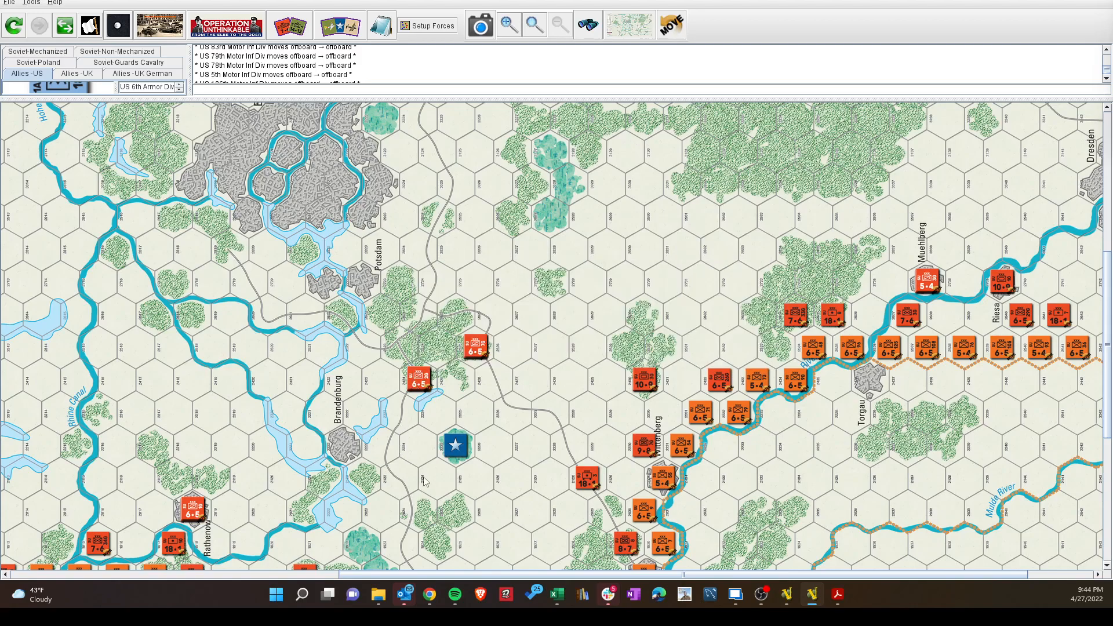
{"action": "mouse_move", "coordinate": [545, 416]}
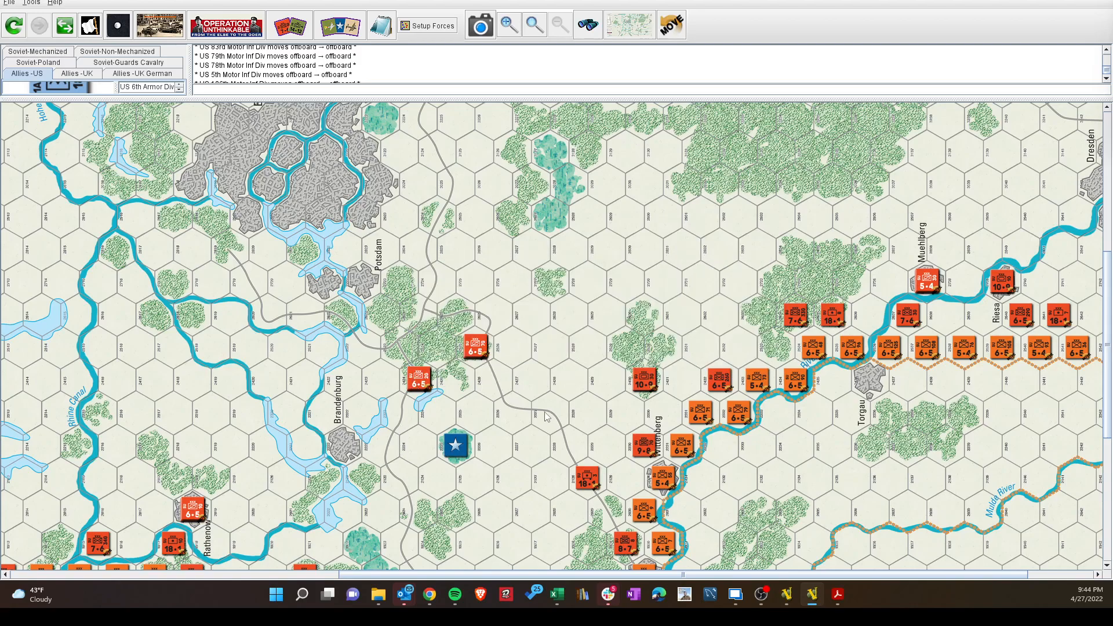
{"action": "mouse_move", "coordinate": [526, 435]}
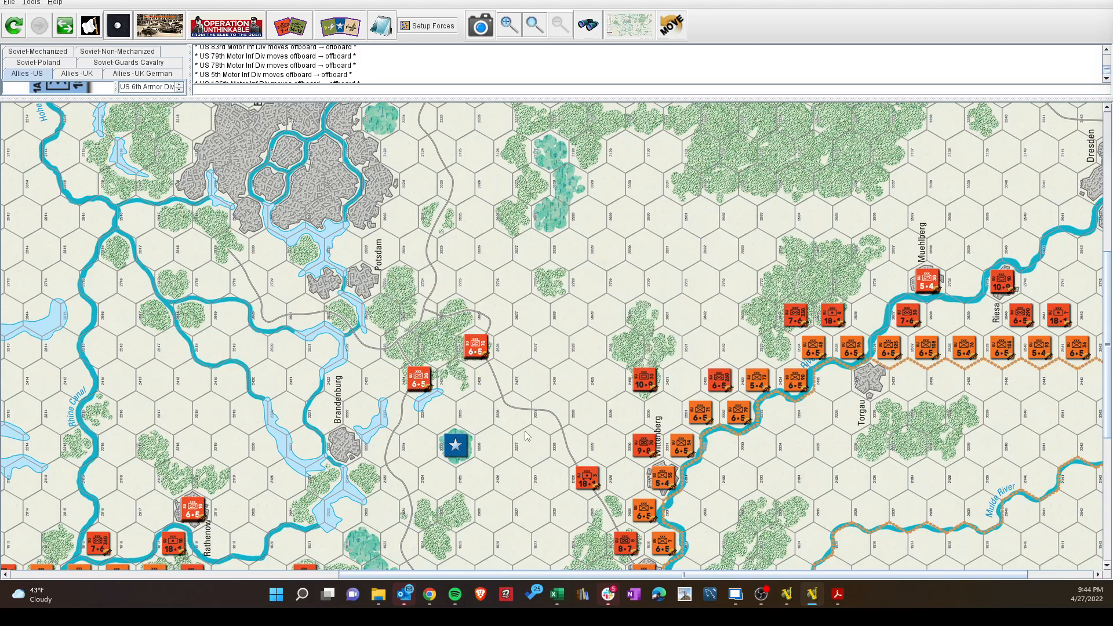
{"action": "mouse_move", "coordinate": [299, 447]}
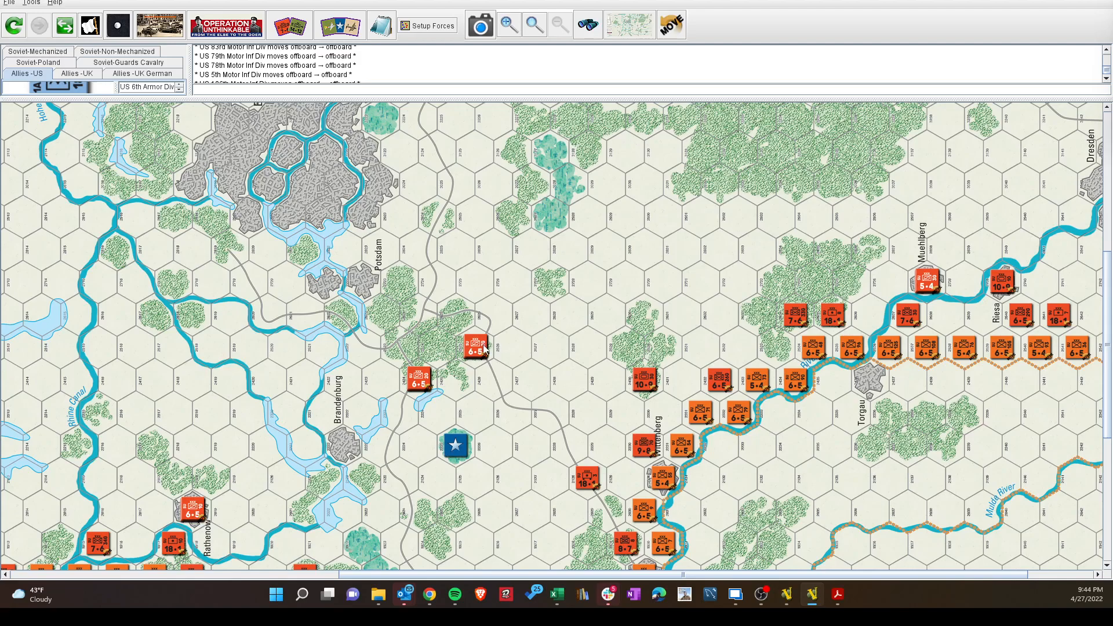
{"action": "mouse_move", "coordinate": [266, 485]}
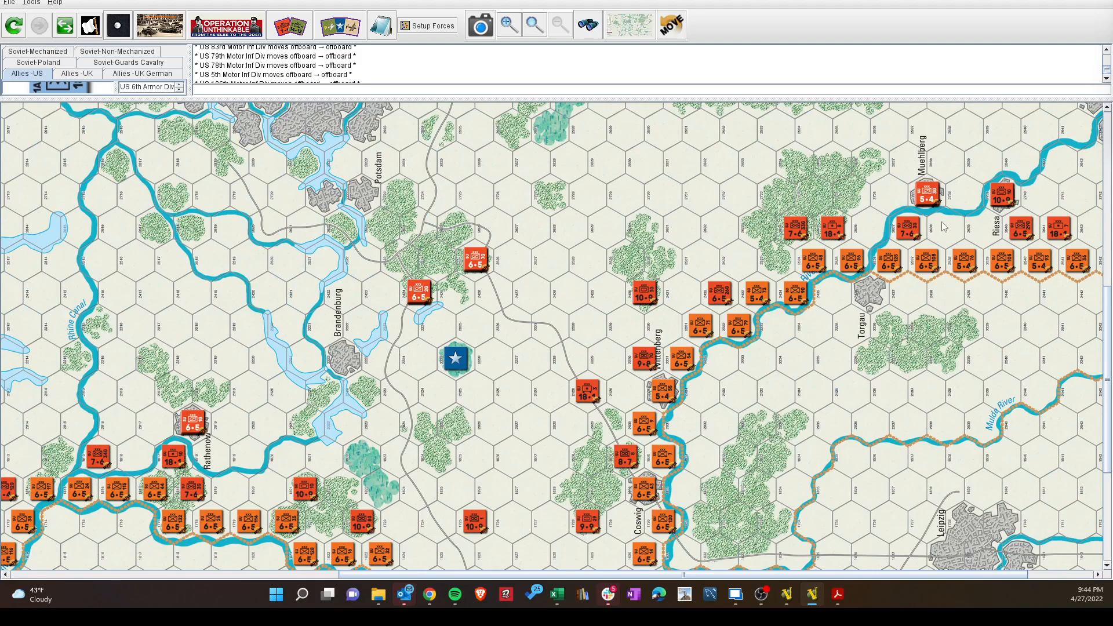
{"action": "mouse_move", "coordinate": [678, 314]}
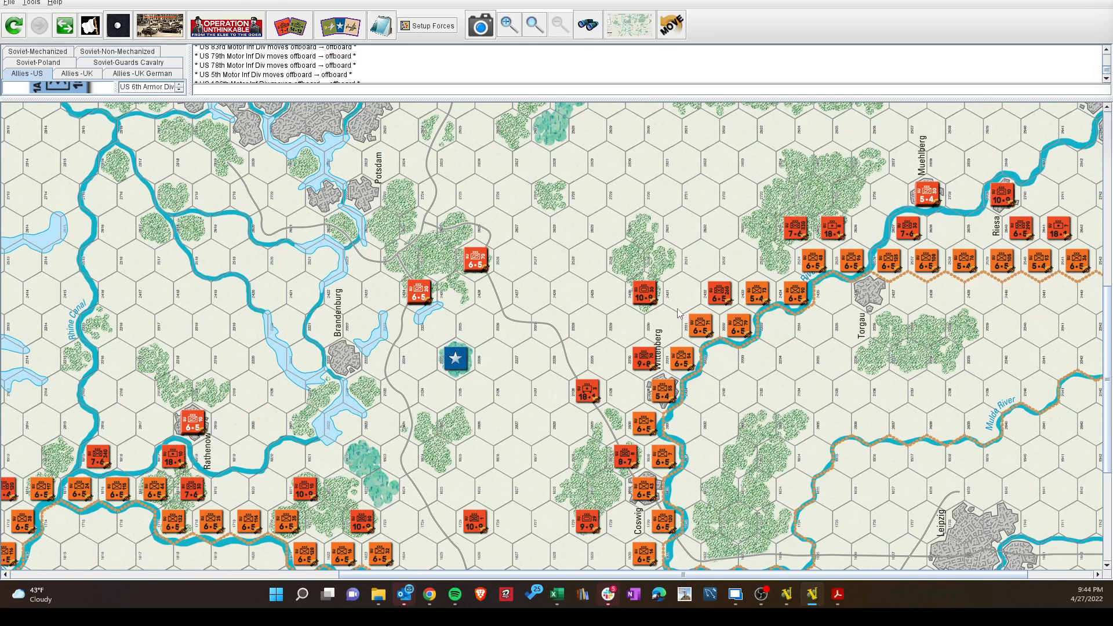
{"action": "mouse_move", "coordinate": [614, 478]}
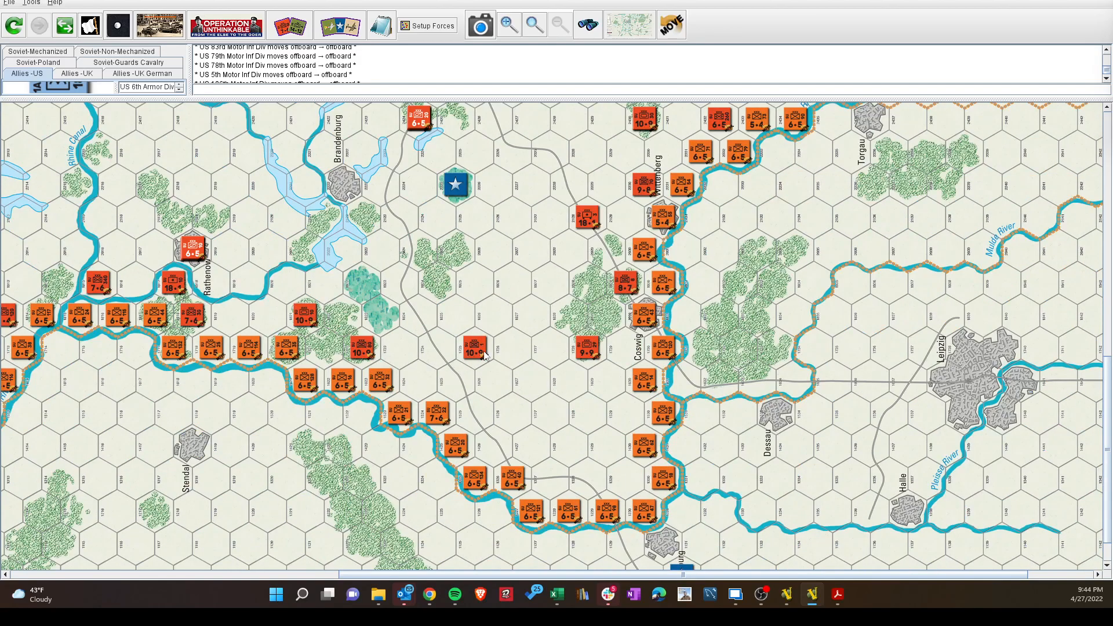
{"action": "mouse_move", "coordinate": [546, 378]}
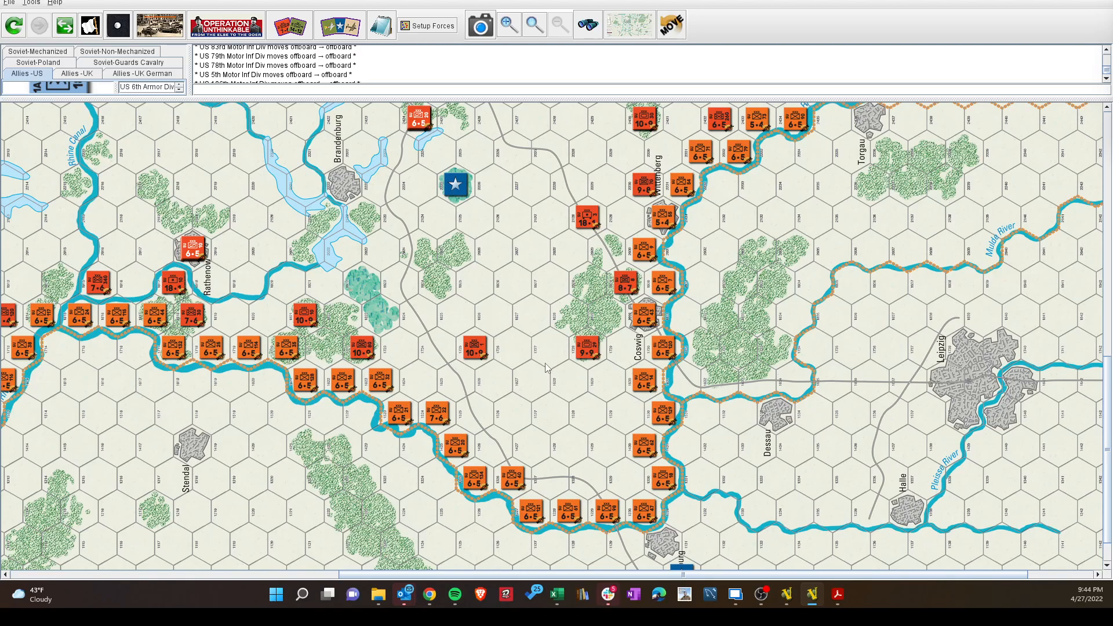
{"action": "mouse_move", "coordinate": [343, 457]}
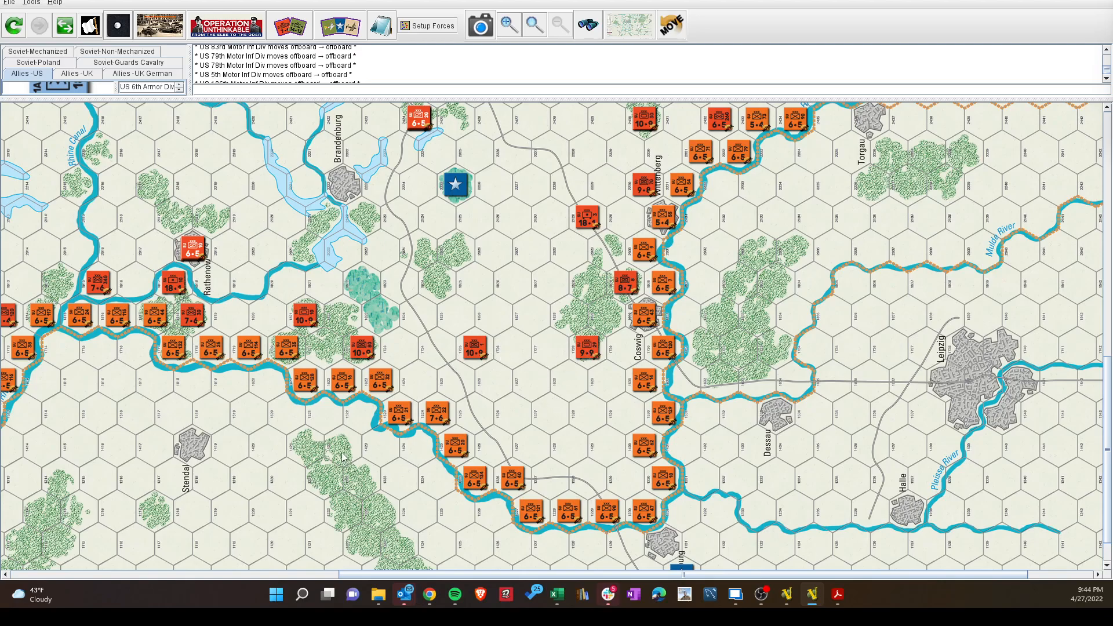
{"action": "mouse_move", "coordinate": [362, 425]}
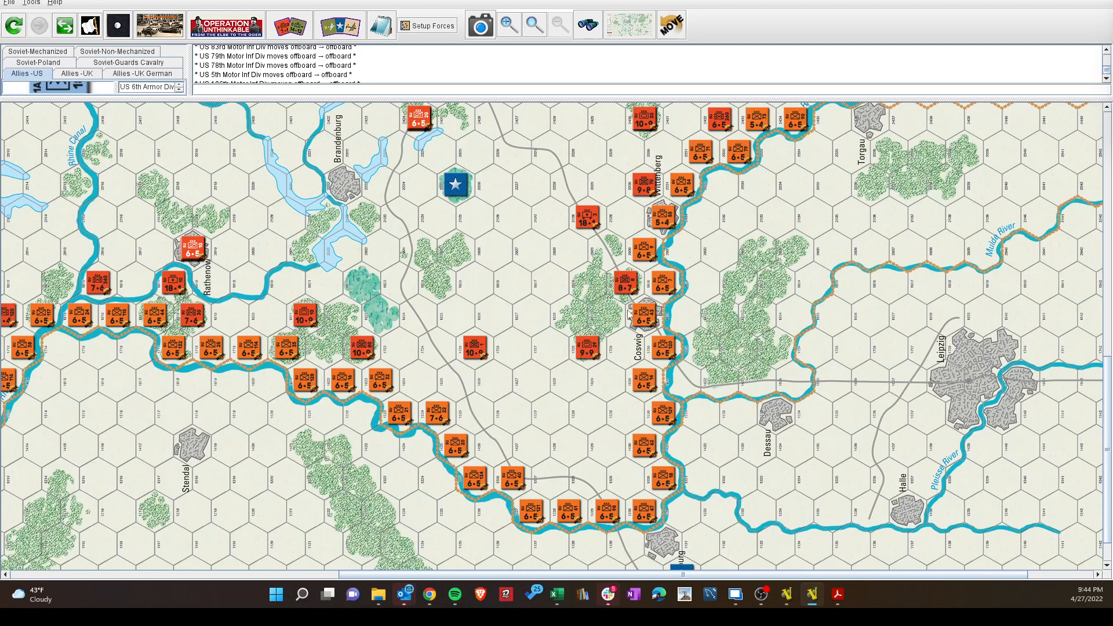
{"action": "mouse_move", "coordinate": [707, 218]}
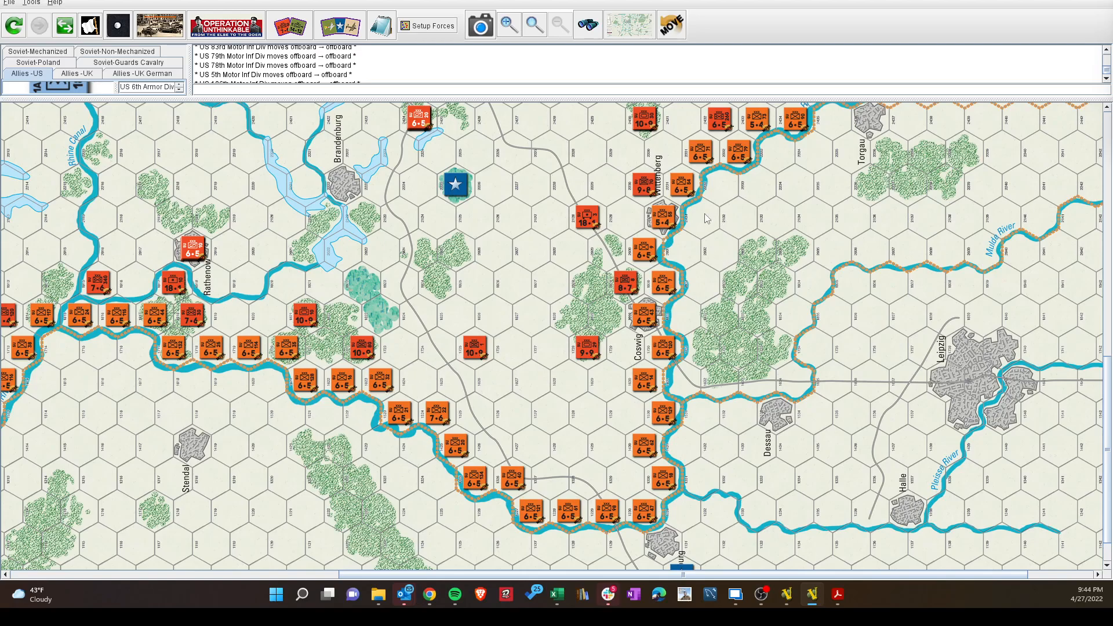
{"action": "mouse_move", "coordinate": [436, 286]}
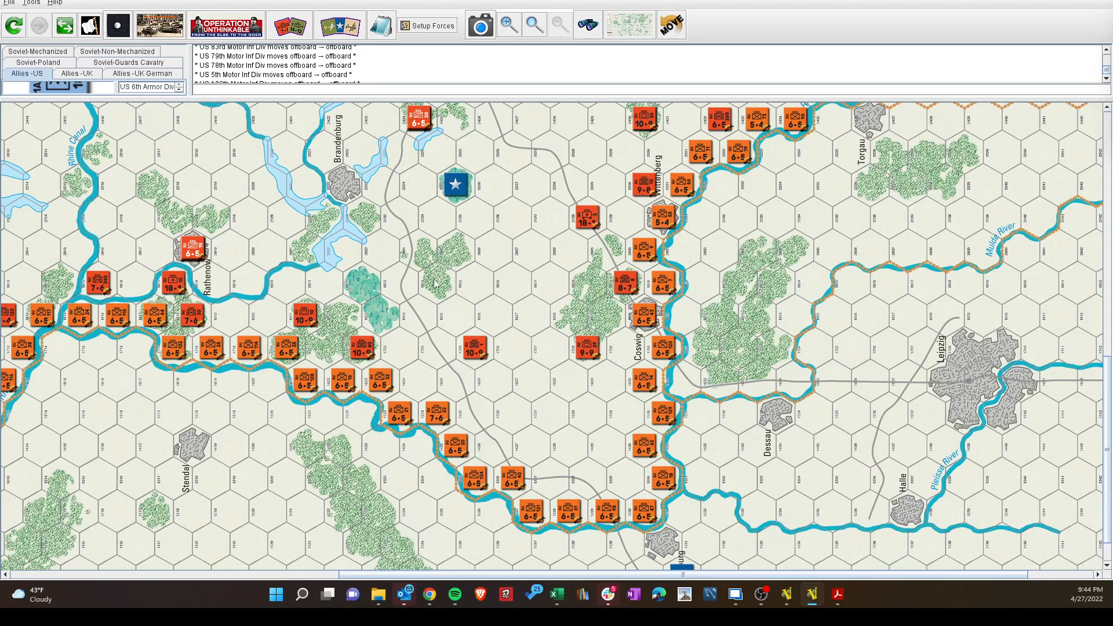
{"action": "mouse_move", "coordinate": [527, 259]}
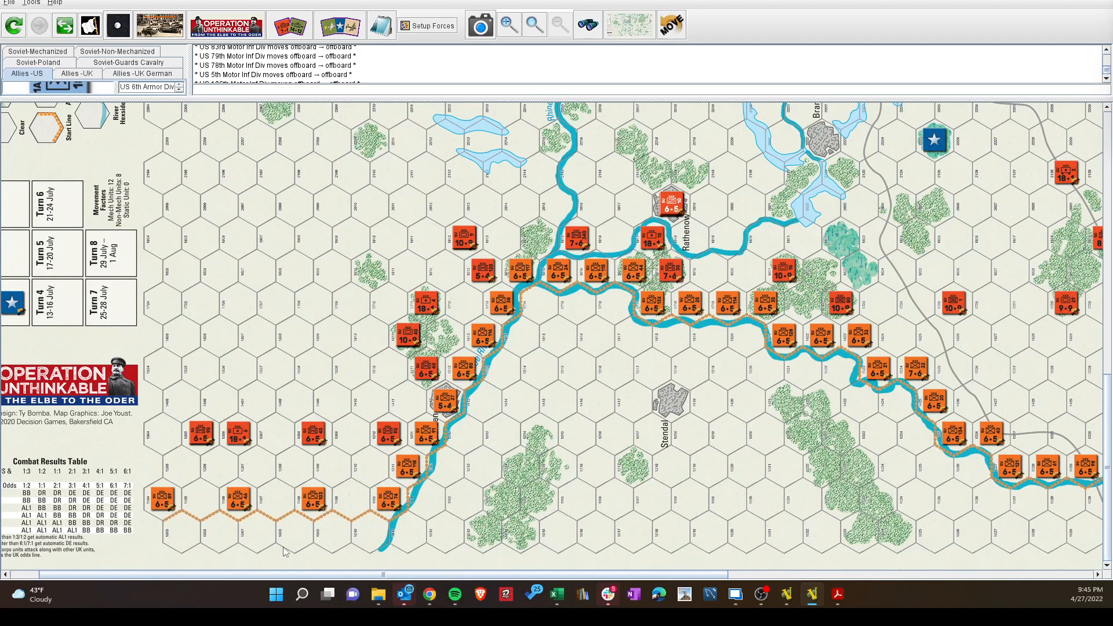
{"action": "mouse_move", "coordinate": [293, 529]}
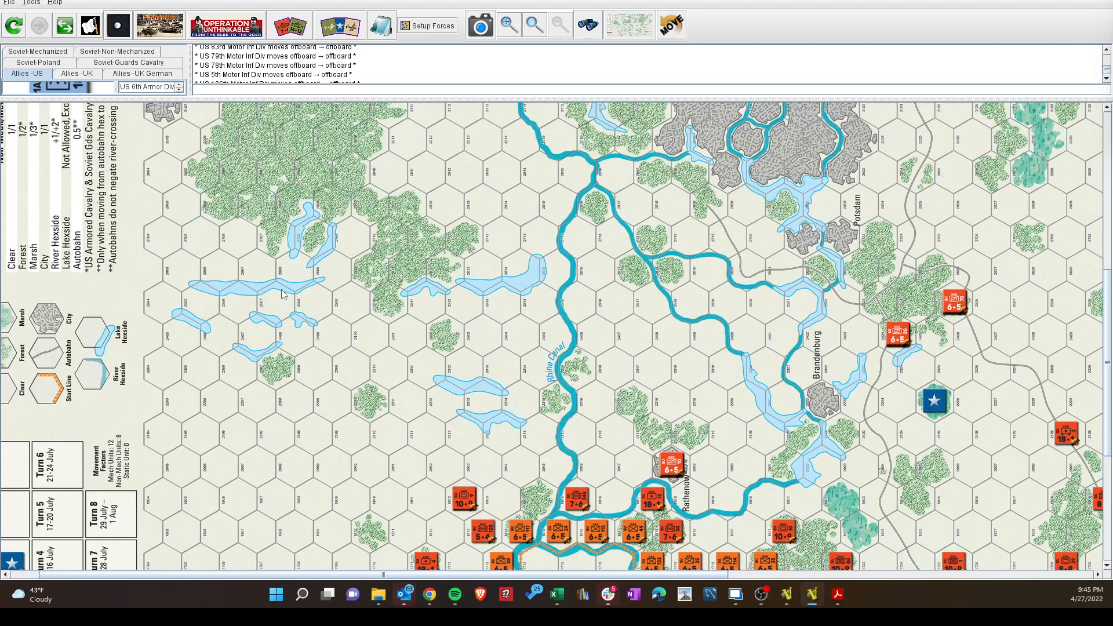
{"action": "mouse_move", "coordinate": [167, 320]}
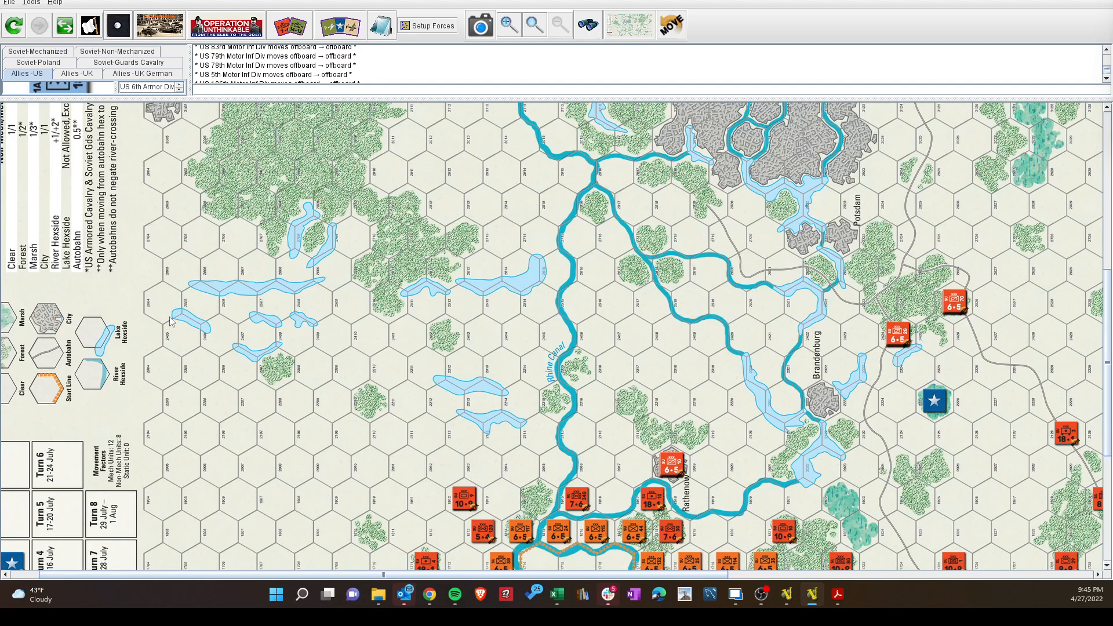
{"action": "mouse_move", "coordinate": [198, 334]}
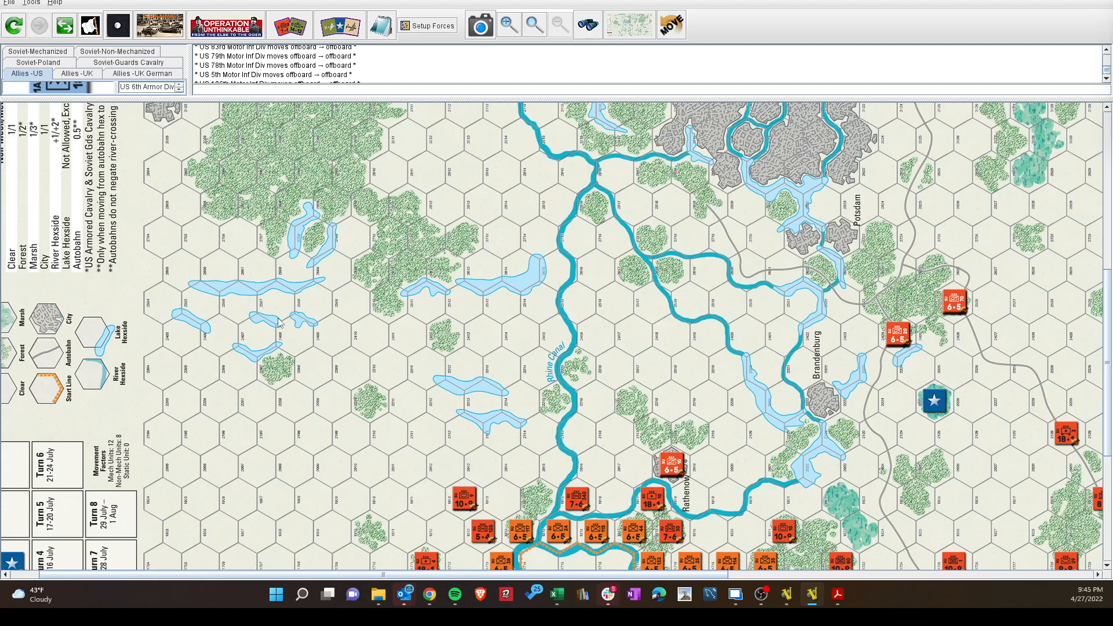
{"action": "mouse_move", "coordinate": [317, 282]}
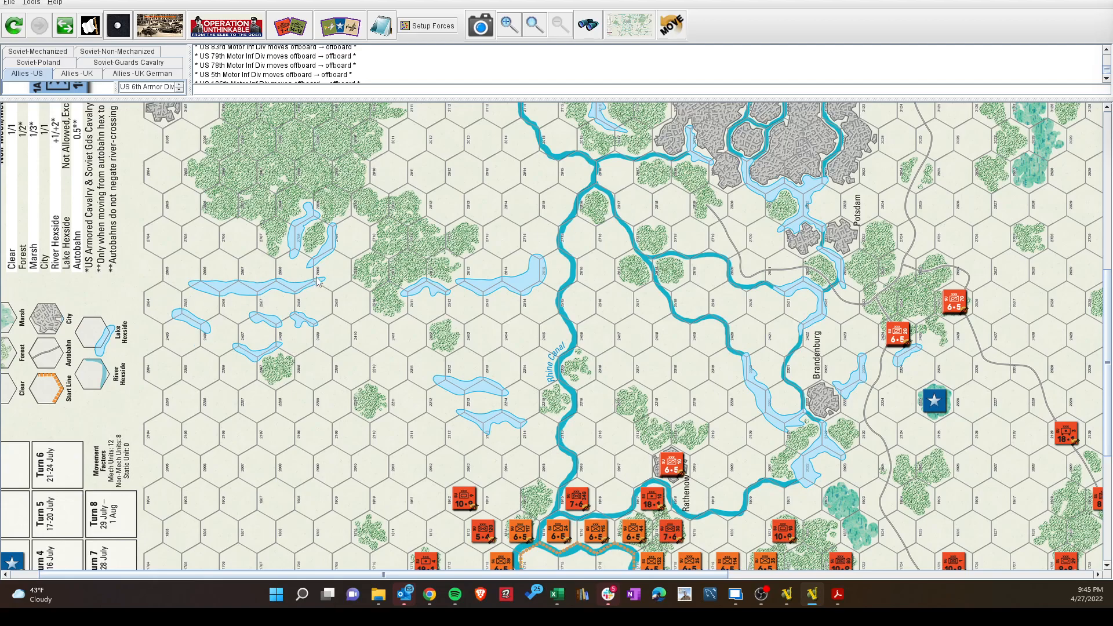
{"action": "mouse_move", "coordinate": [568, 282]}
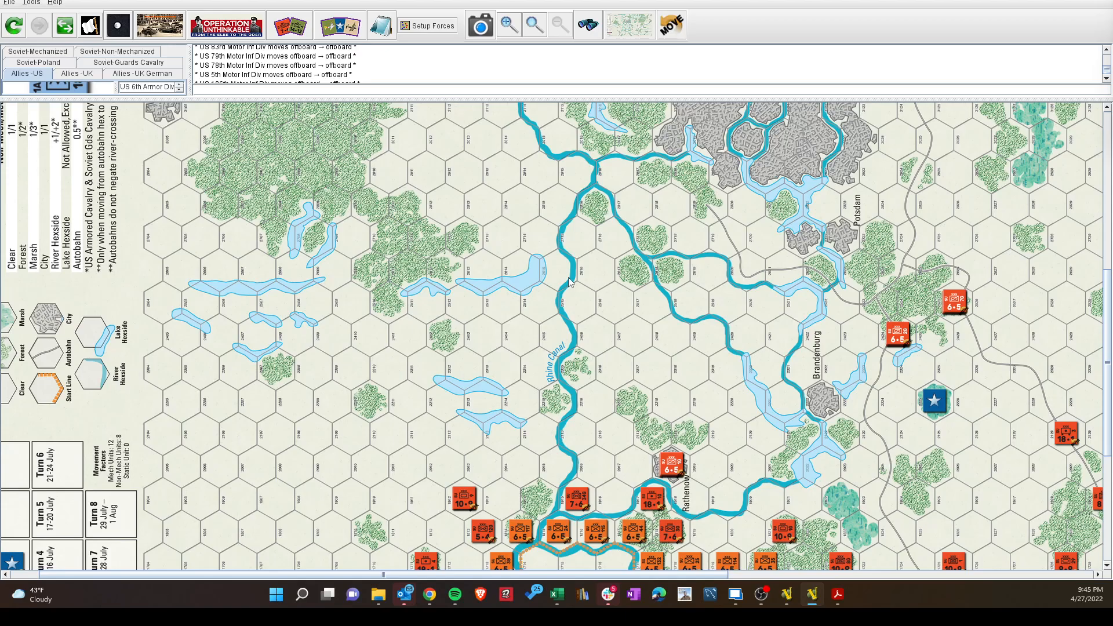
{"action": "mouse_move", "coordinate": [360, 316]}
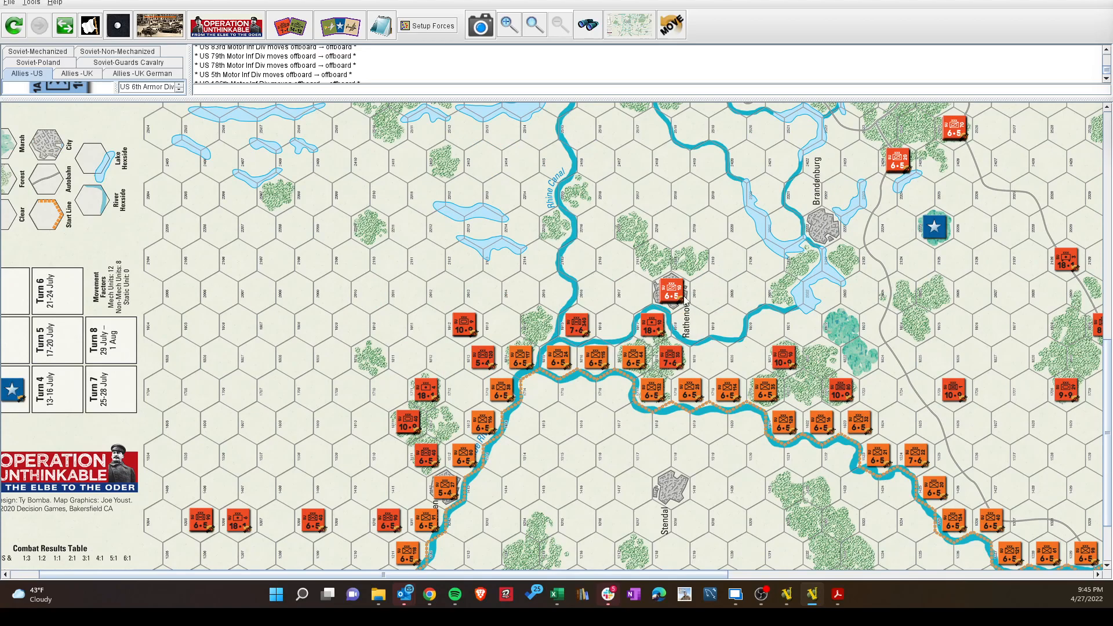
{"action": "mouse_move", "coordinate": [451, 377]}
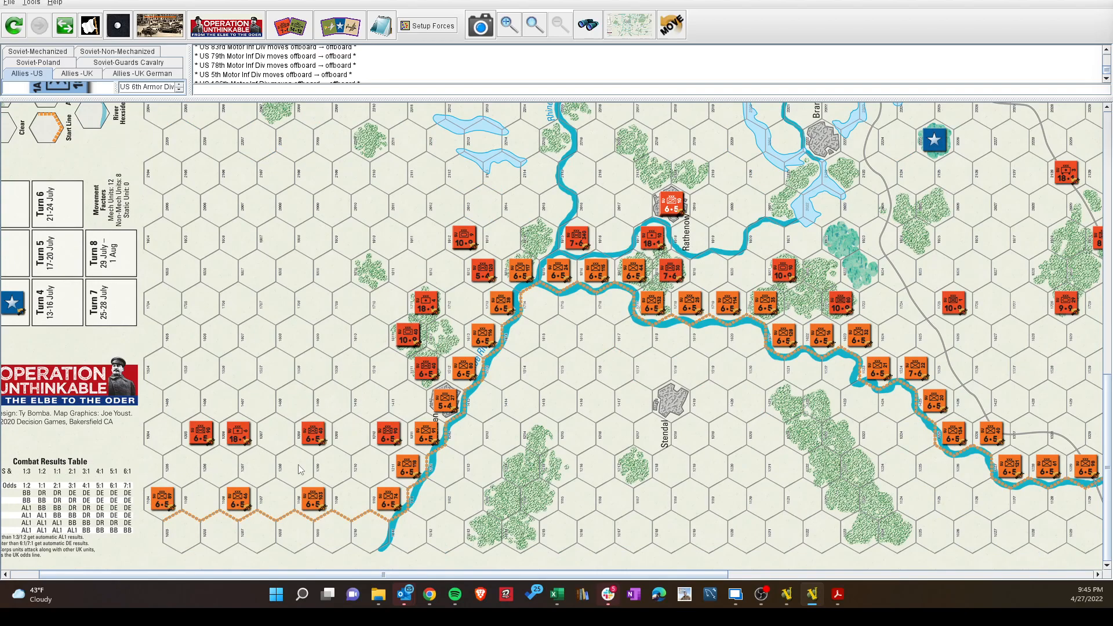
{"action": "mouse_move", "coordinate": [313, 498]}
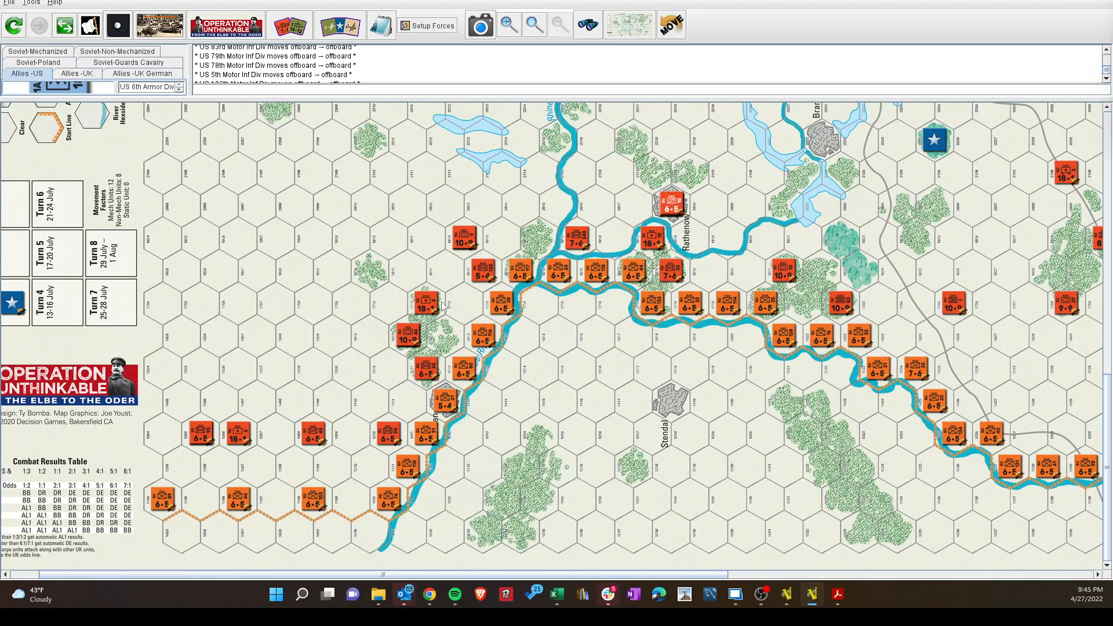
{"action": "mouse_move", "coordinate": [687, 282]}
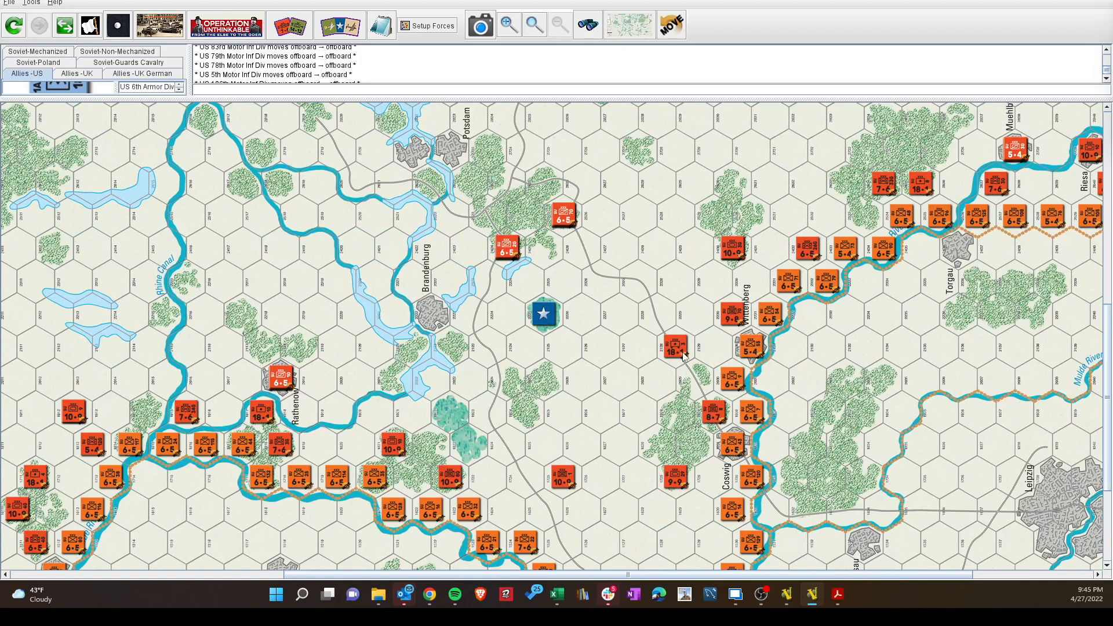
{"action": "mouse_move", "coordinate": [921, 188]}
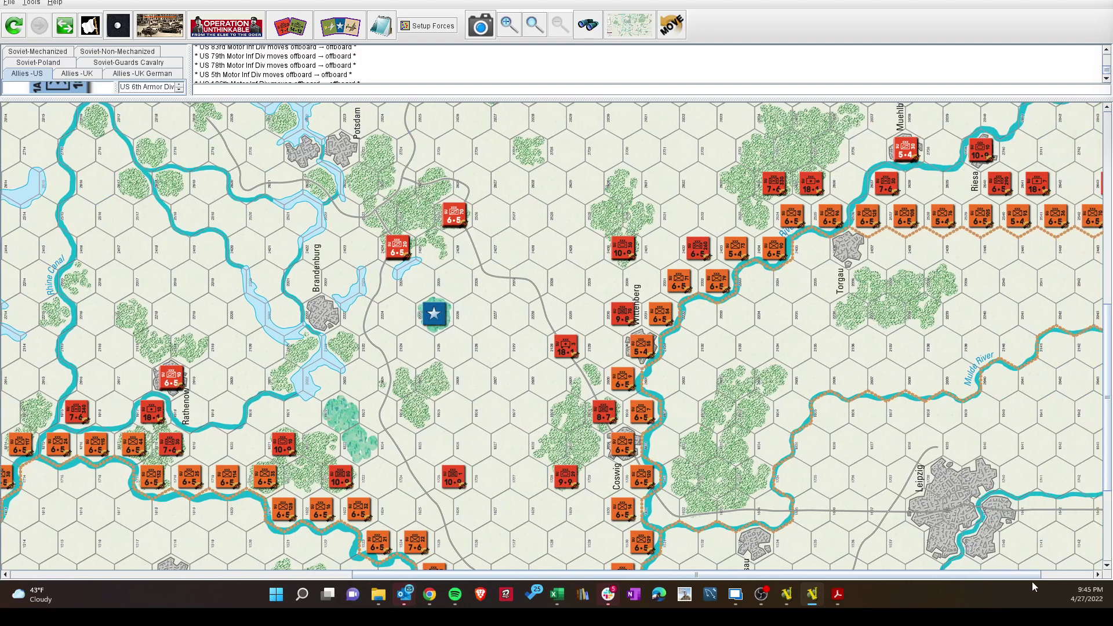
{"action": "mouse_move", "coordinate": [1035, 210]}
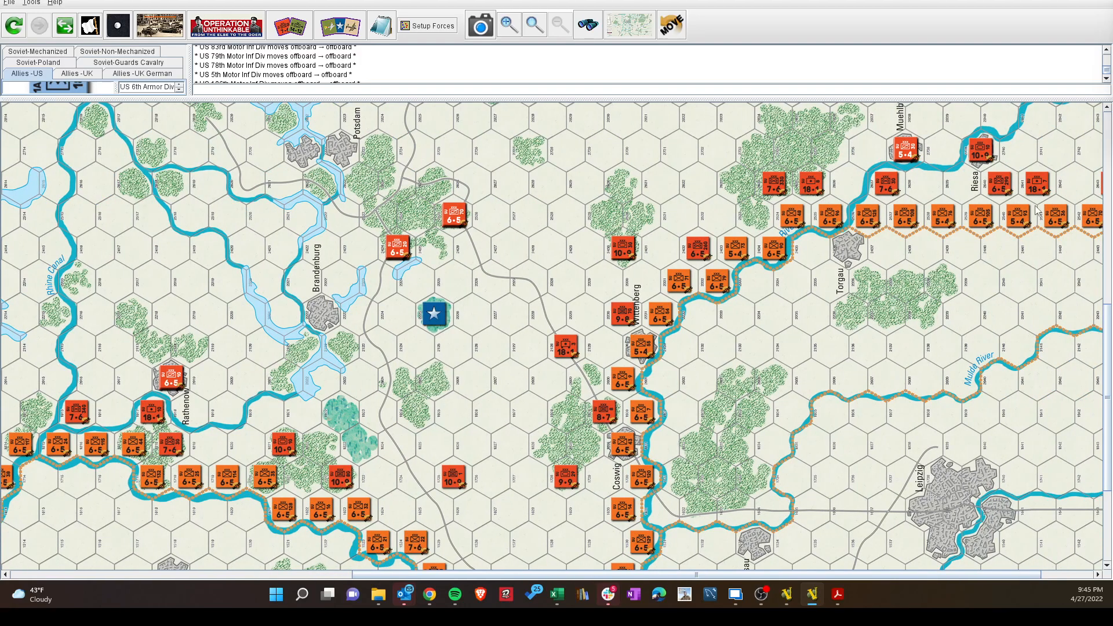
{"action": "mouse_move", "coordinate": [1040, 185]}
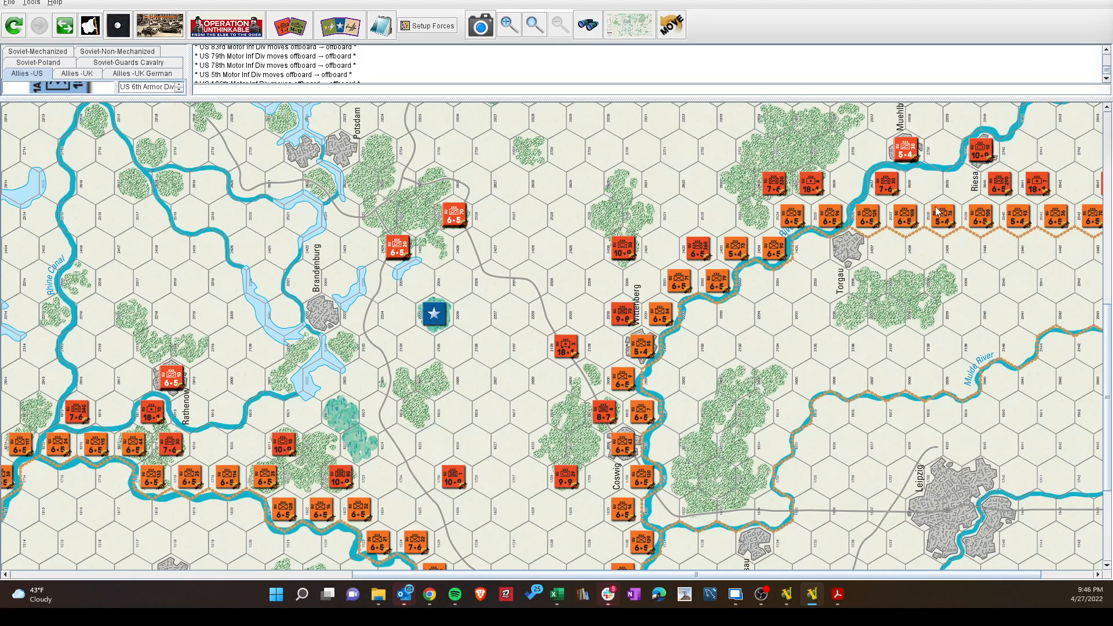
{"action": "mouse_move", "coordinate": [480, 449]}
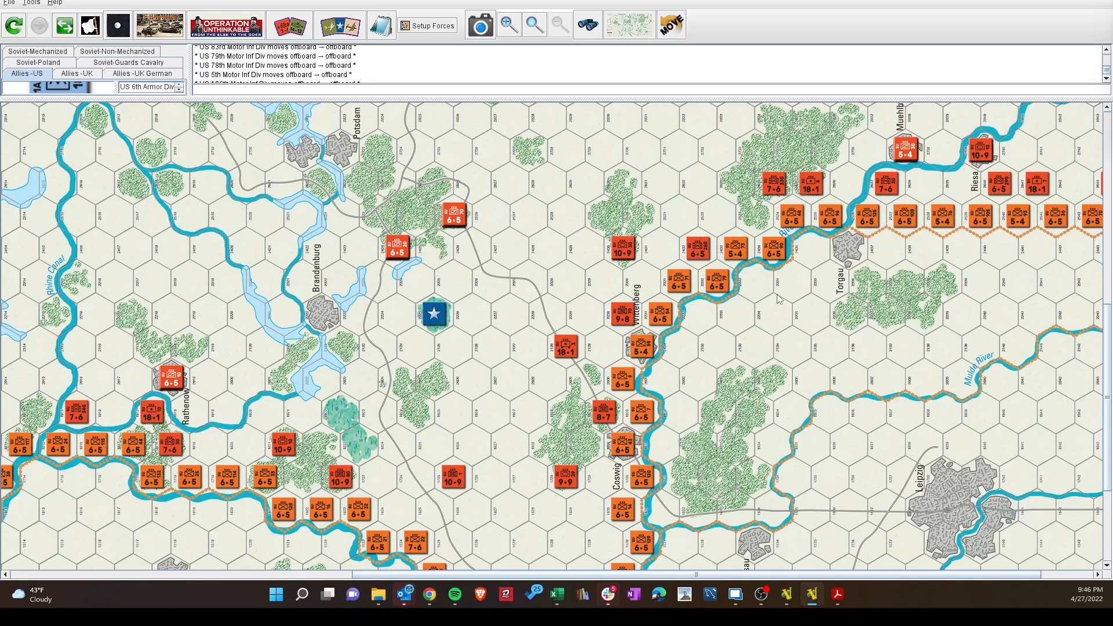
{"action": "mouse_move", "coordinate": [793, 336]}
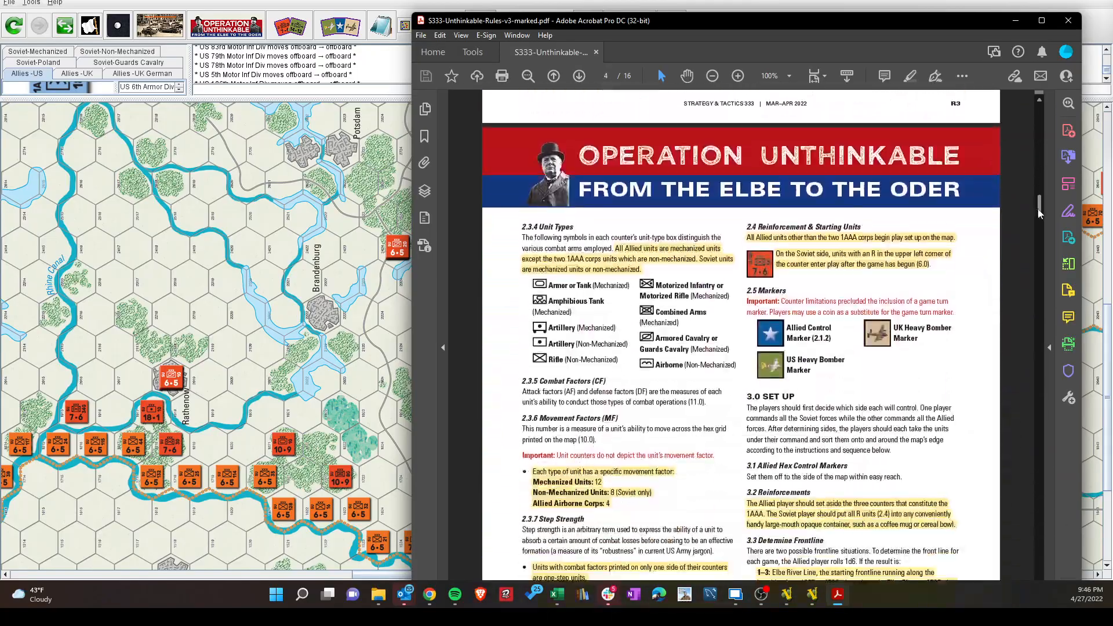
- Scroll the rules PDF to page 5 at 3.5 Soviet Set Up and 3.7 Soviet Maskirovka
{"action": "scroll", "scroll_direction": "down", "scroll_amount": 3}
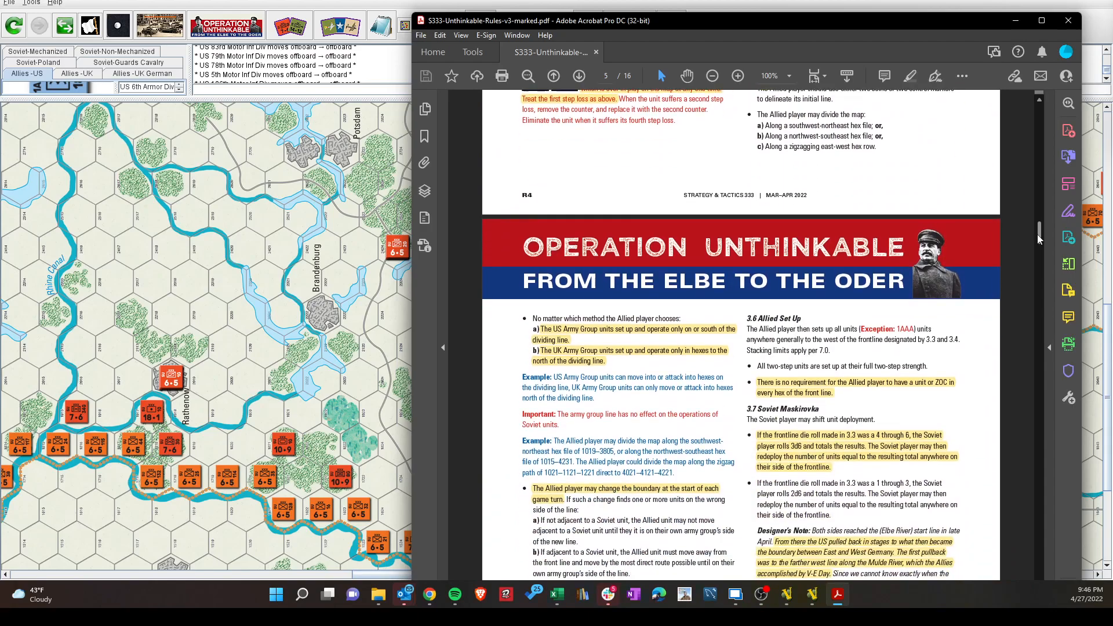
{"action": "scroll", "scroll_direction": "down", "scroll_amount": 3}
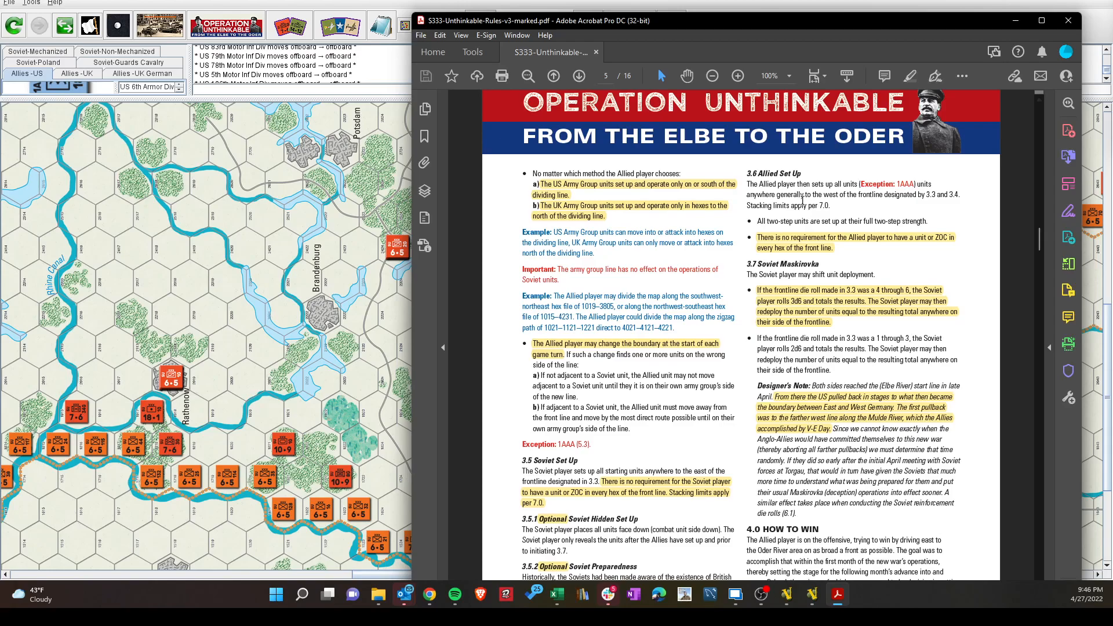
{"action": "mouse_move", "coordinate": [829, 218]}
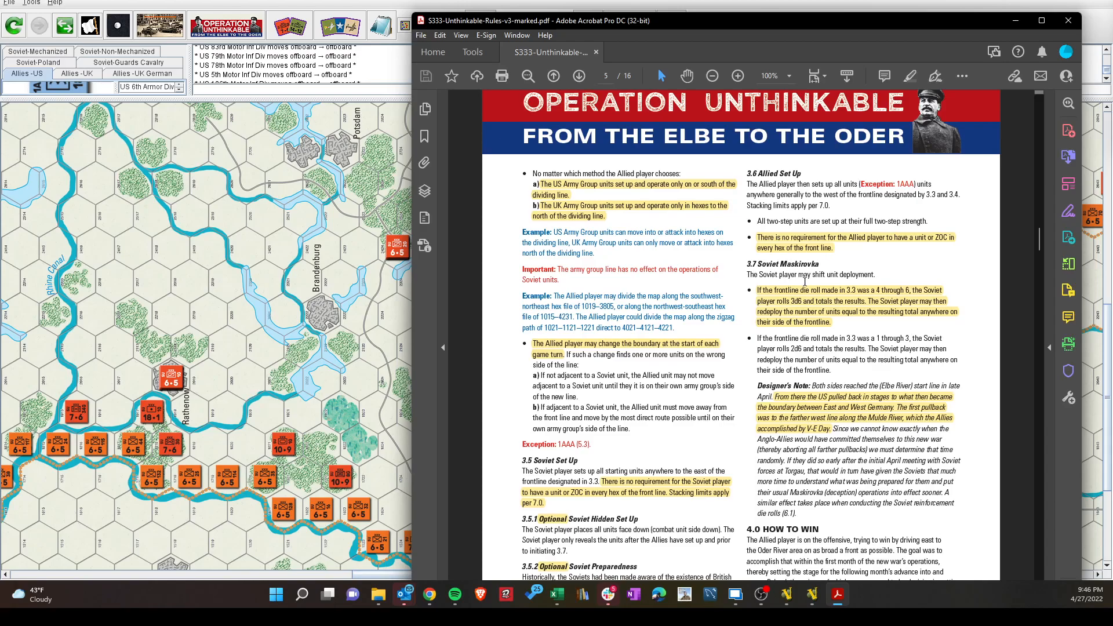
{"action": "mouse_move", "coordinate": [821, 297]}
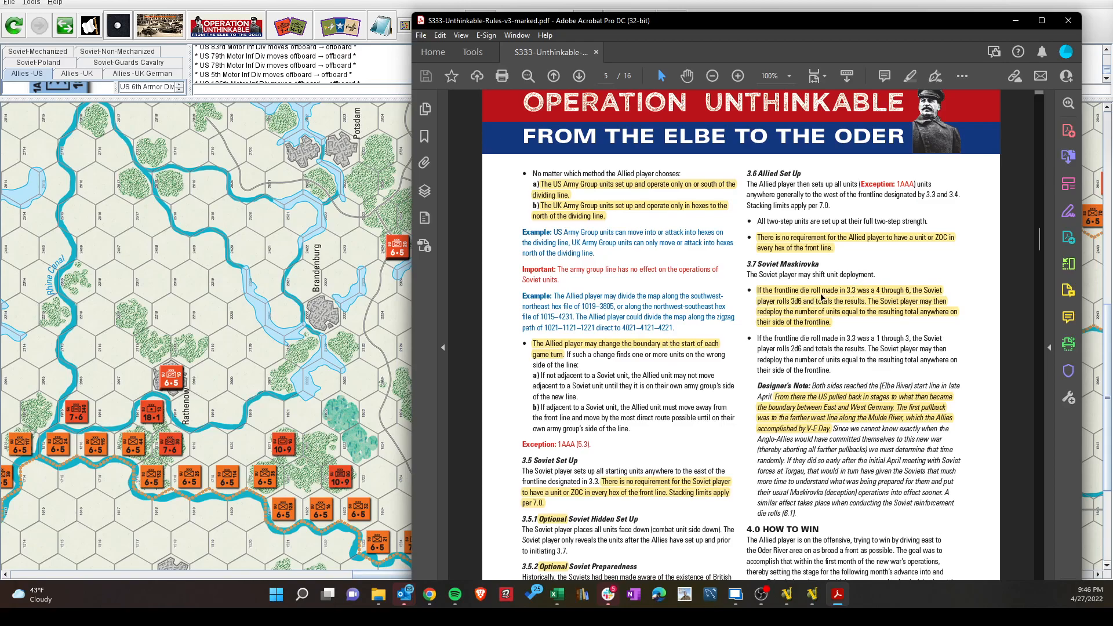
{"action": "mouse_move", "coordinate": [839, 298]}
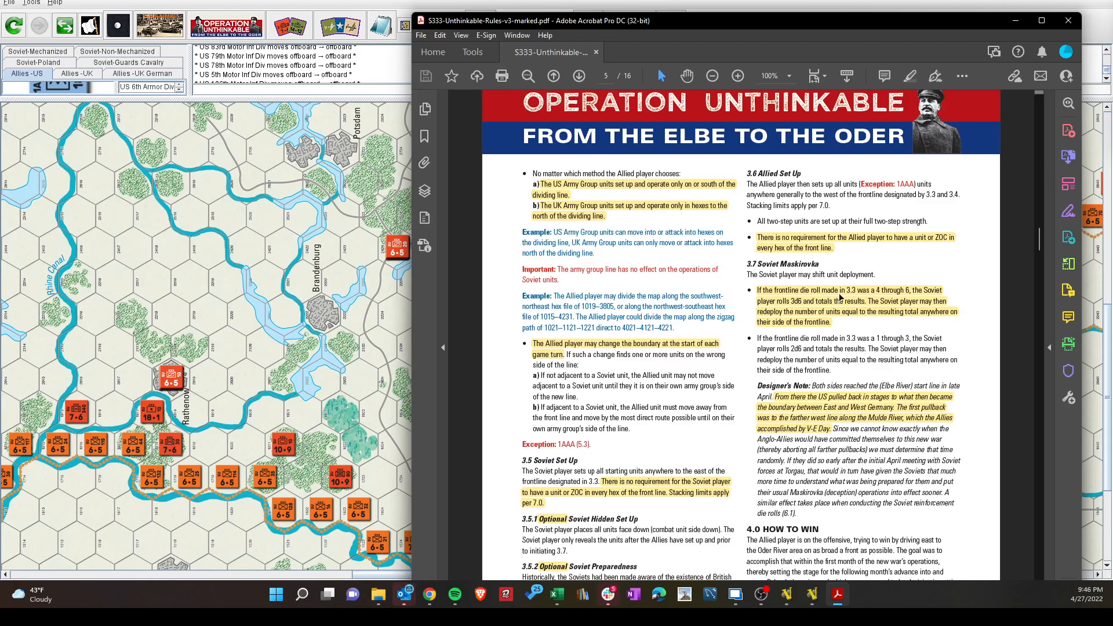
{"action": "mouse_move", "coordinate": [888, 297]}
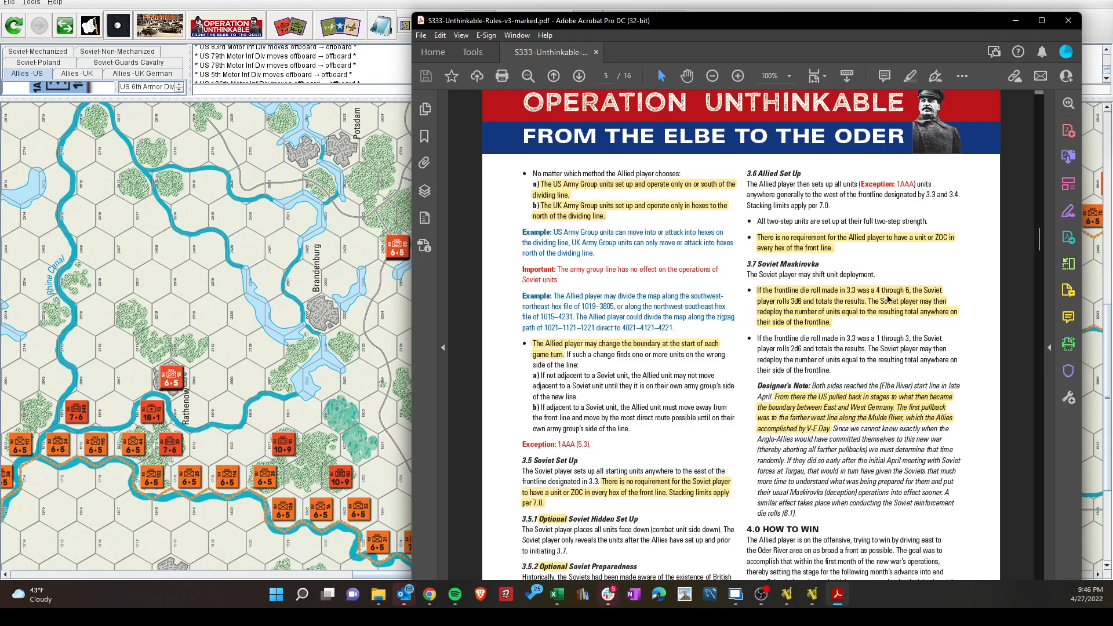
{"action": "mouse_move", "coordinate": [796, 309]}
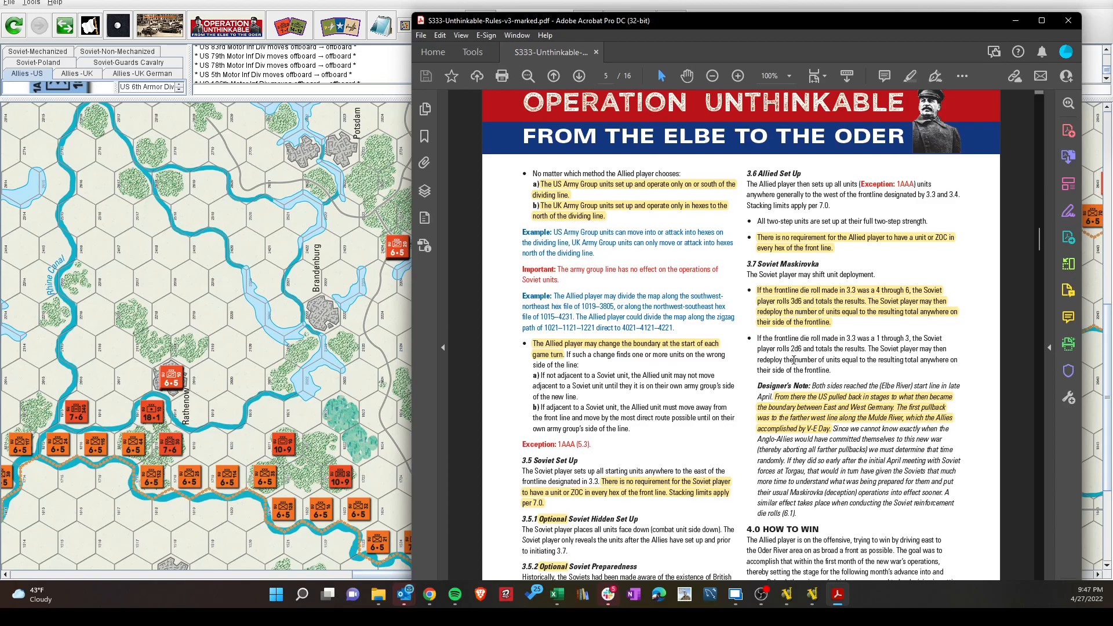
{"action": "mouse_move", "coordinate": [786, 348]}
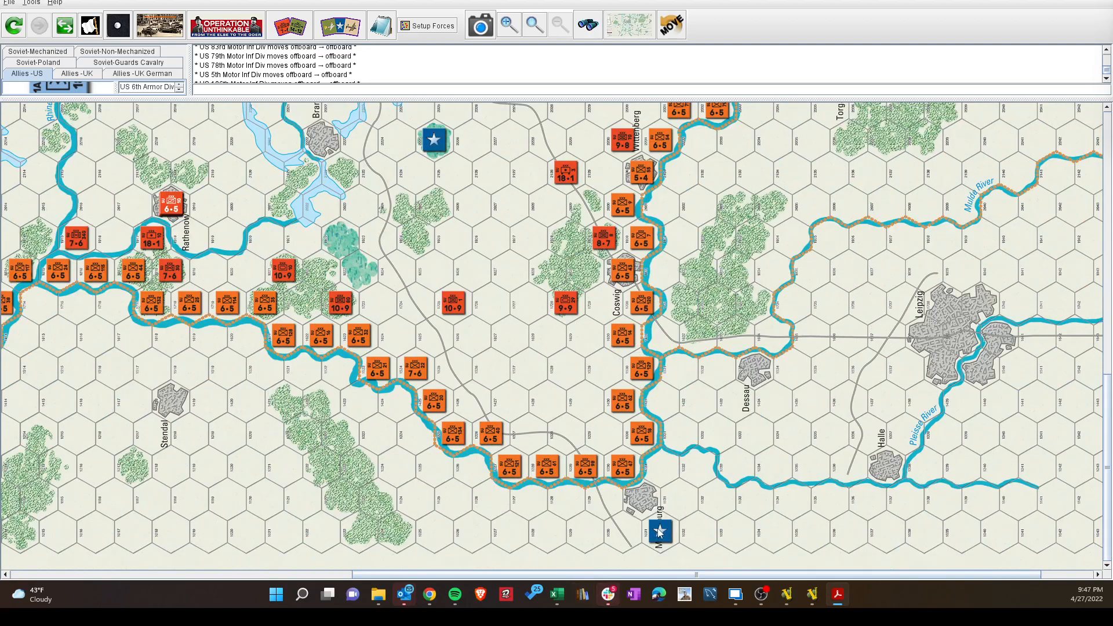
{"action": "mouse_move", "coordinate": [662, 528]}
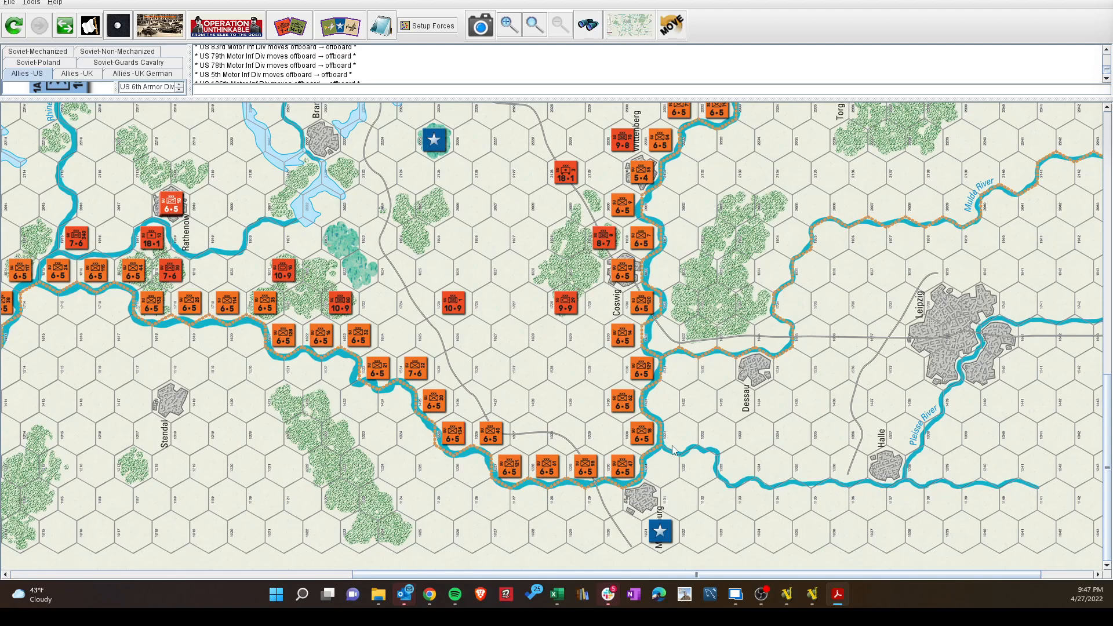
{"action": "mouse_move", "coordinate": [543, 505]}
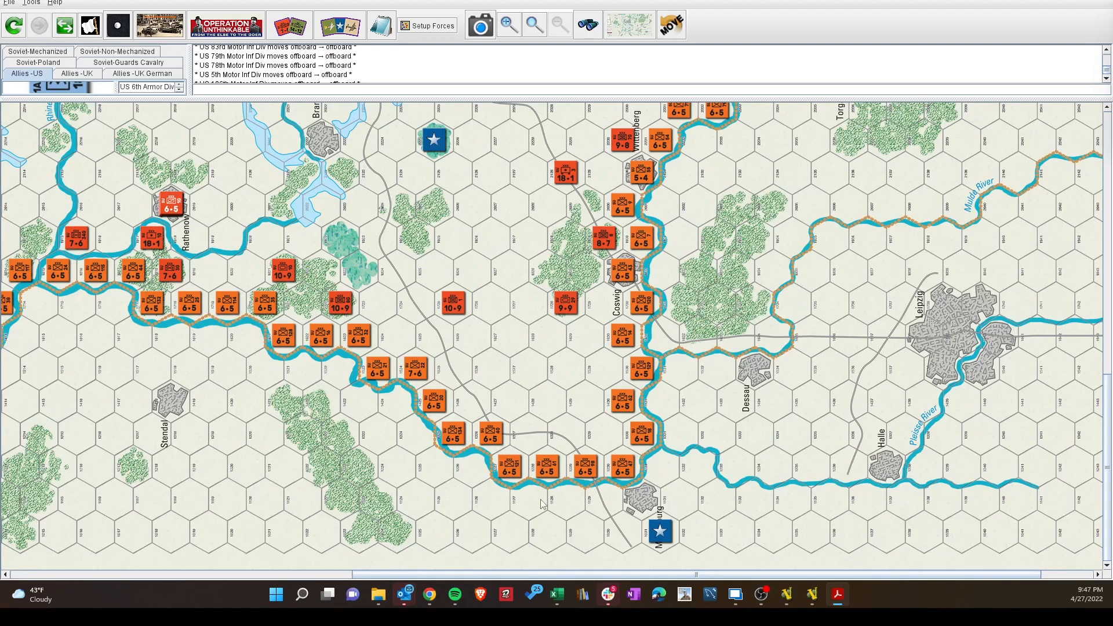
{"action": "mouse_move", "coordinate": [307, 430]}
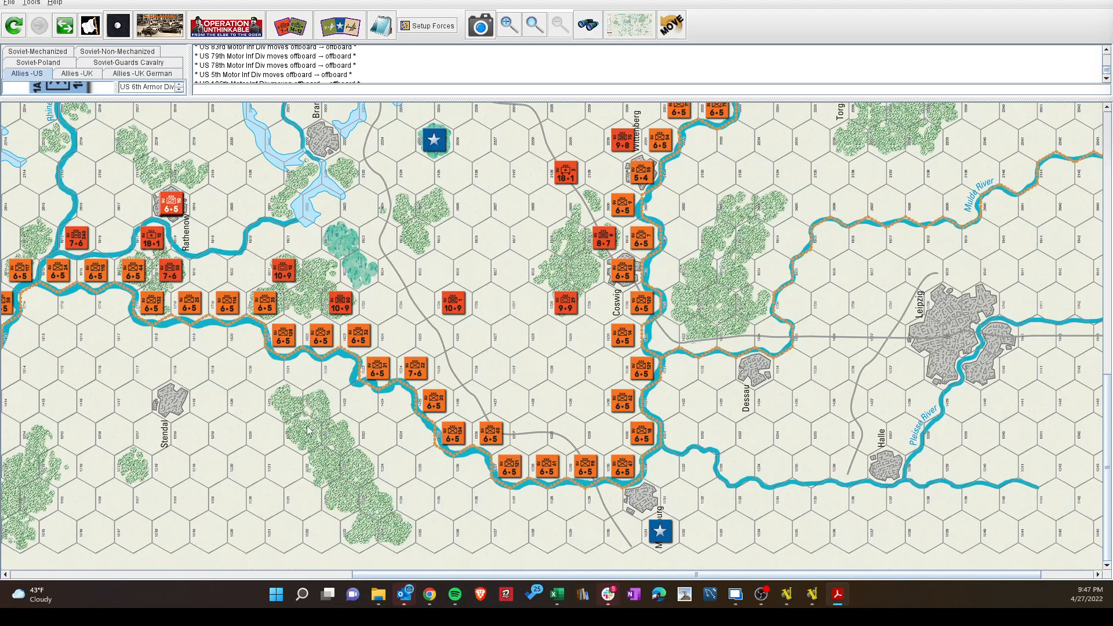
{"action": "mouse_move", "coordinate": [315, 430]}
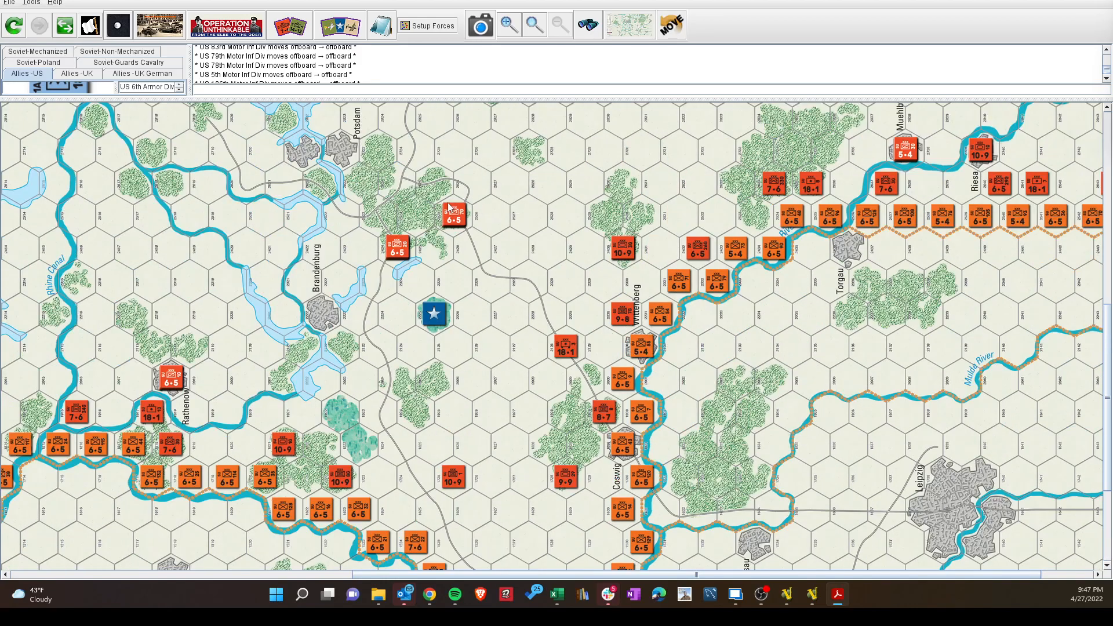
{"action": "left_click", "coordinate": [394, 253]}
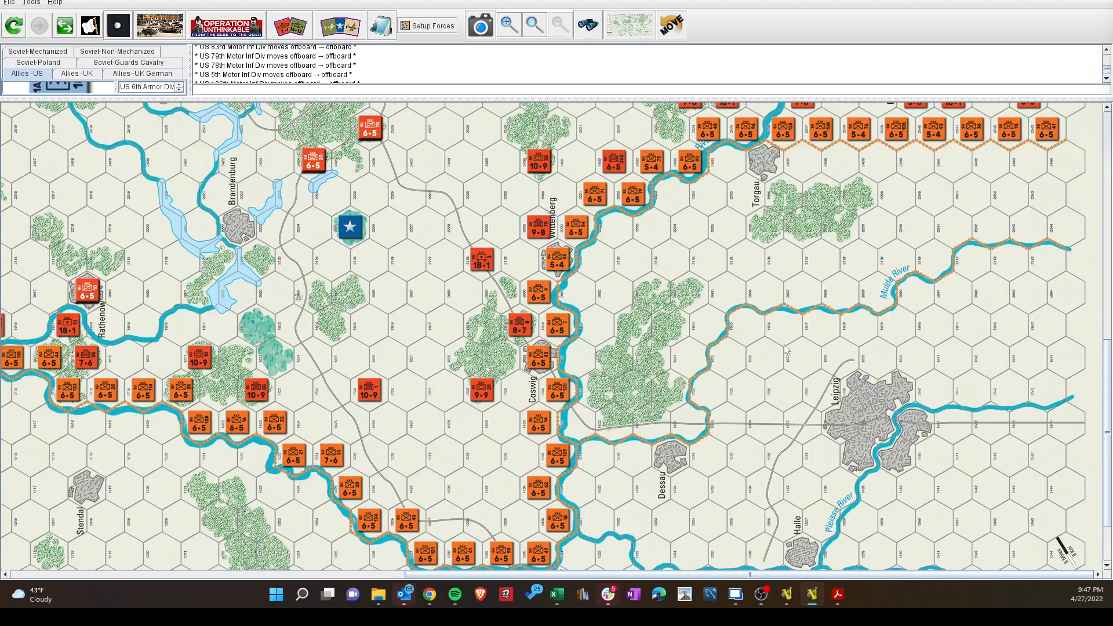
{"action": "mouse_move", "coordinate": [417, 409]}
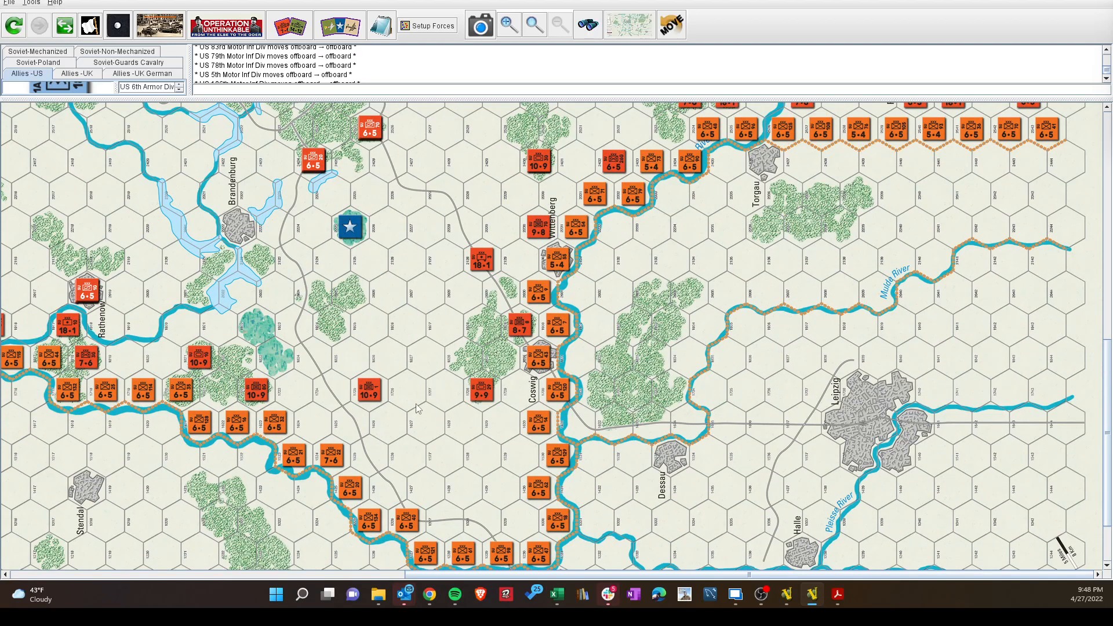
{"action": "mouse_move", "coordinate": [419, 417]}
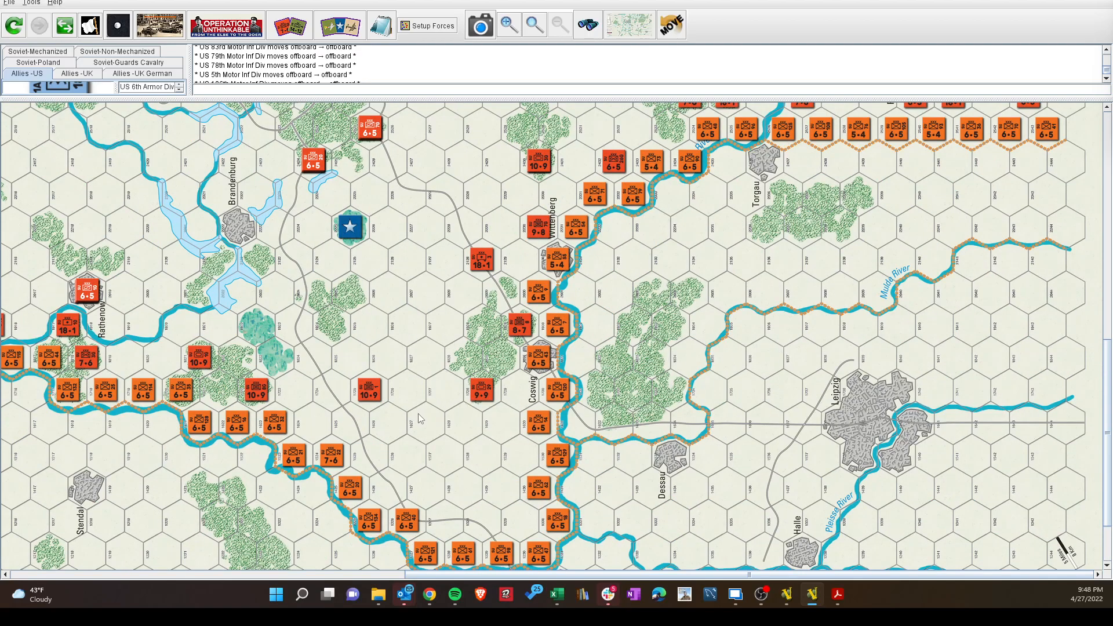